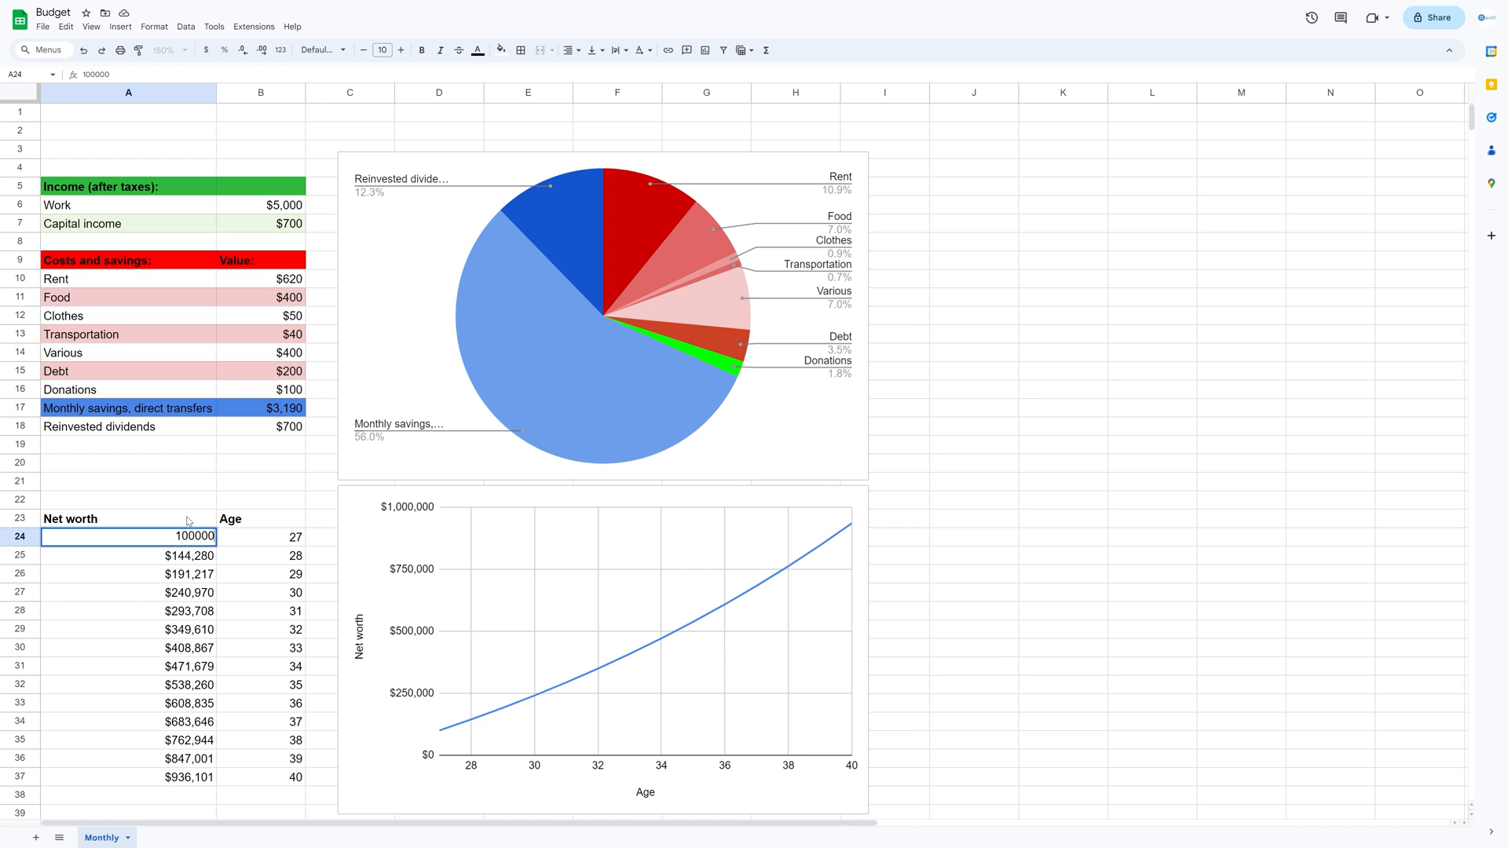
# Leave the finished Budget example and create a new blank spreadsheet, ready for renaming.
pyautogui.click(130, 592)
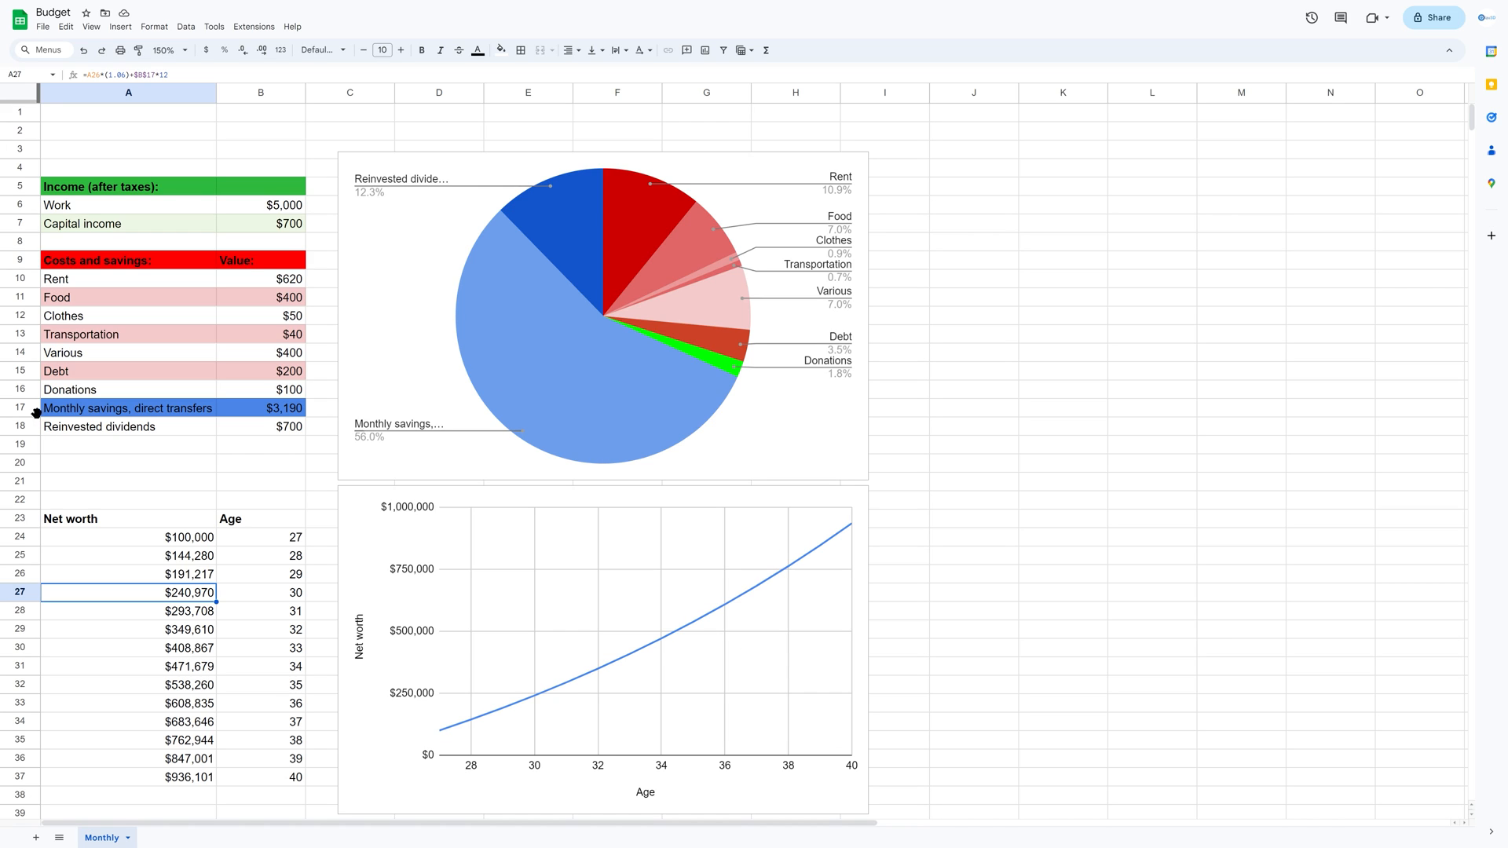
pyautogui.moveTo(382, 388)
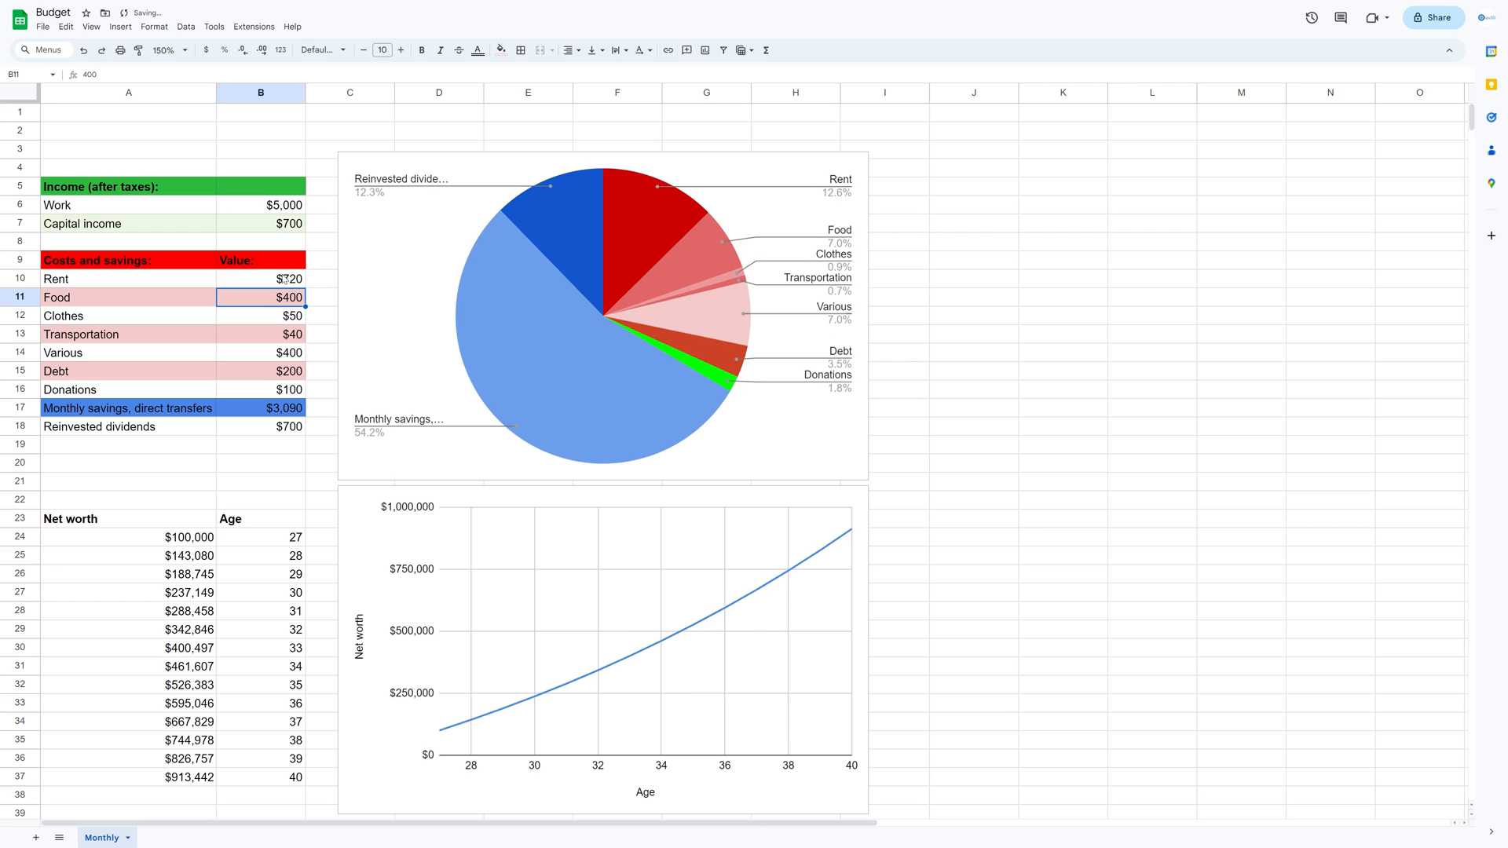
pyautogui.click(259, 278)
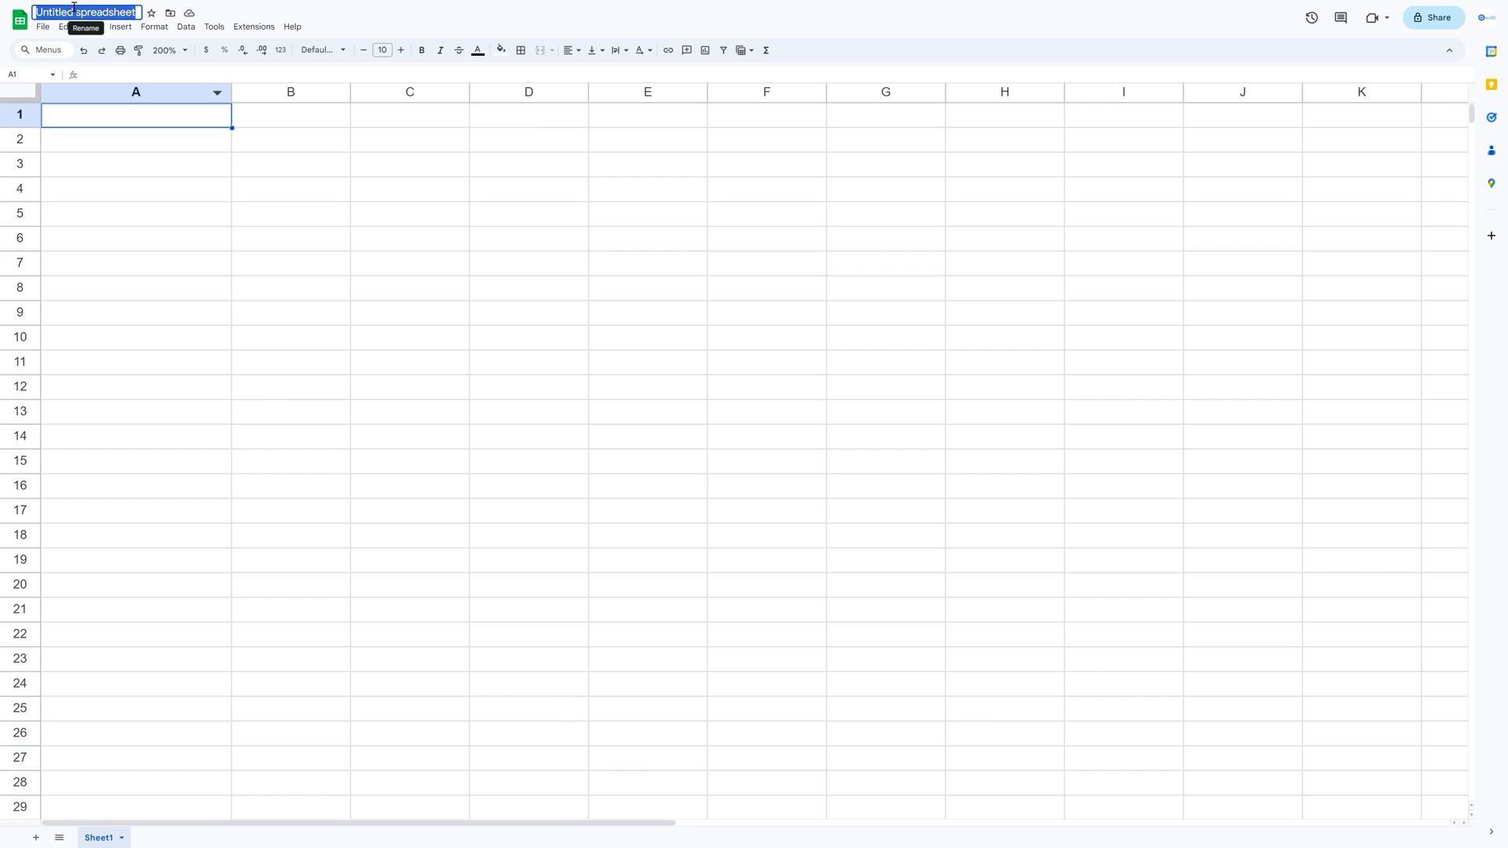
# Name the spreadsheet 'Budget' and enter the 'Income (after taxes):' heading.
pyautogui.write('Budget')
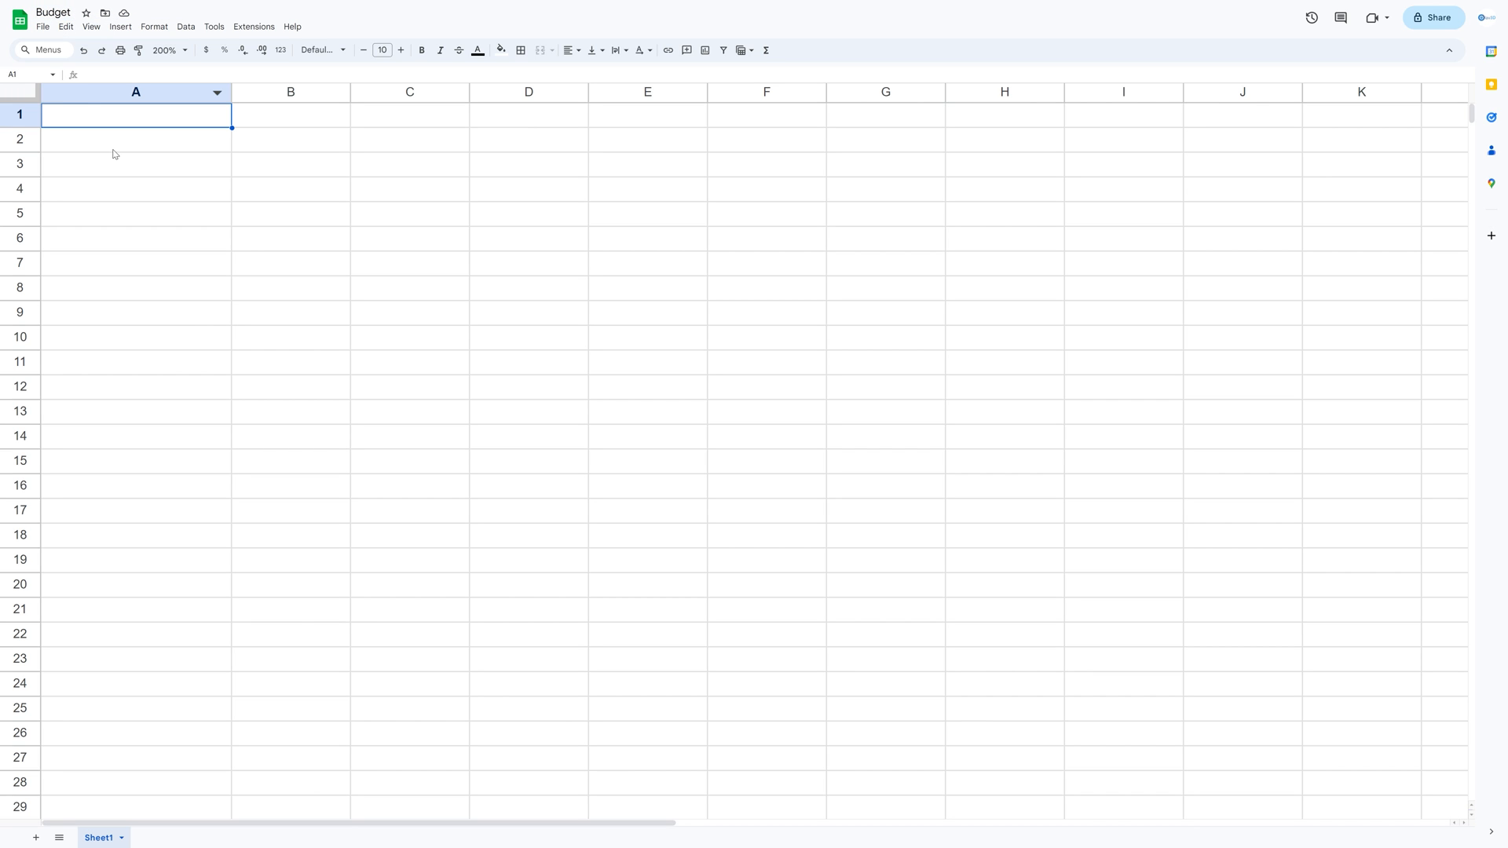
pyautogui.write('Income (af')
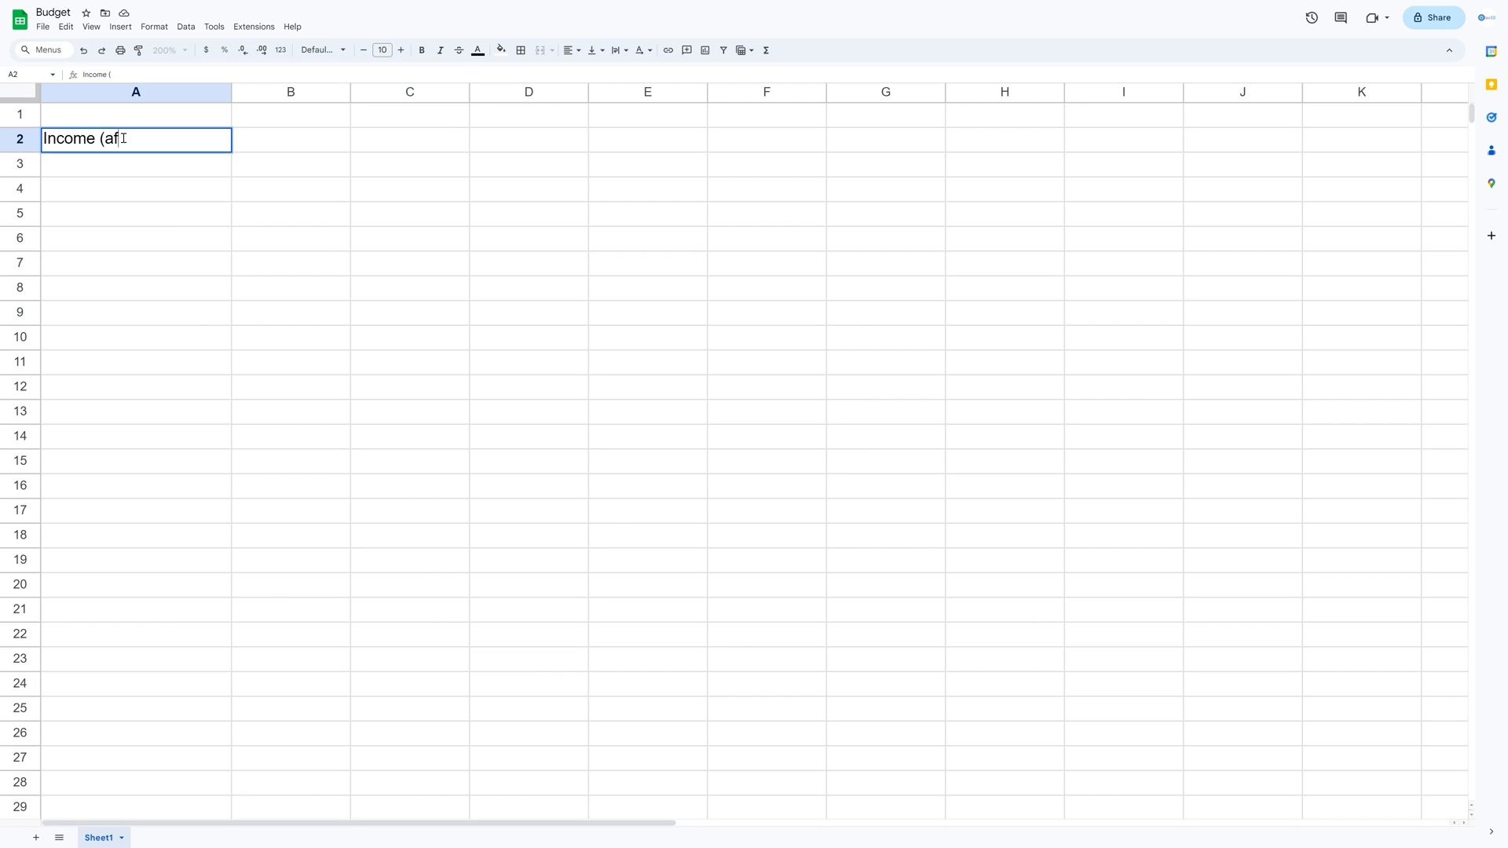
pyautogui.write('ter tax')
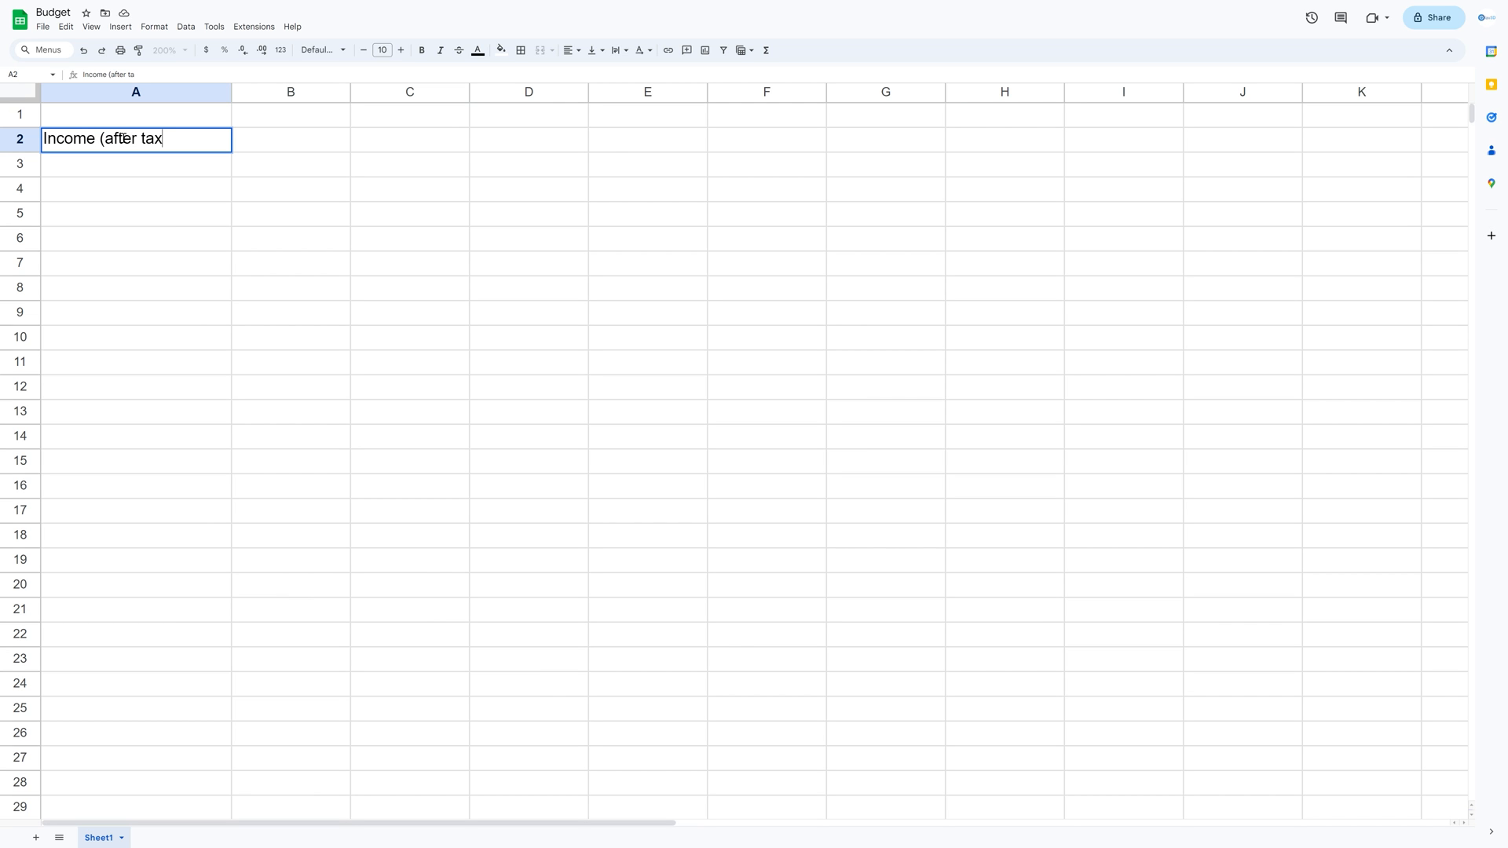
pyautogui.write('es)')
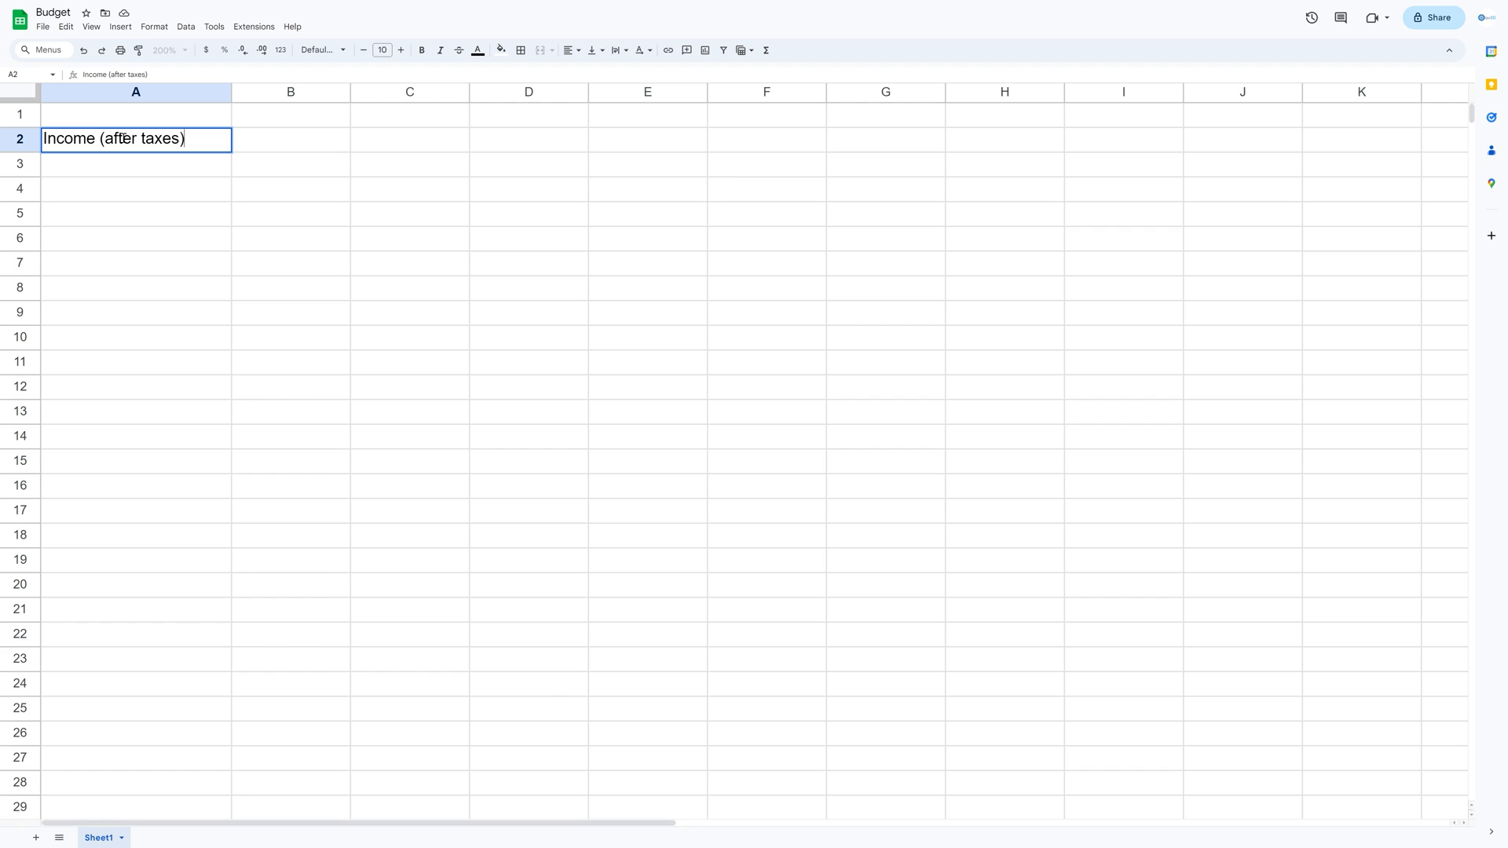
pyautogui.press('Enter')
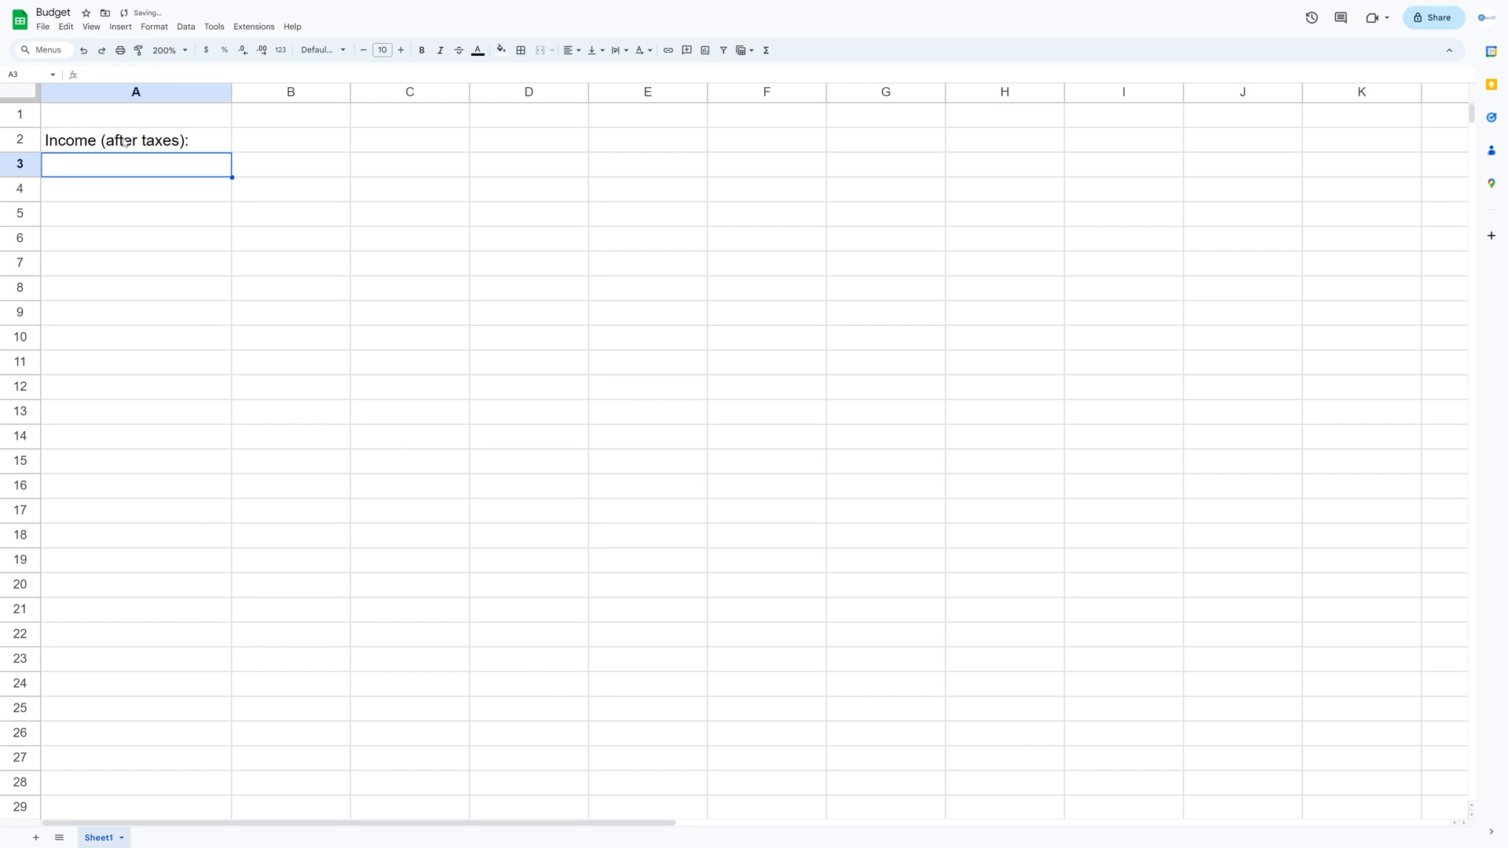
# List Work at 5000 and Capital income at 700 under the income heading.
pyautogui.write('Work')
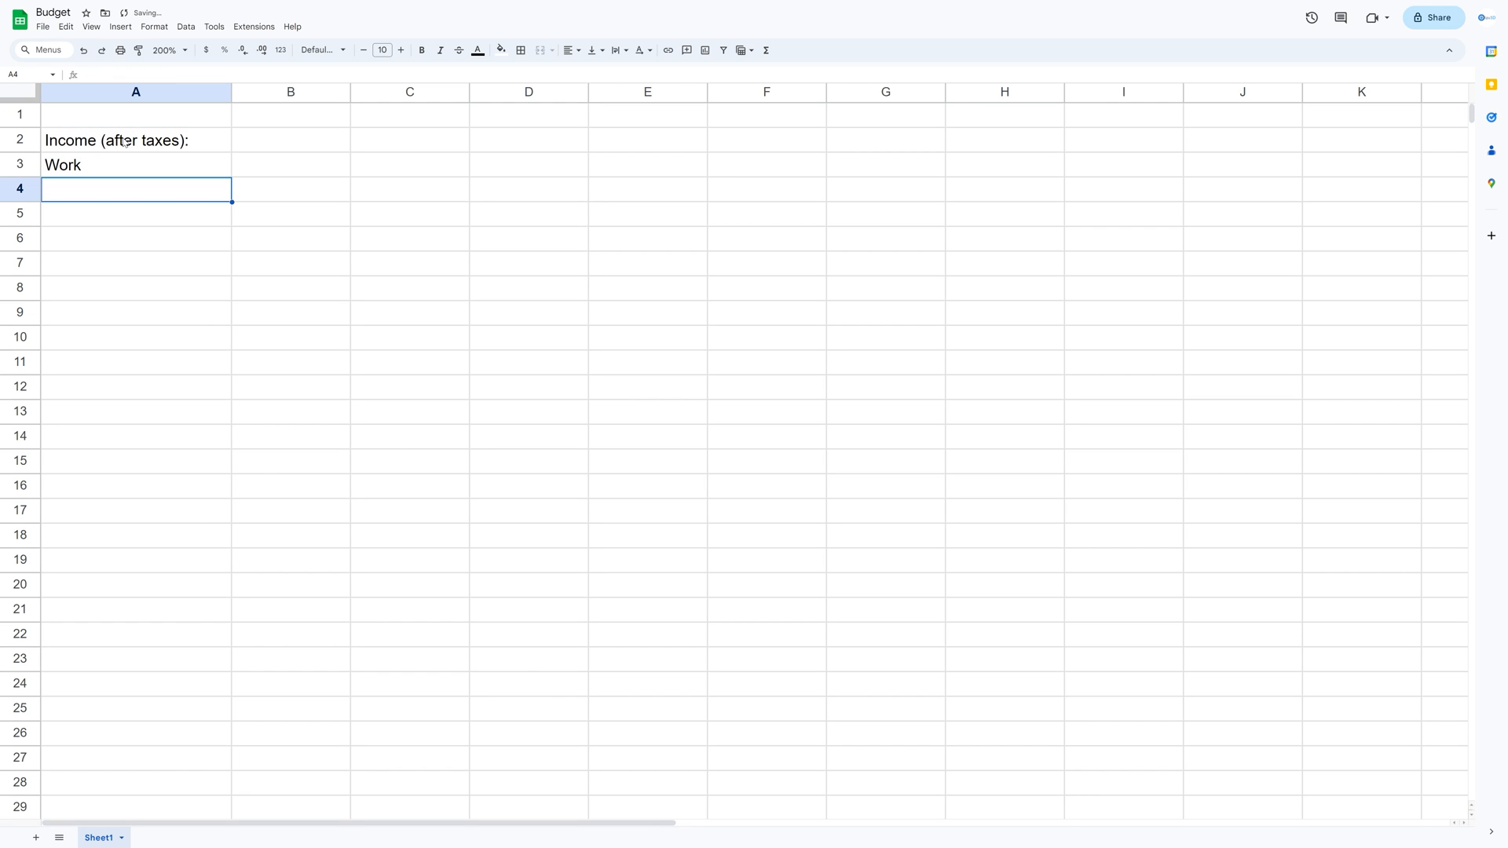
pyautogui.write('Capital')
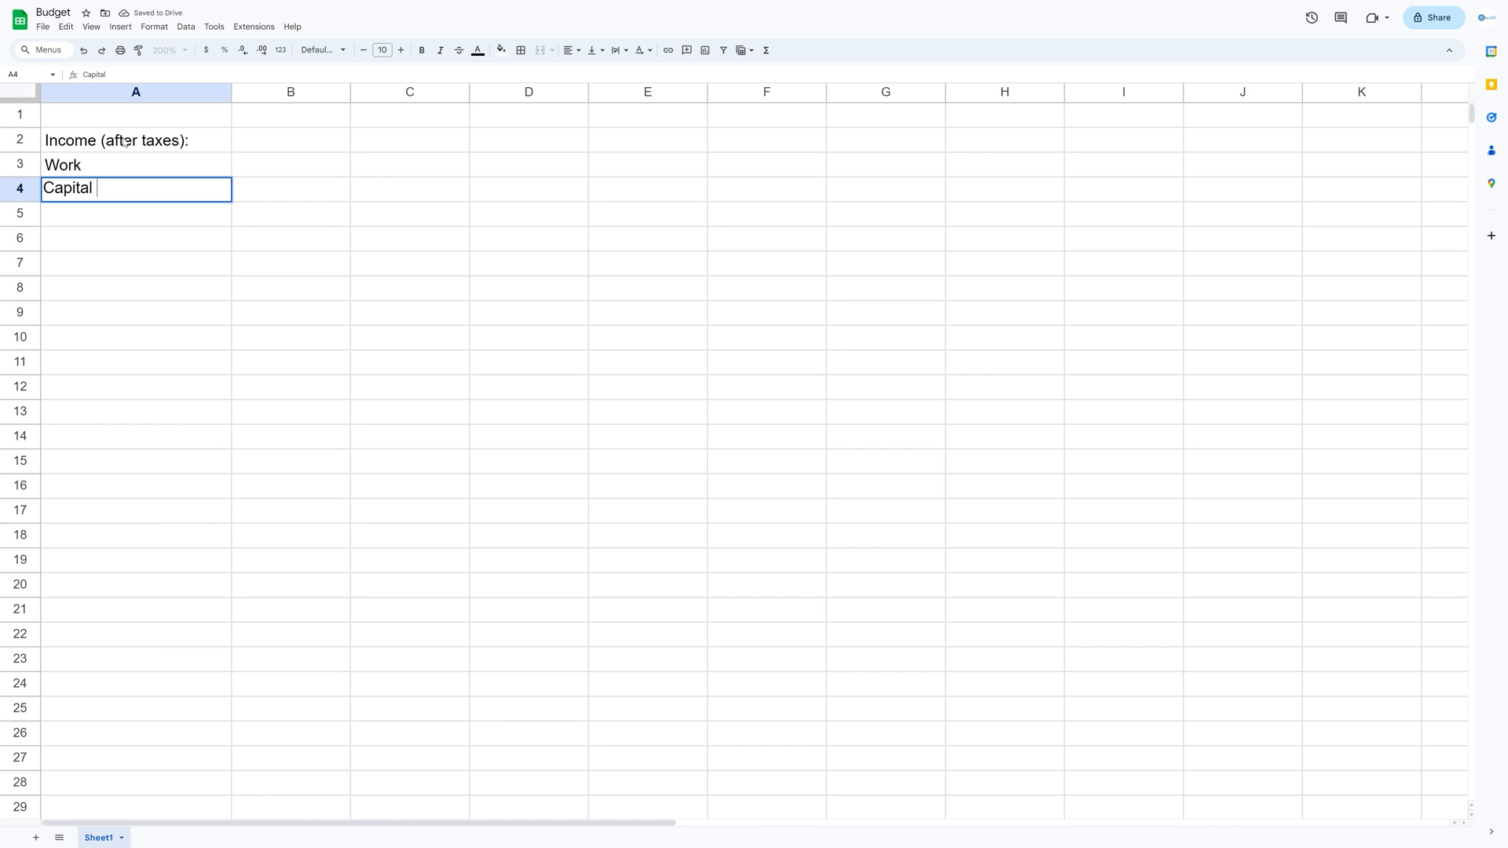
pyautogui.write('income')
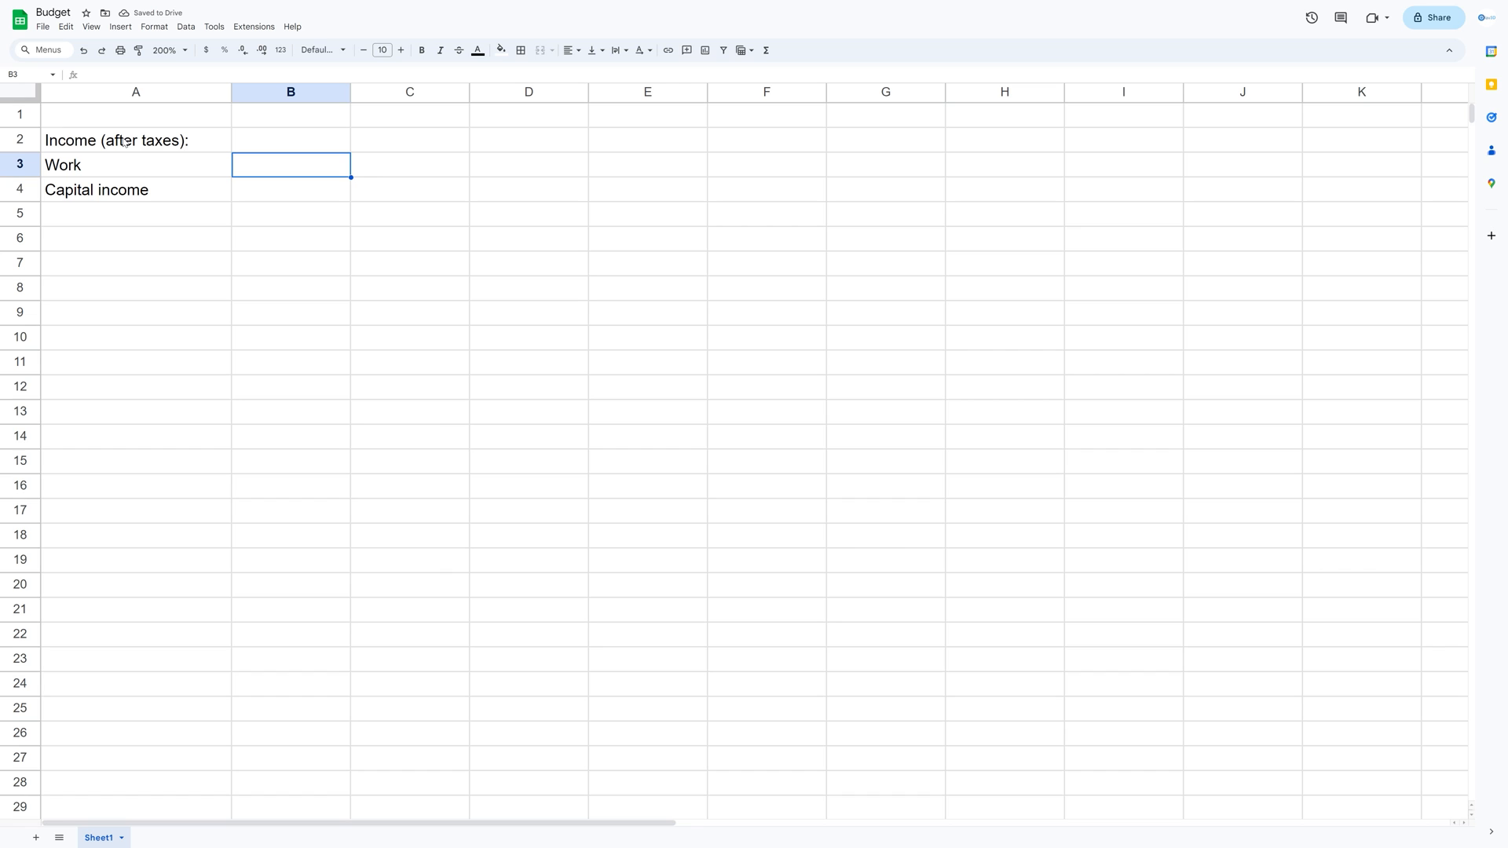
pyautogui.write('5000')
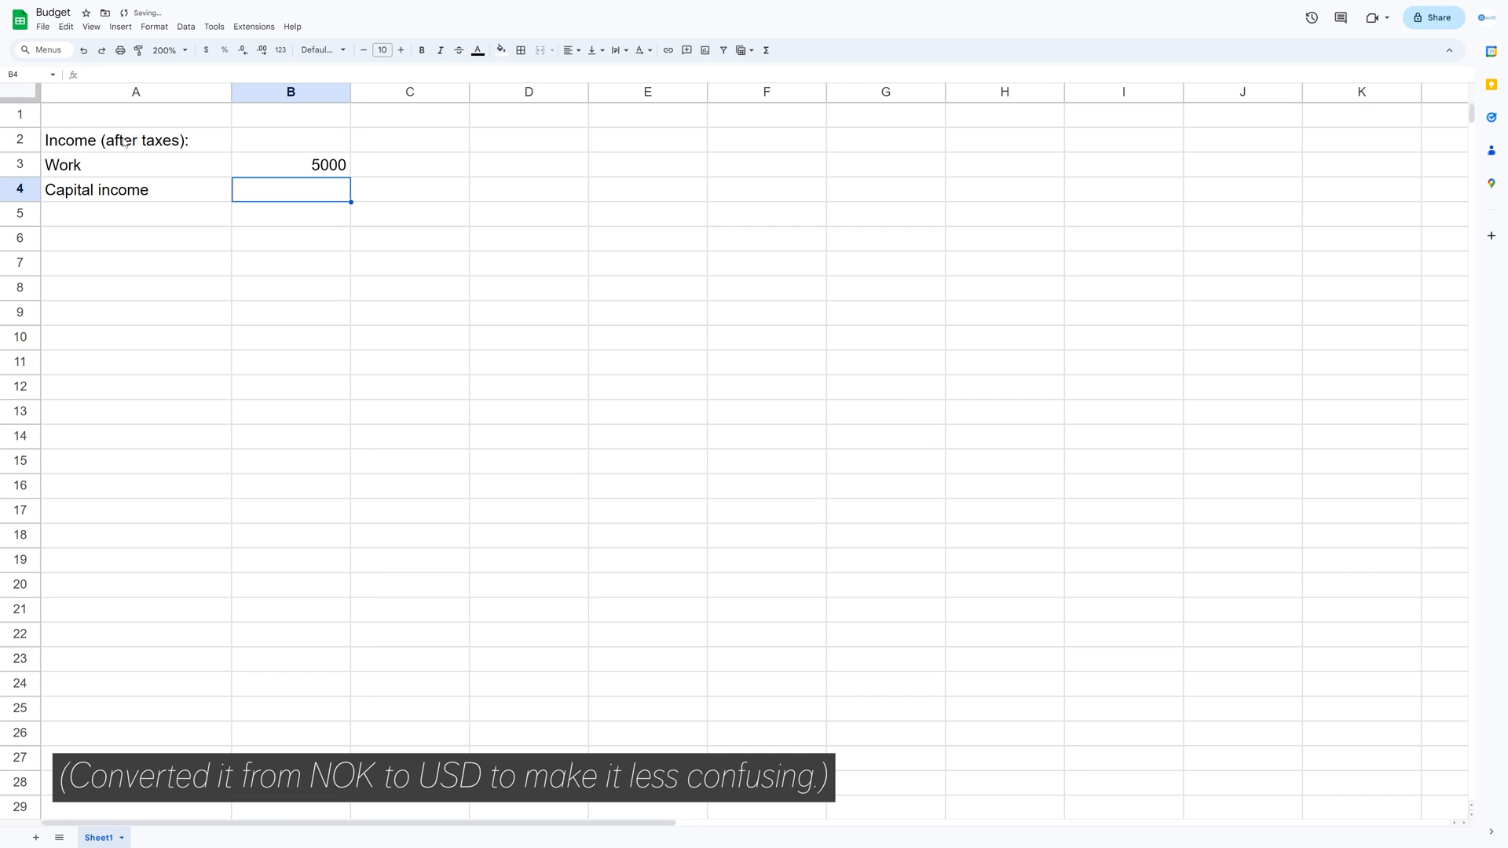
pyautogui.write('700')
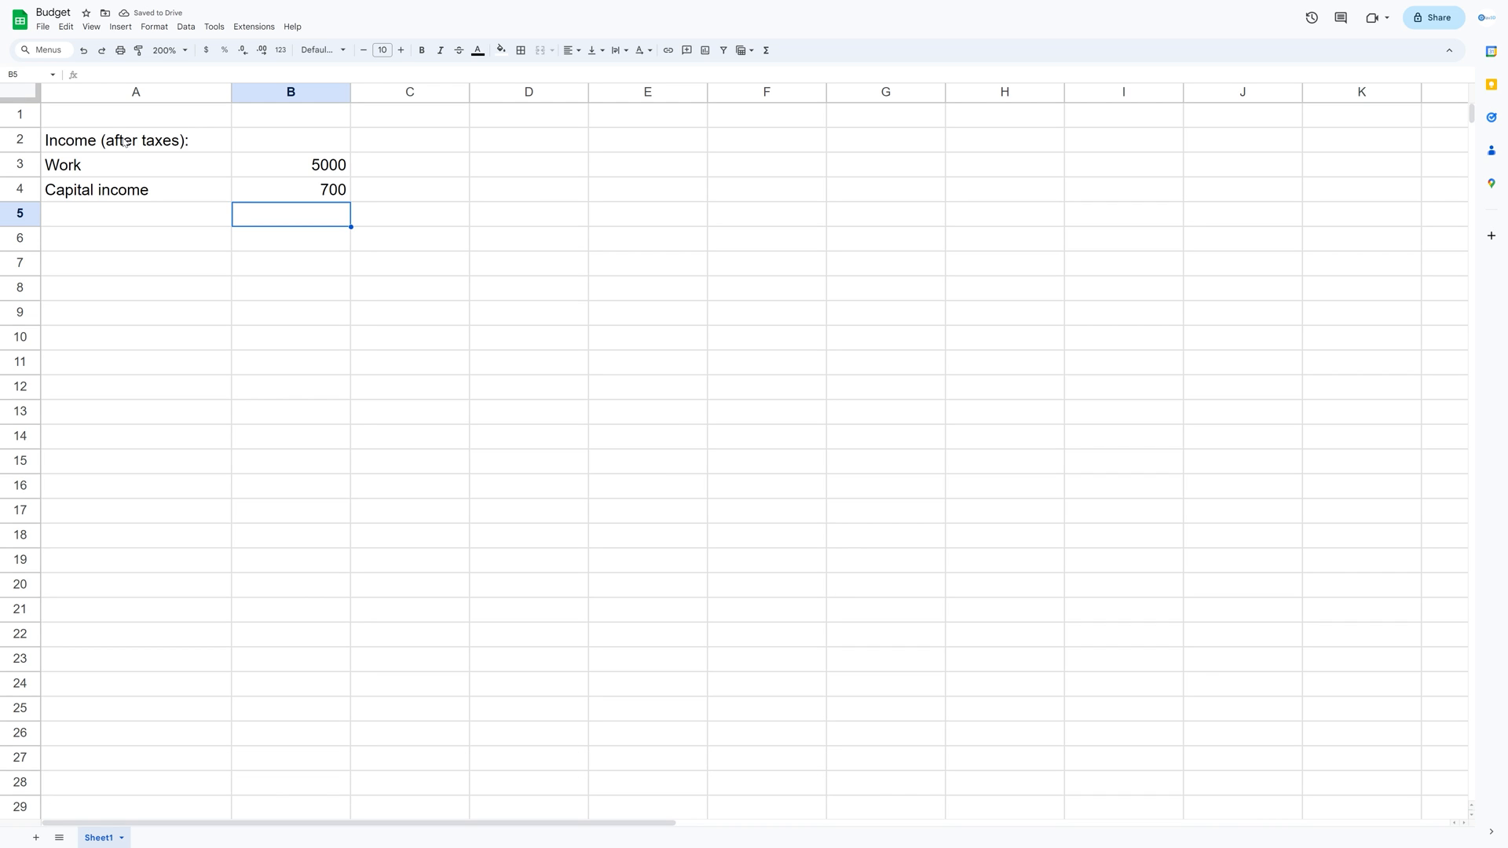
# Add the 'Costs and savings:' heading, a 'Value' header, and labels Rent through Various.
pyautogui.click(136, 238)
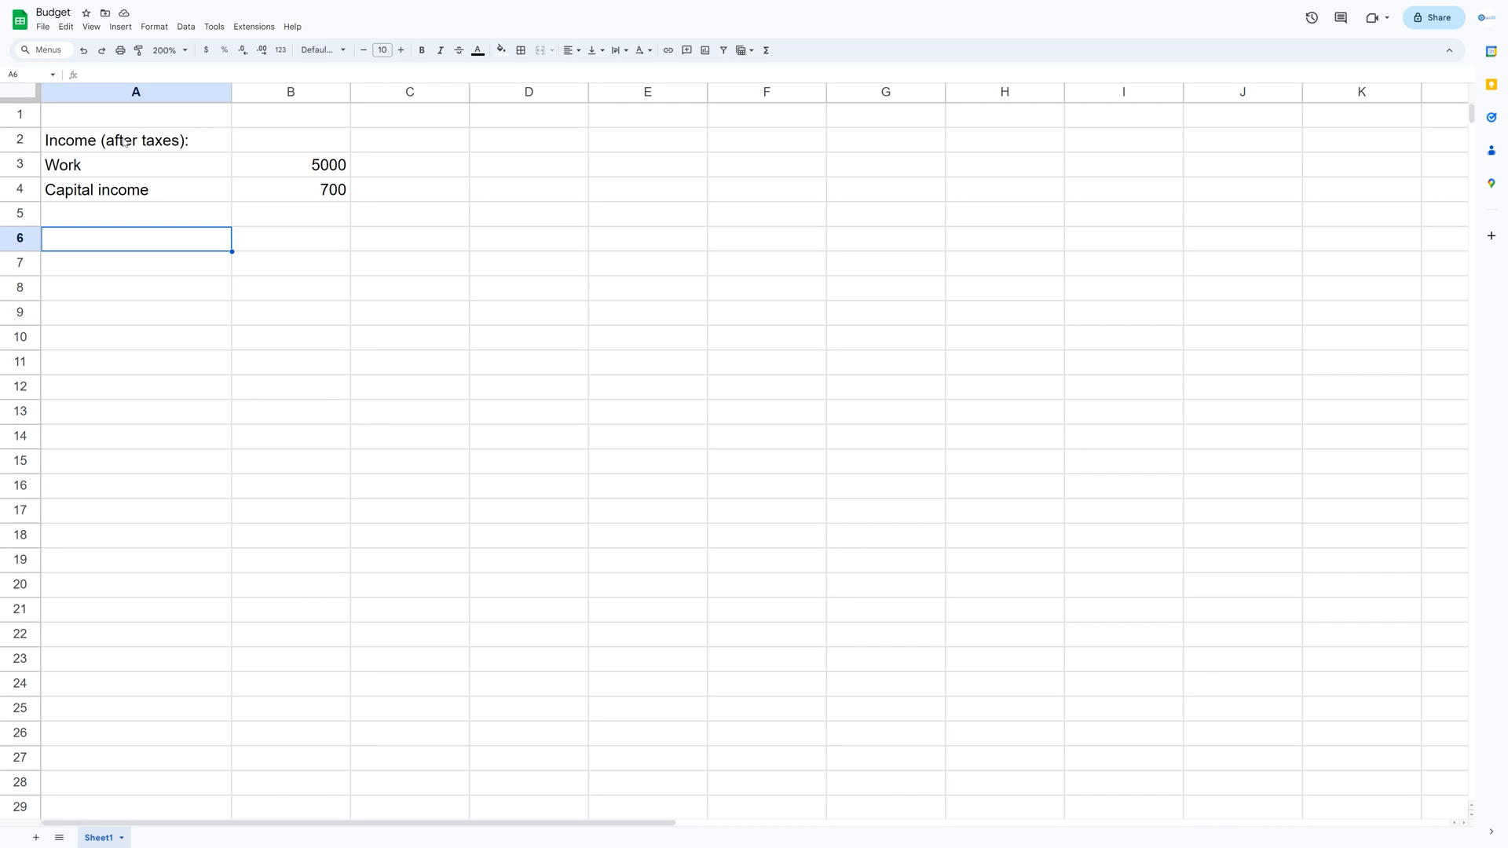
pyautogui.write('Costs and sa')
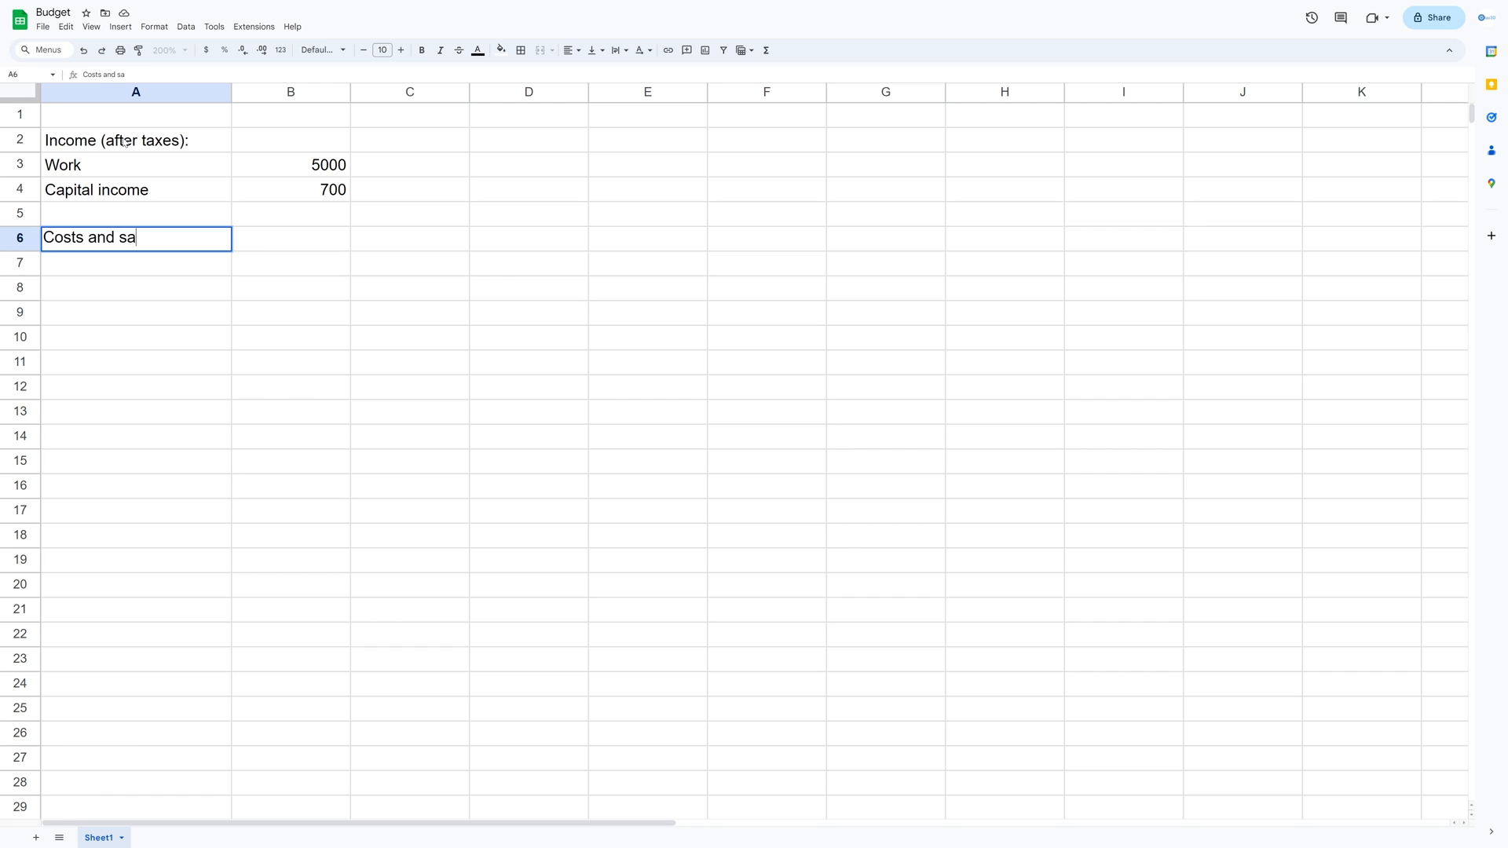
pyautogui.write('Value')
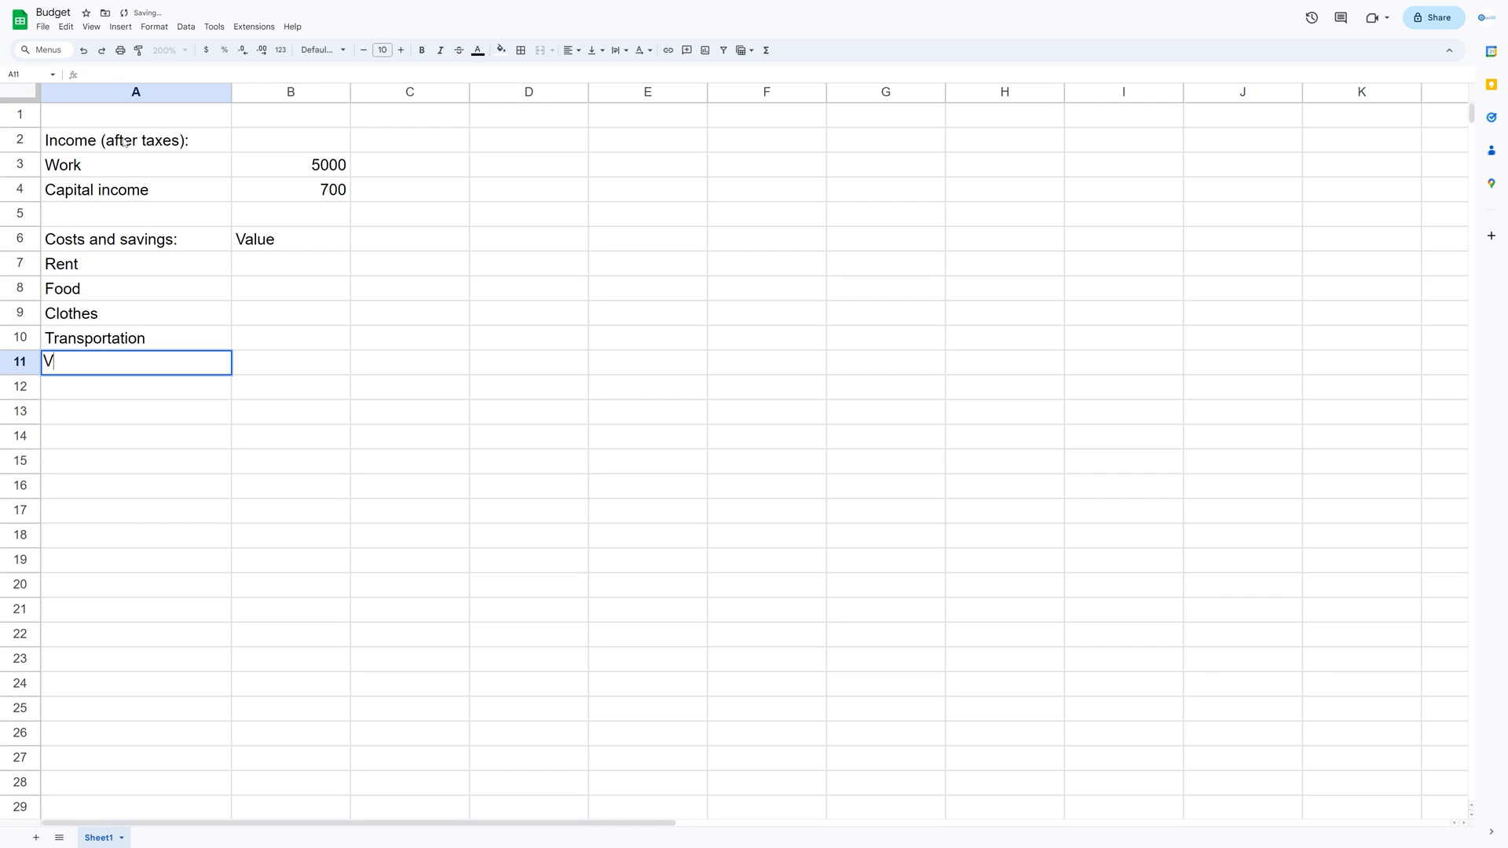
pyautogui.write('arious')
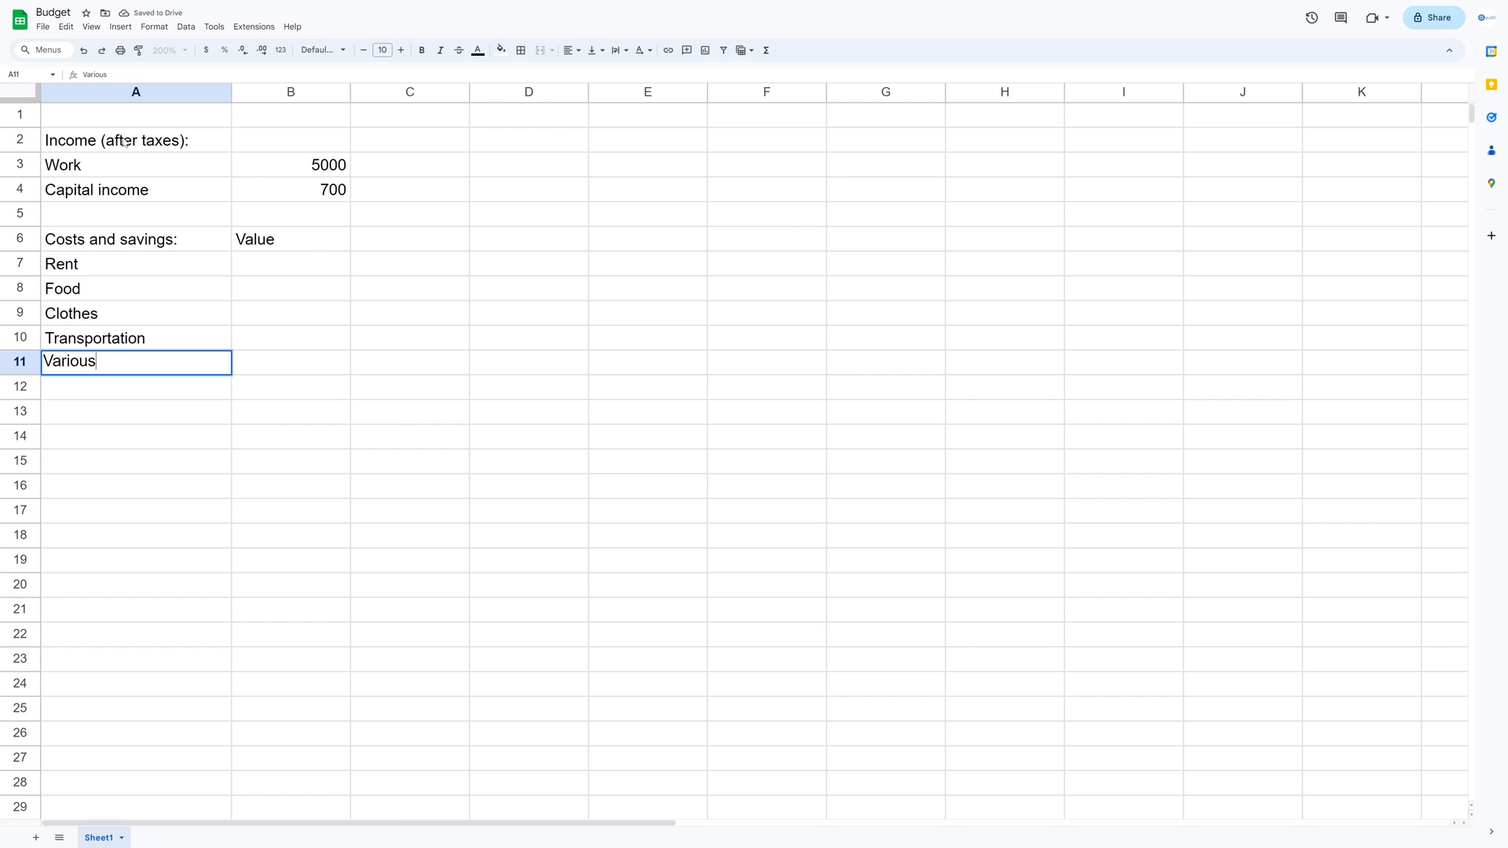
pyautogui.press('Enter')
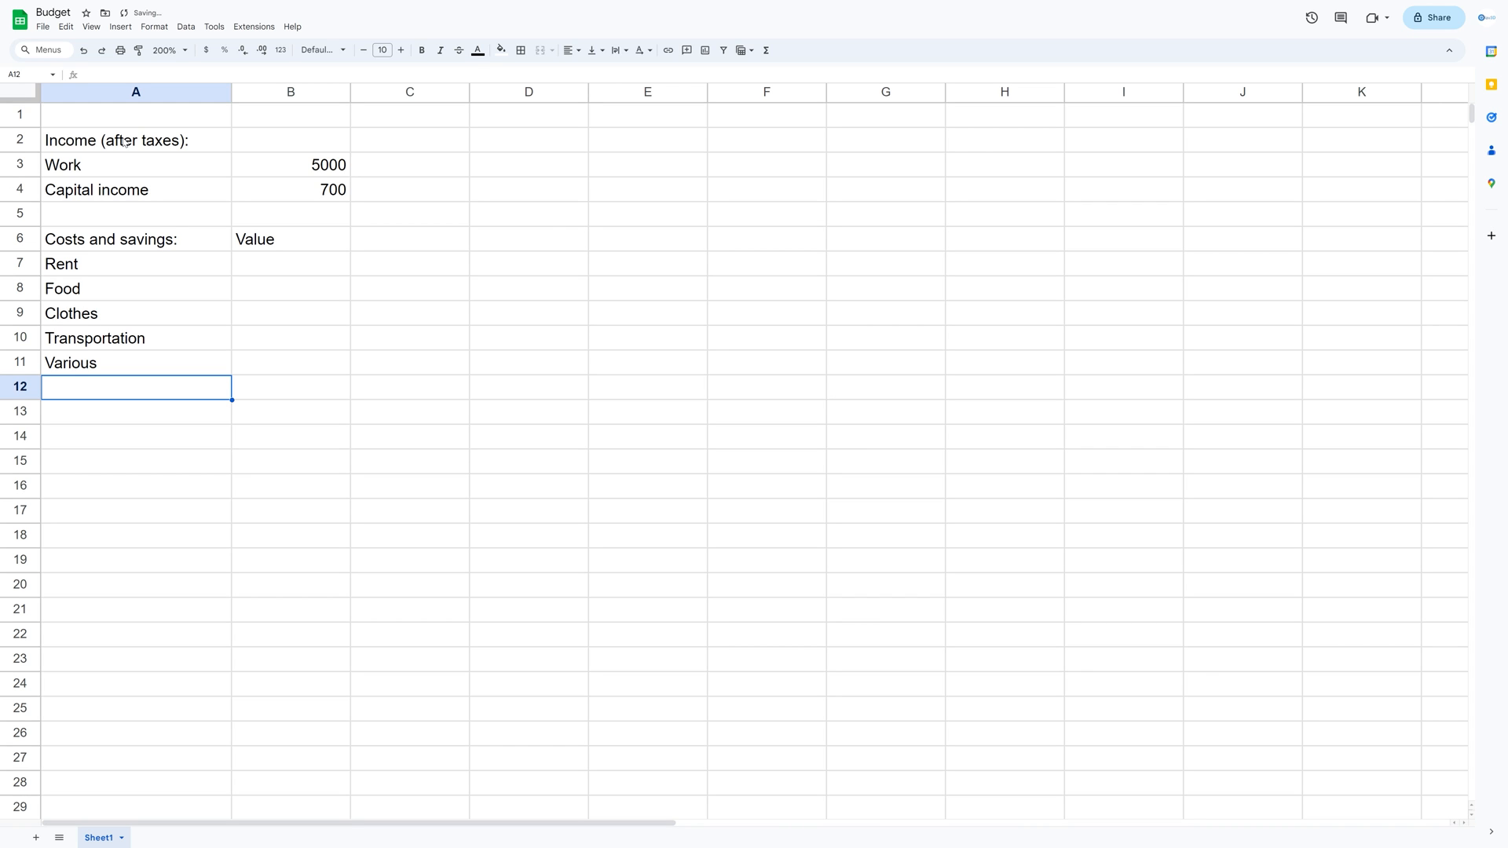
# Add the Debt, Donations, Monthly savings (direct transfers) and Reinvested dividends labels.
pyautogui.write('Debt')
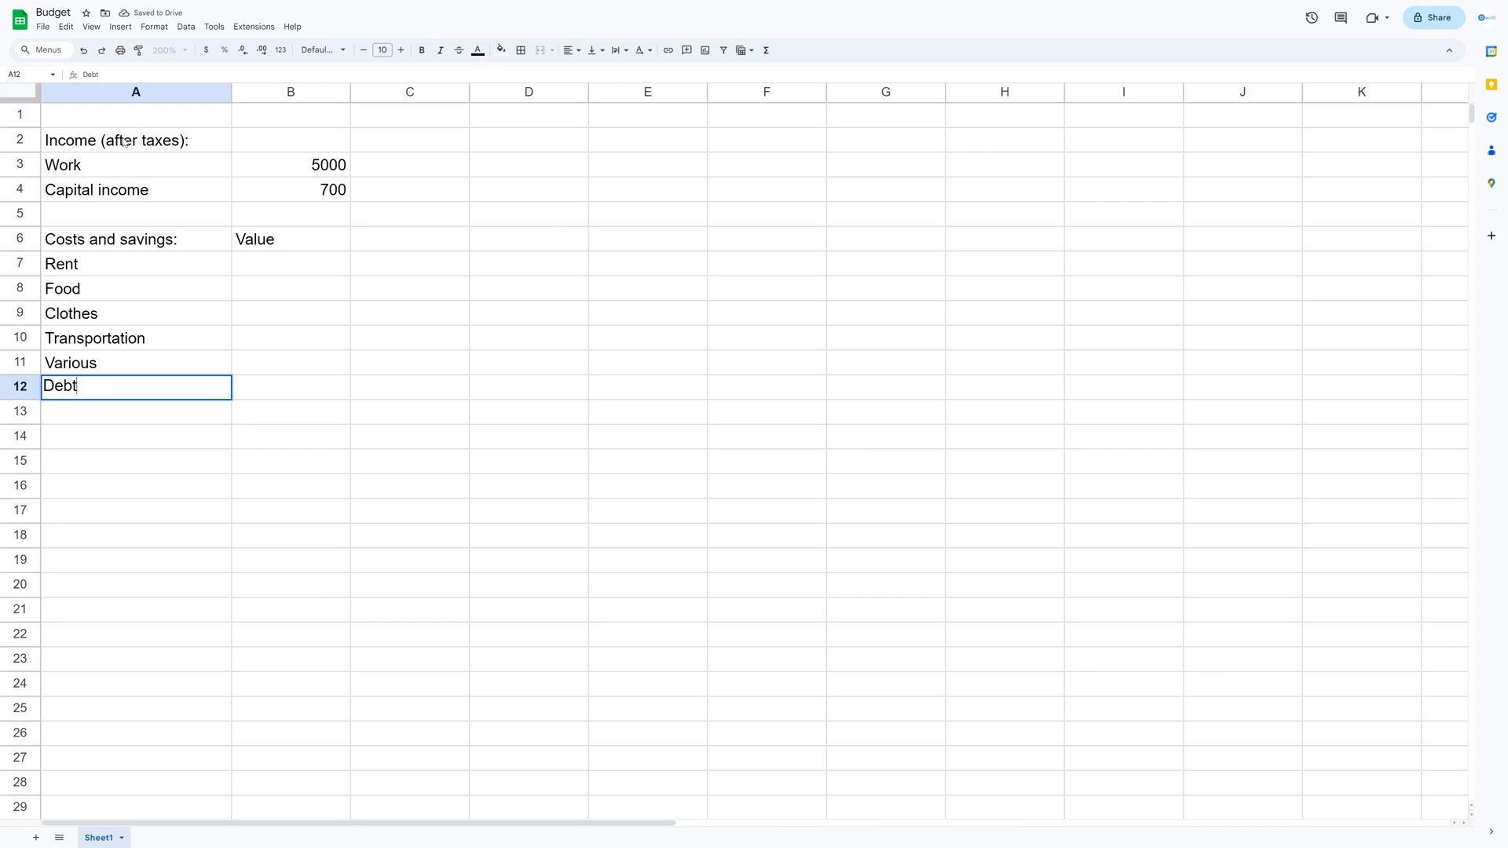
pyautogui.write('Donations')
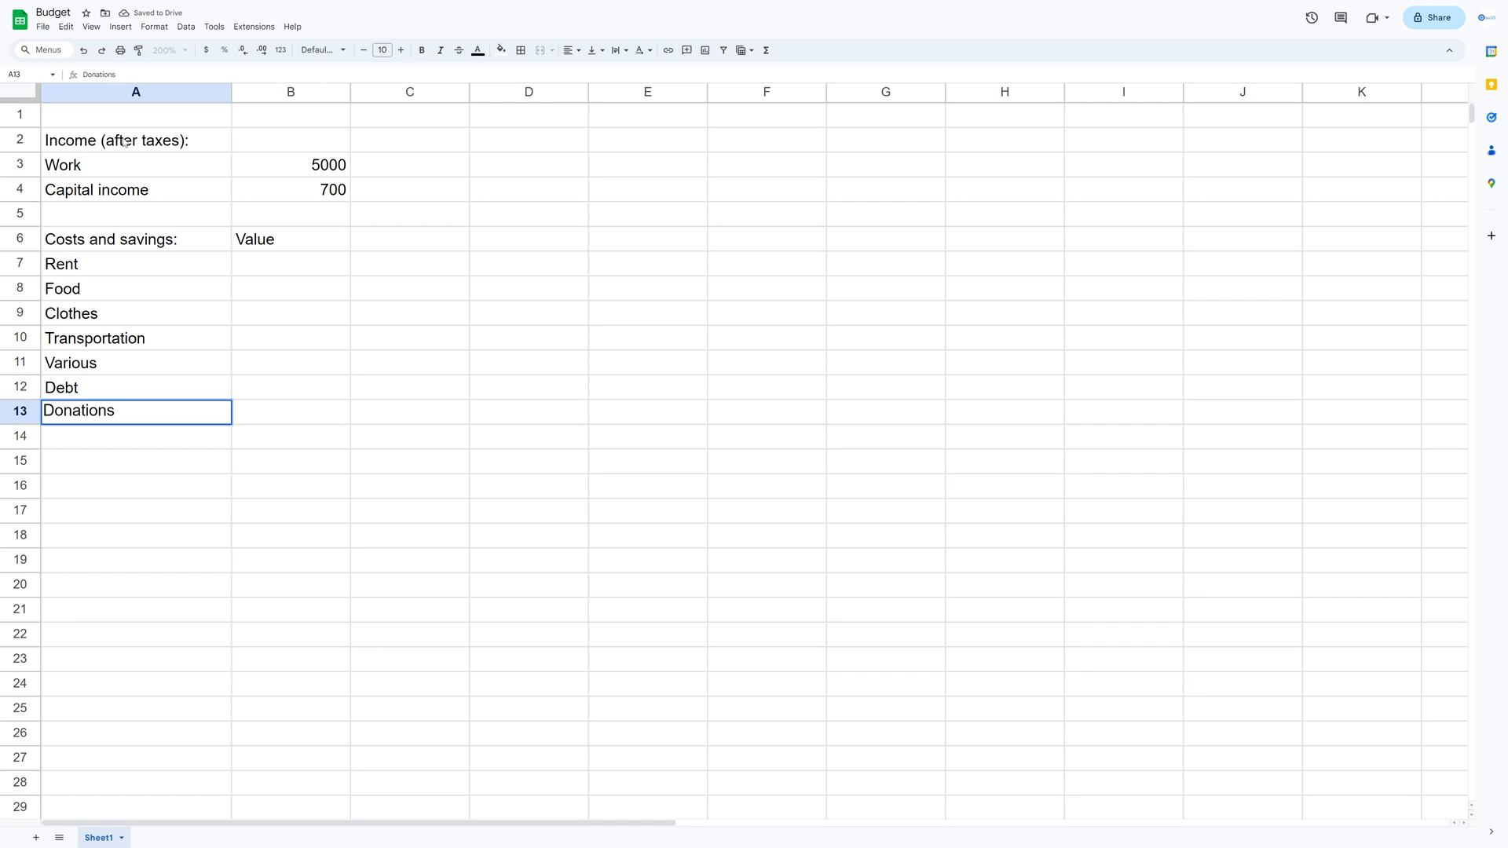
pyautogui.press('Enter')
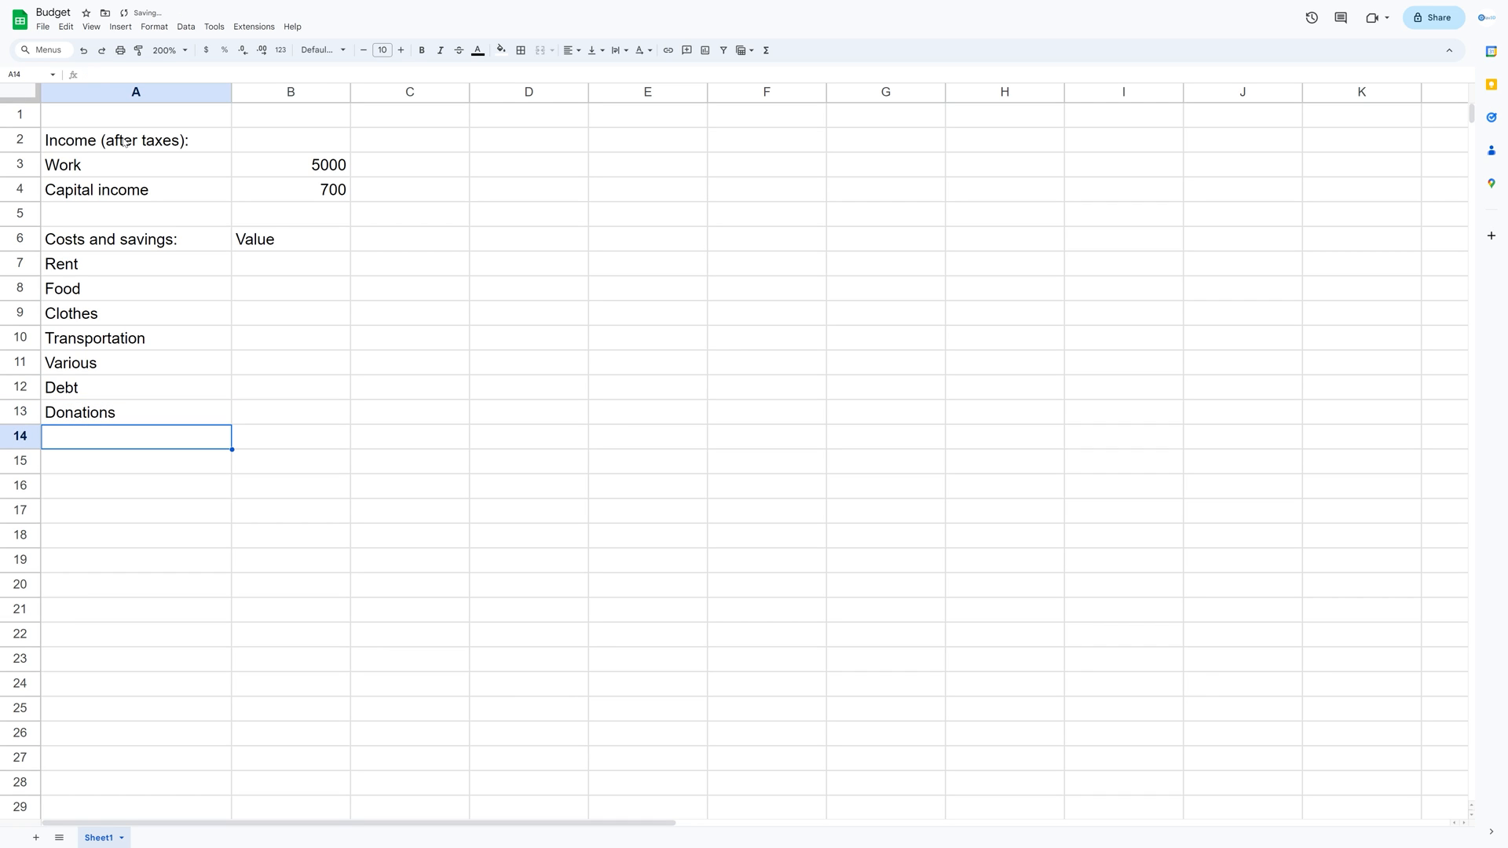
pyautogui.write('Monthly savings,')
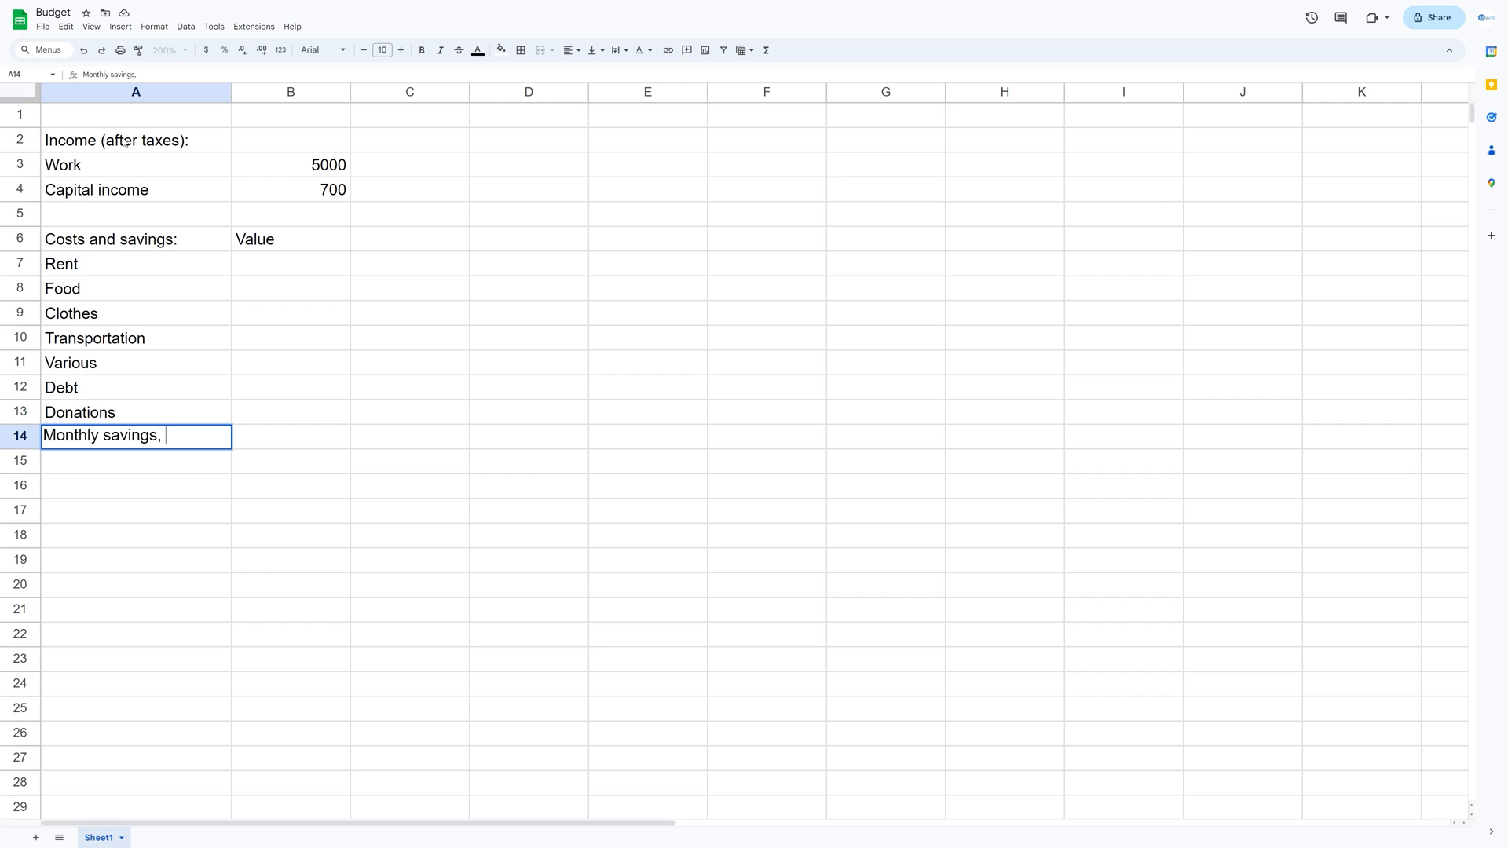
pyautogui.write('direct transfers')
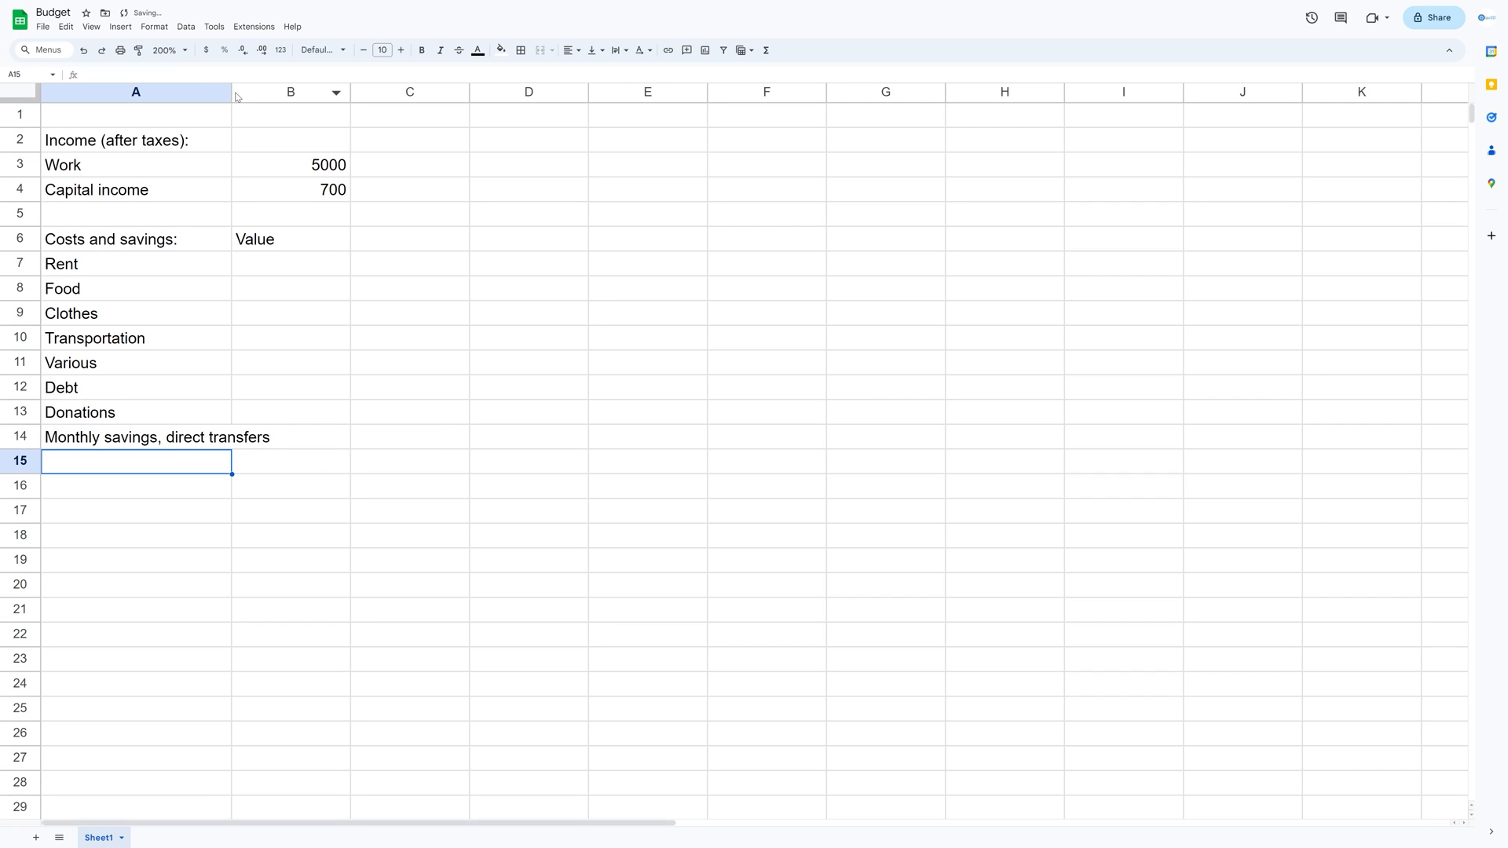
pyautogui.write('Reinvested dividends')
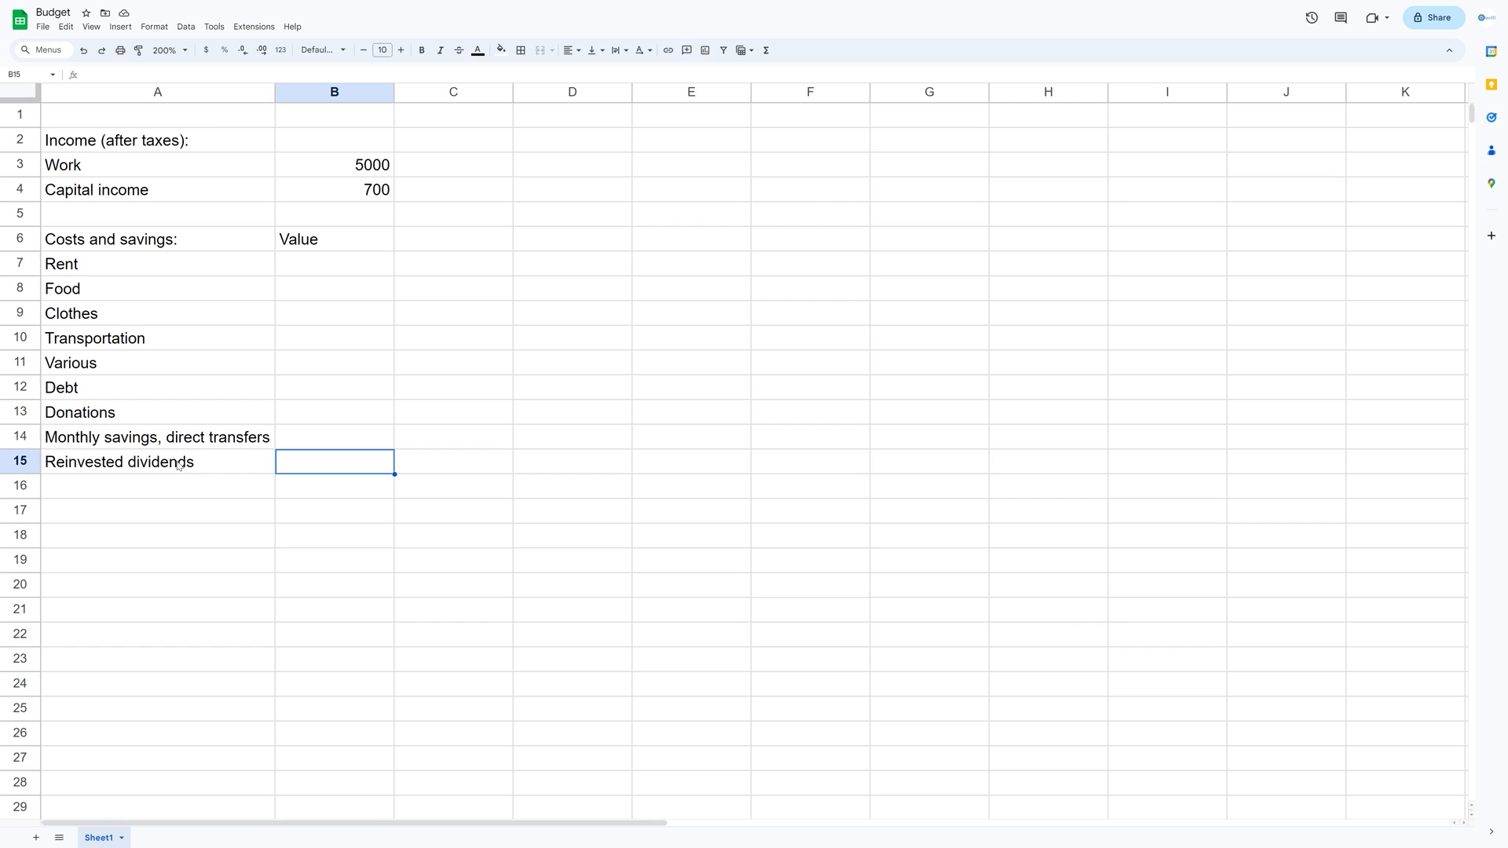
# Enter Rent 620, Food 400, Clothes 50 and Transportation 40.
pyautogui.click(334, 264)
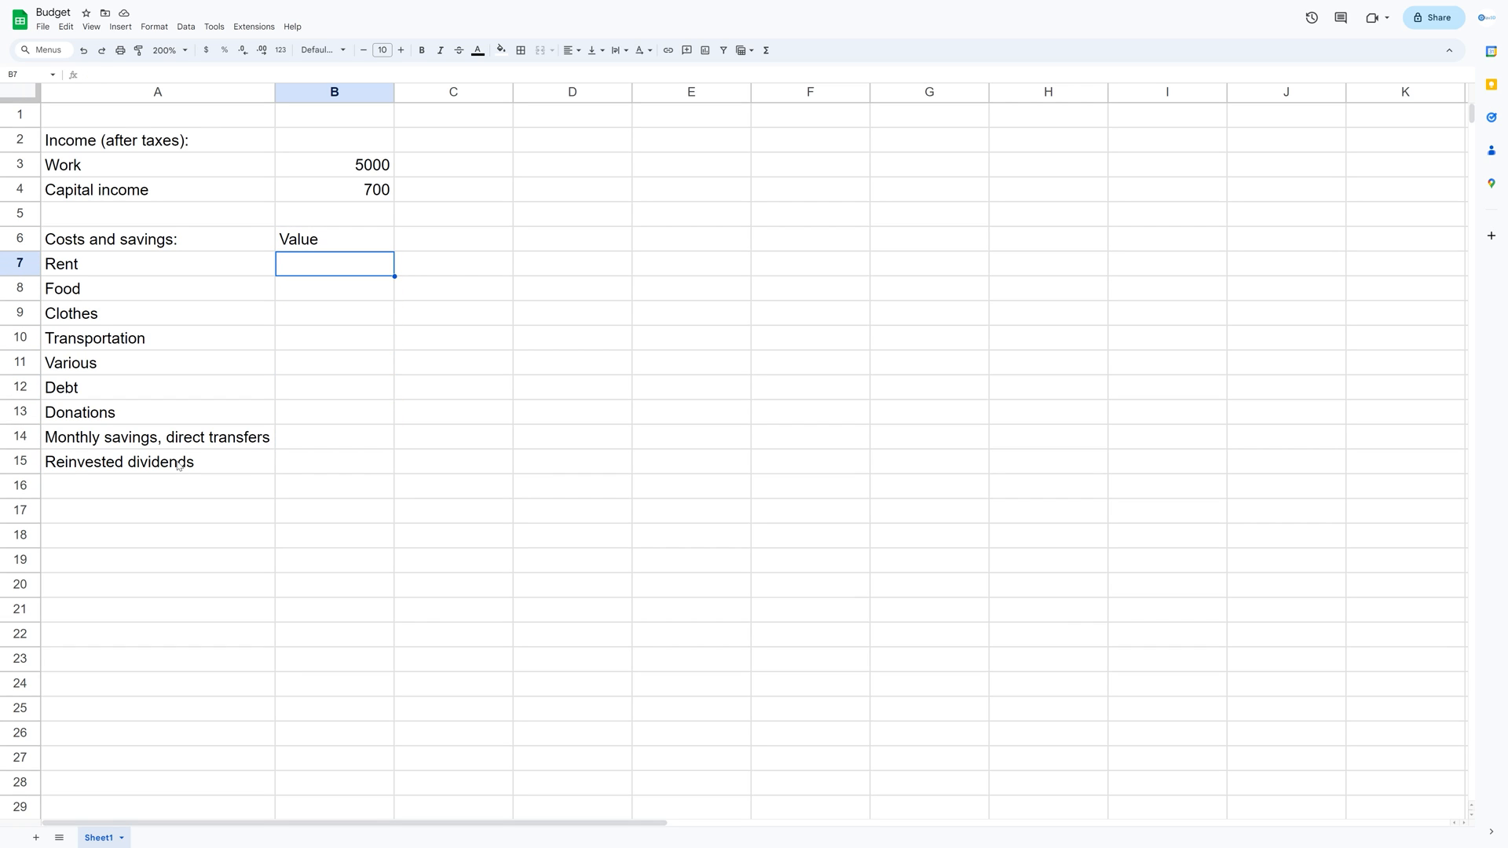
pyautogui.write('620')
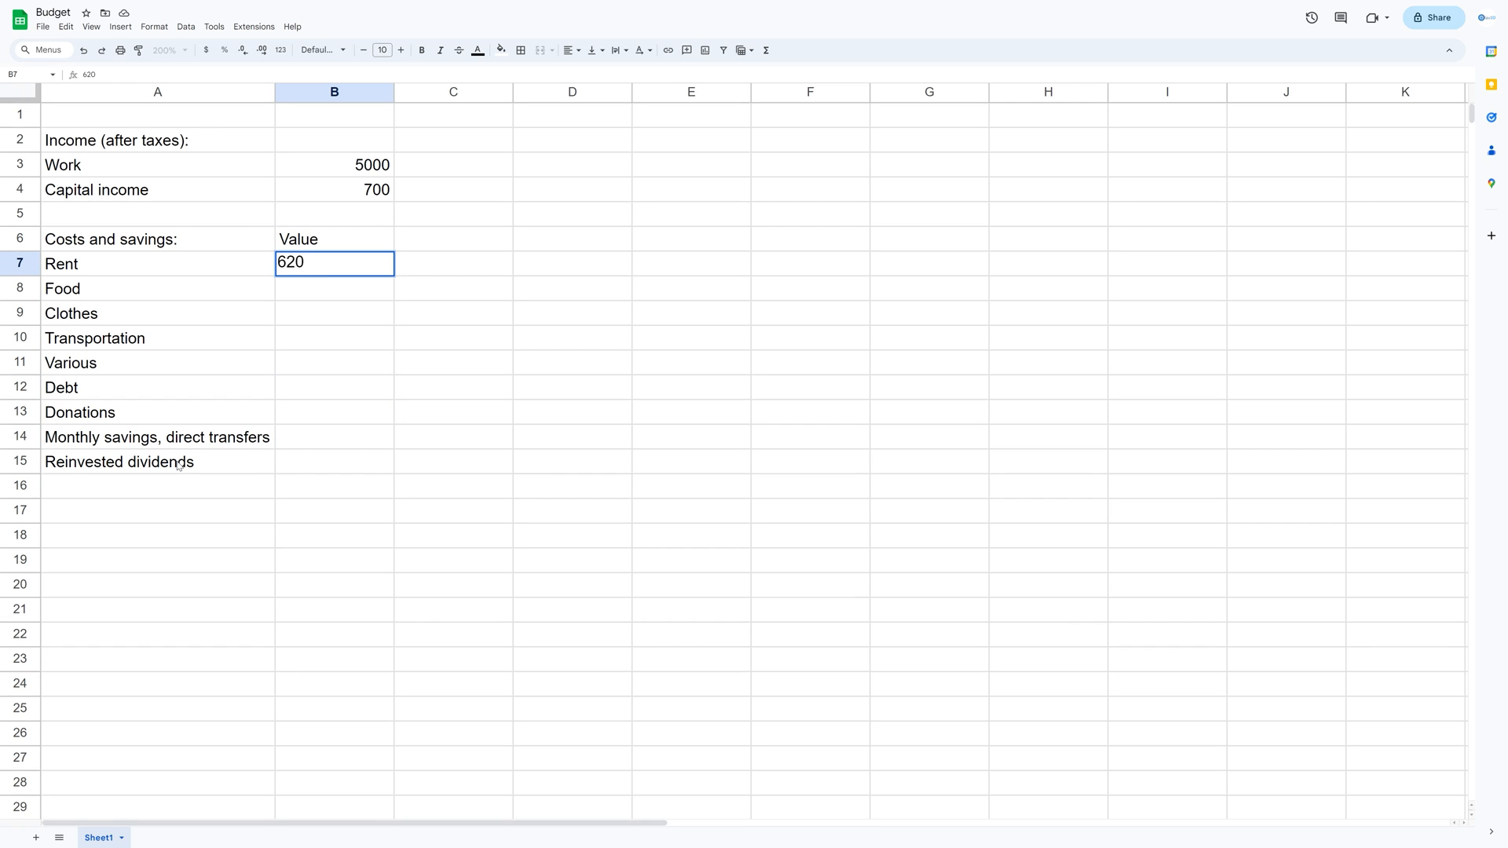
pyautogui.write('400')
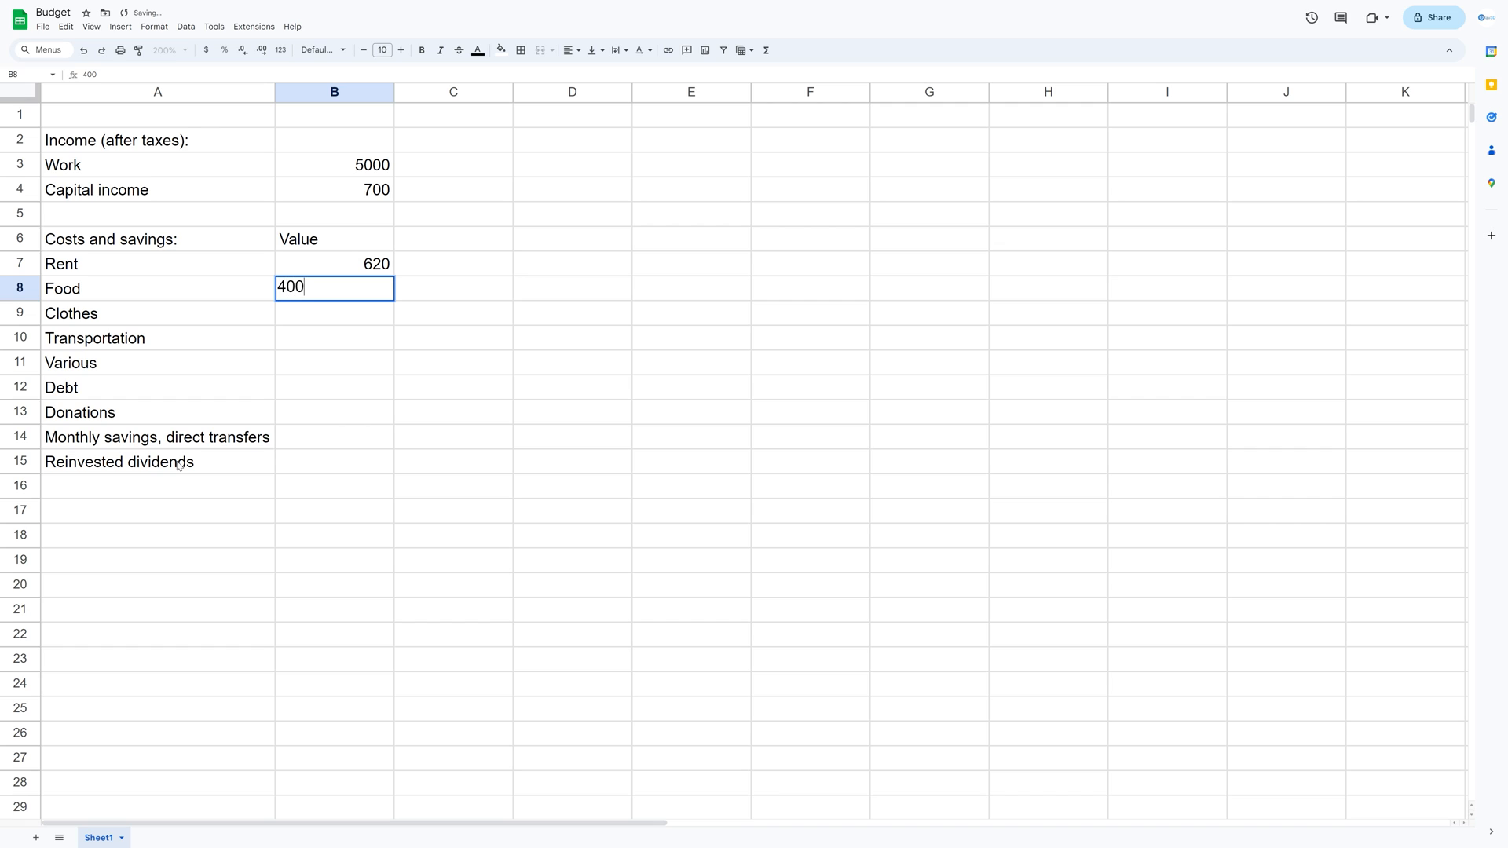
pyautogui.write('50')
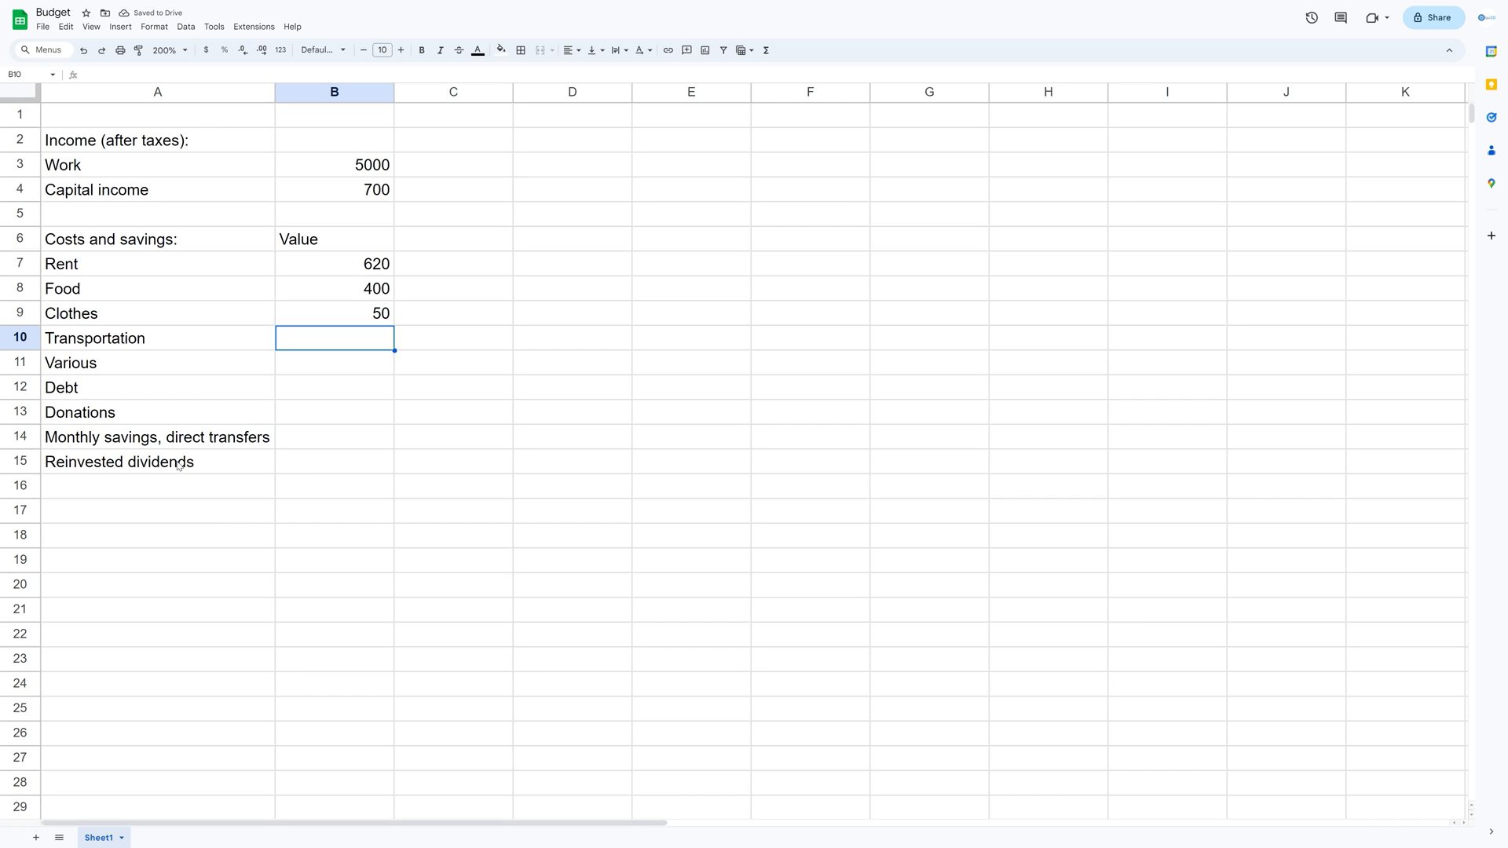
pyautogui.write('40')
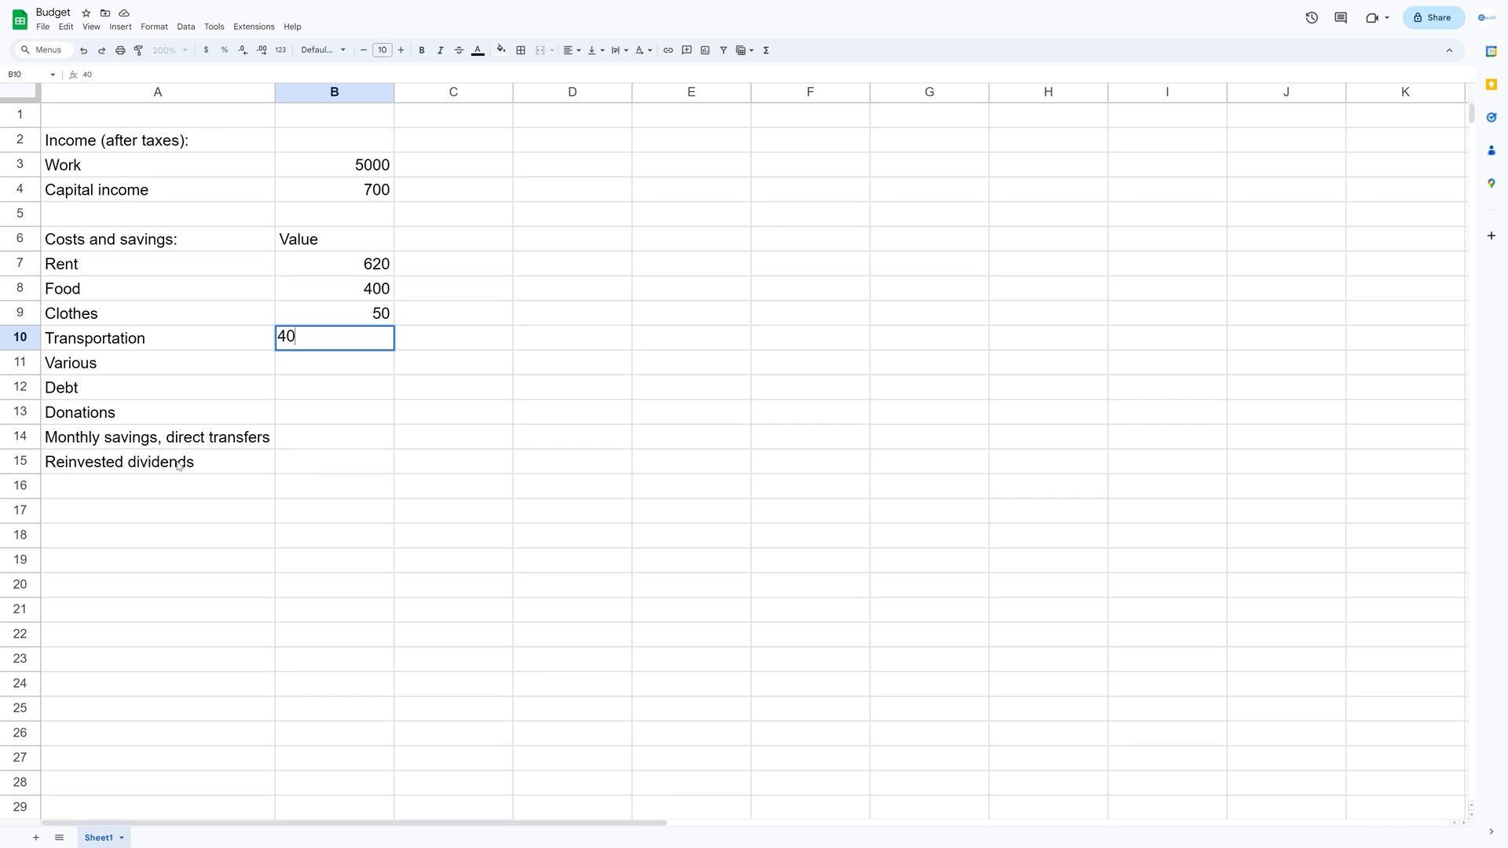
pyautogui.press('Enter')
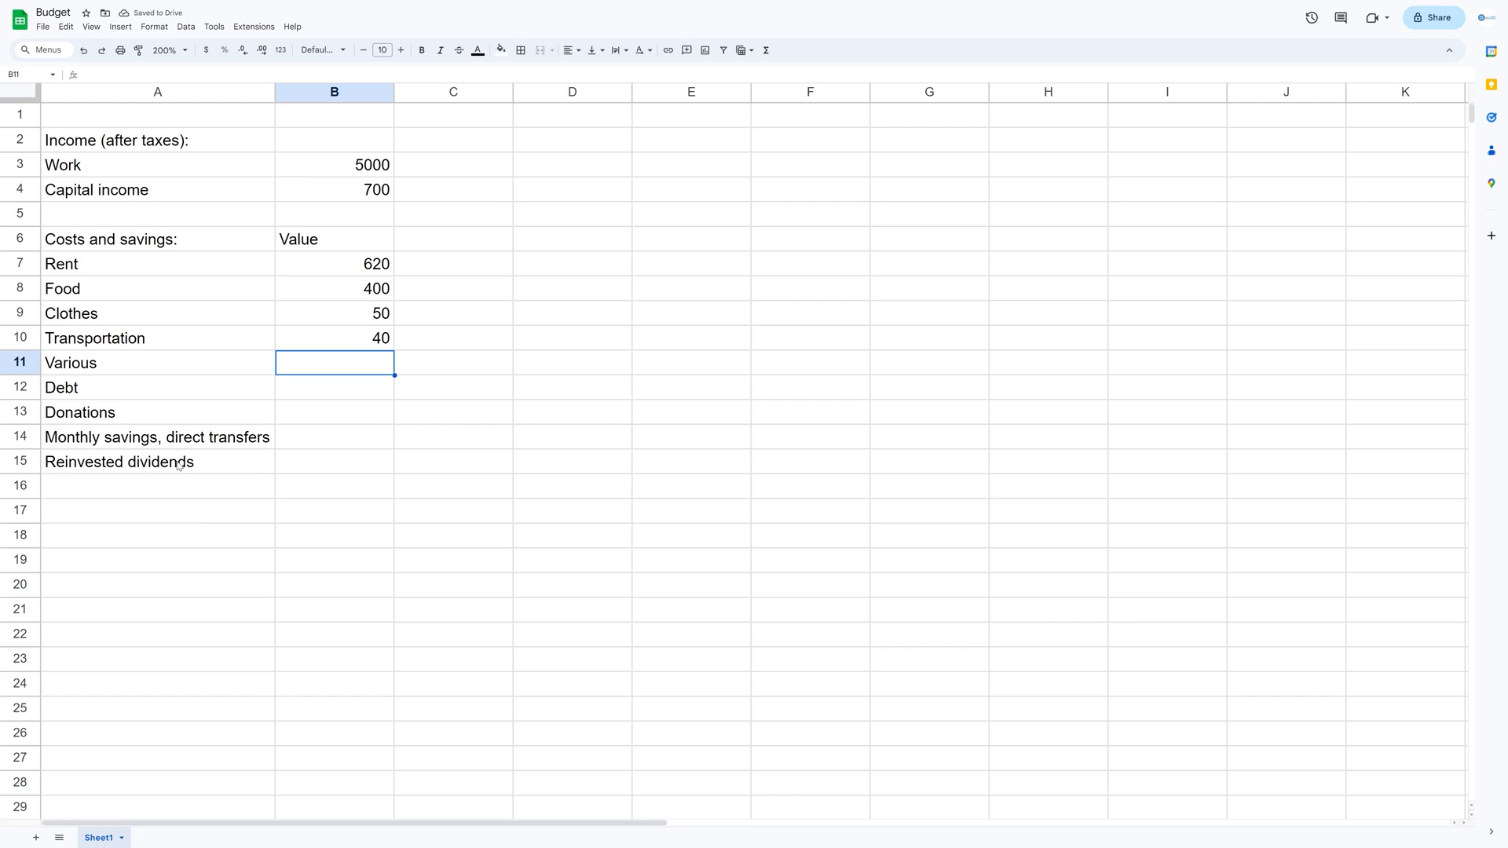
# Enter Various 400, Debt 200 and Donations 100.
pyautogui.write('400')
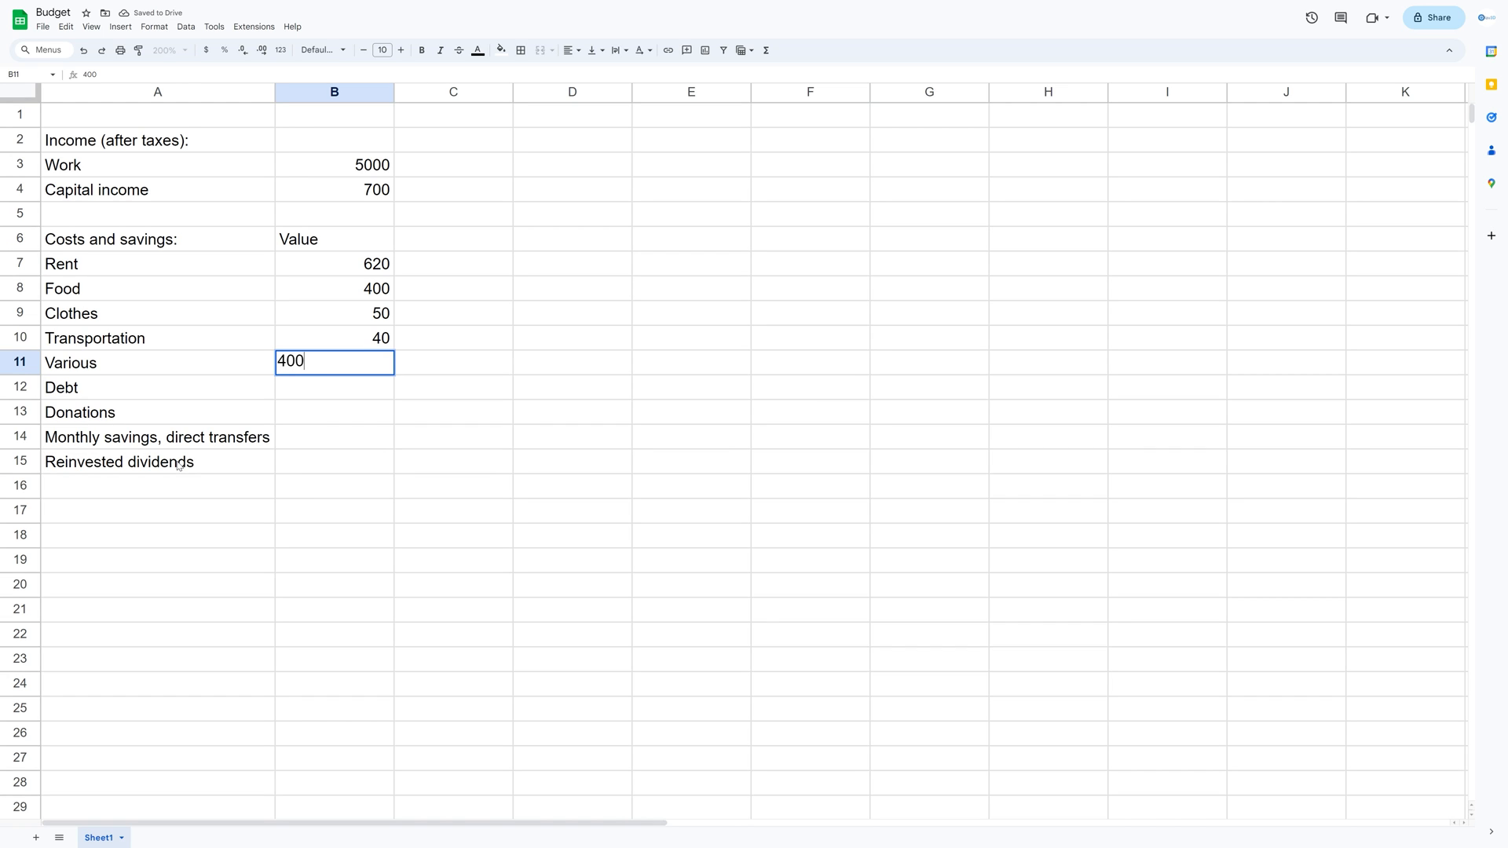
pyautogui.press('Enter')
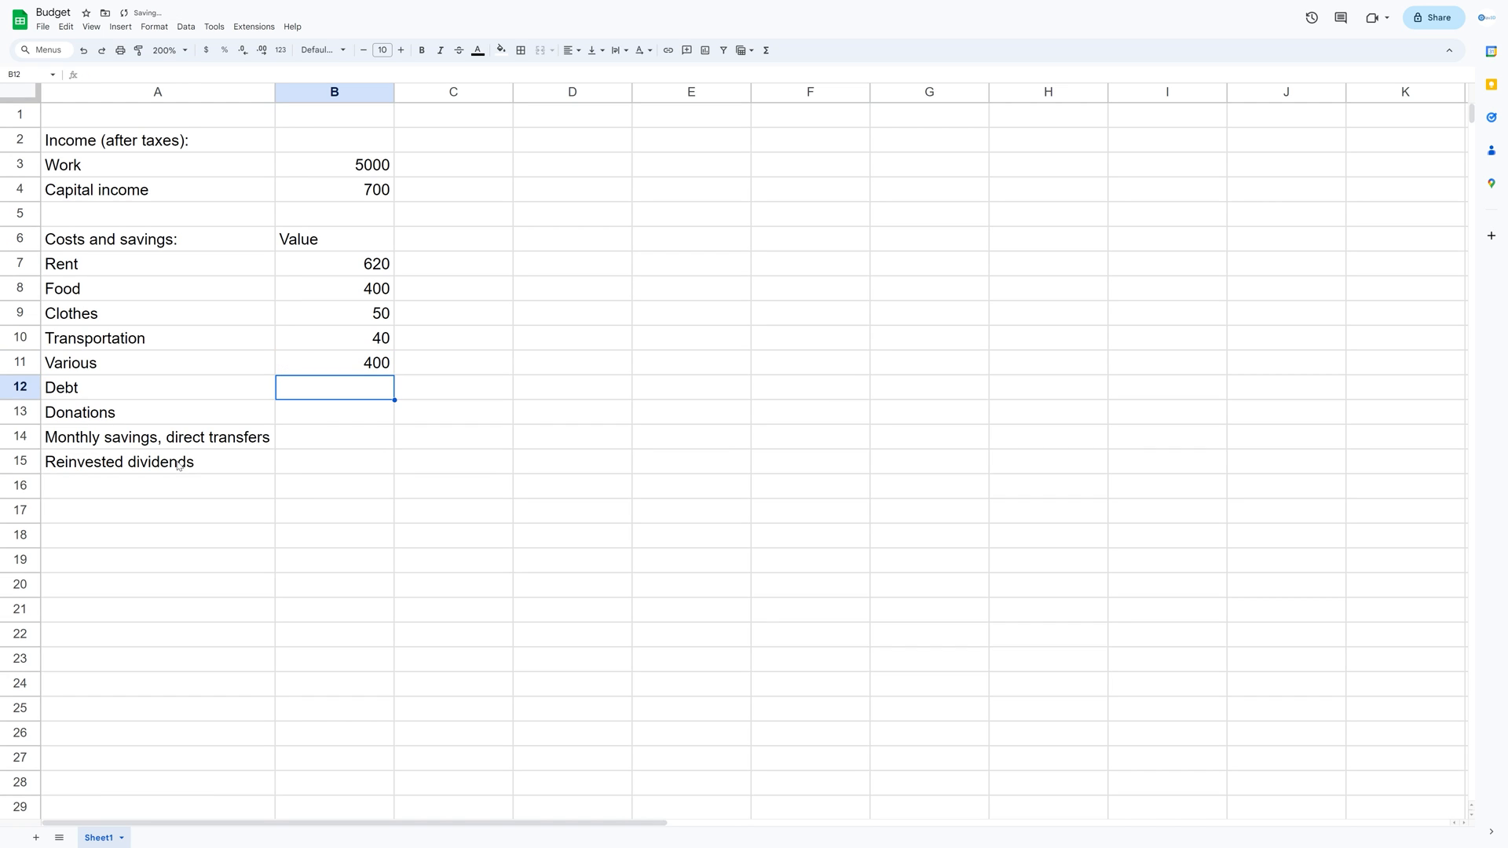
pyautogui.write('200')
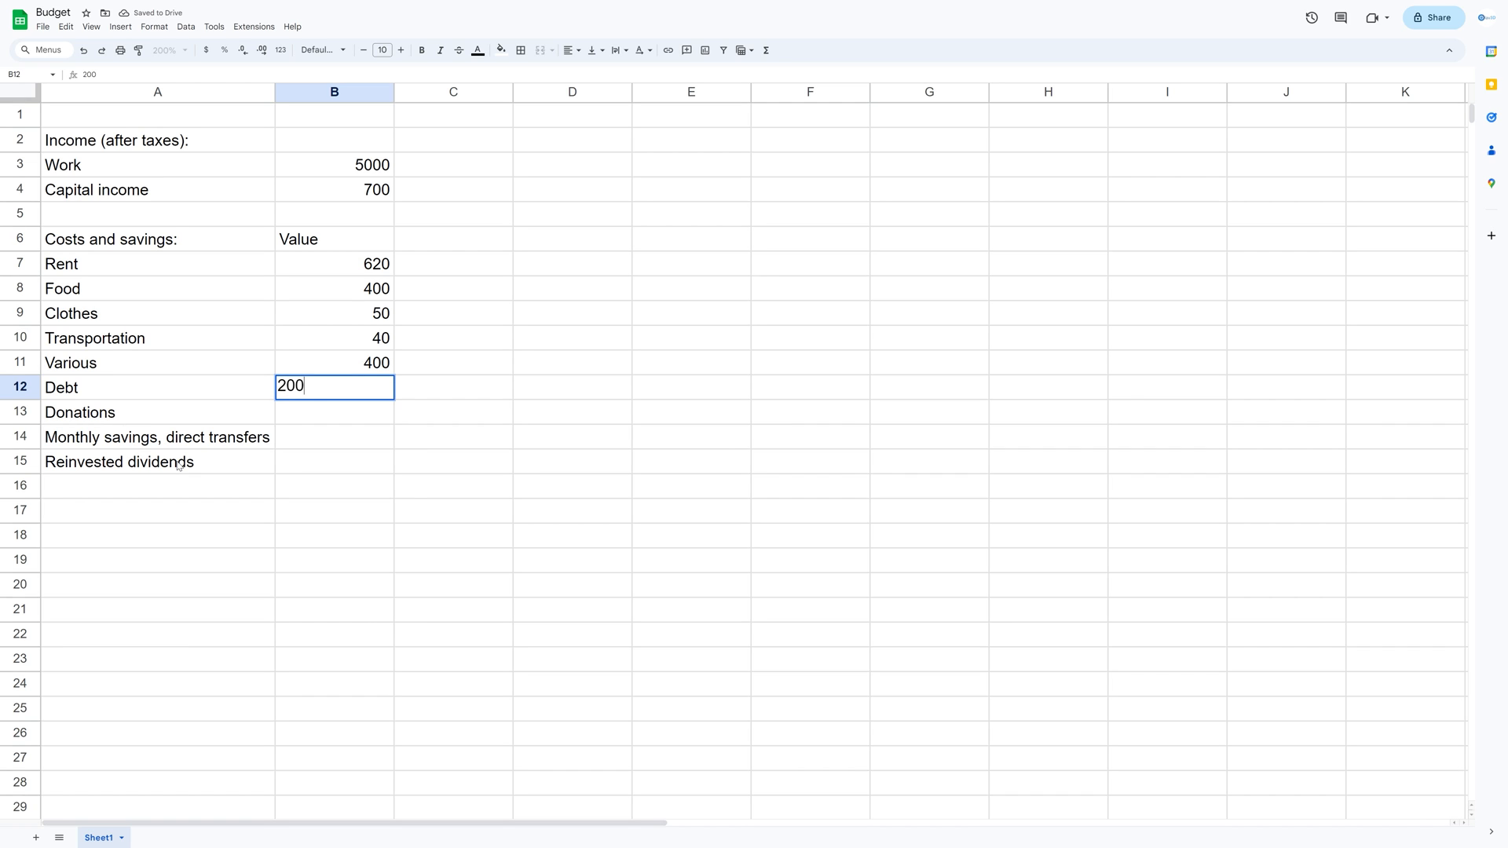
pyautogui.press('Enter')
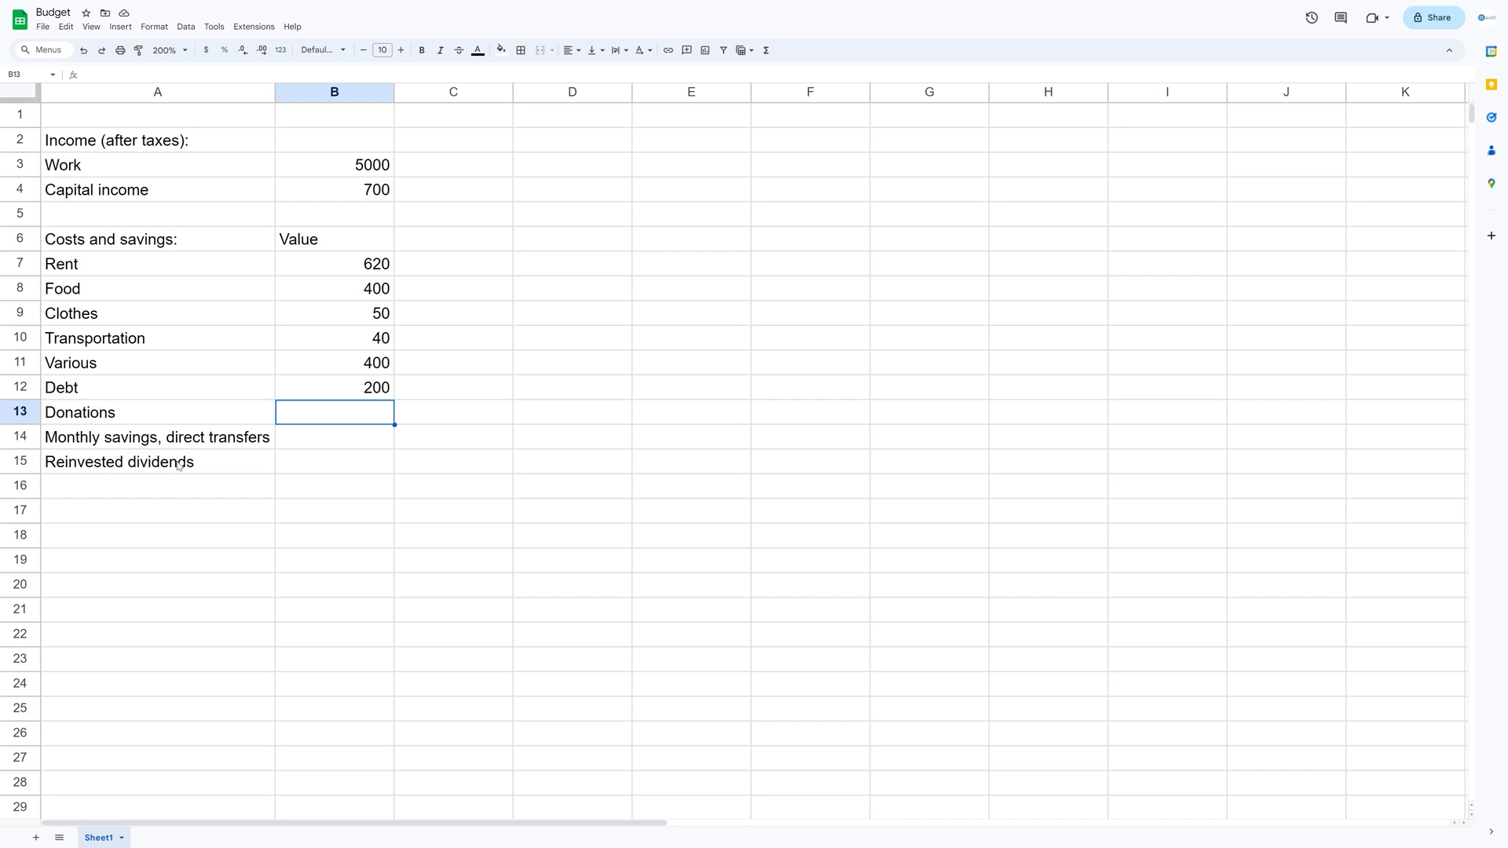
pyautogui.write('100')
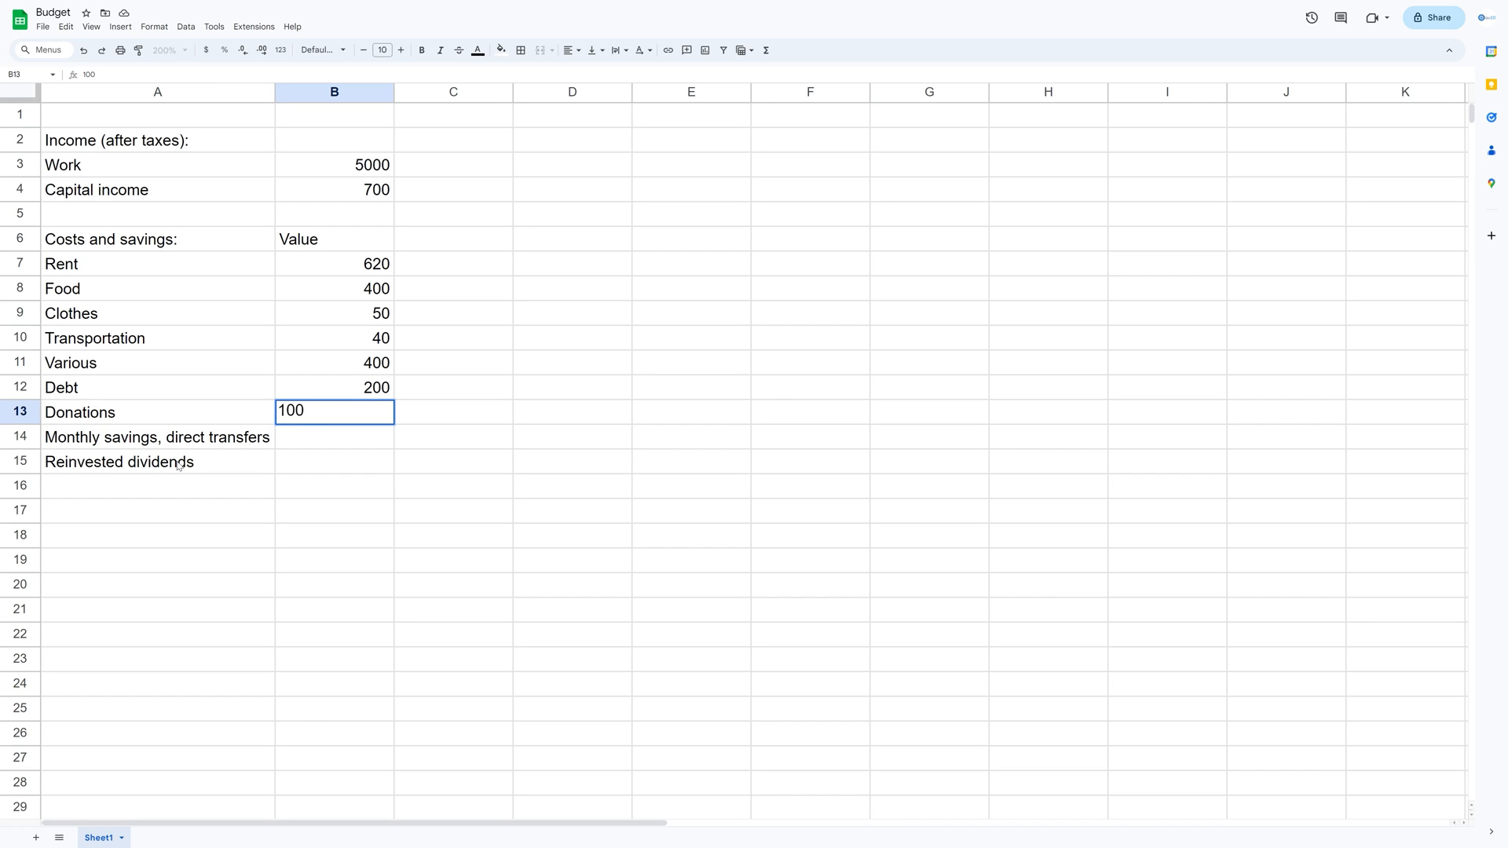
pyautogui.press('Enter')
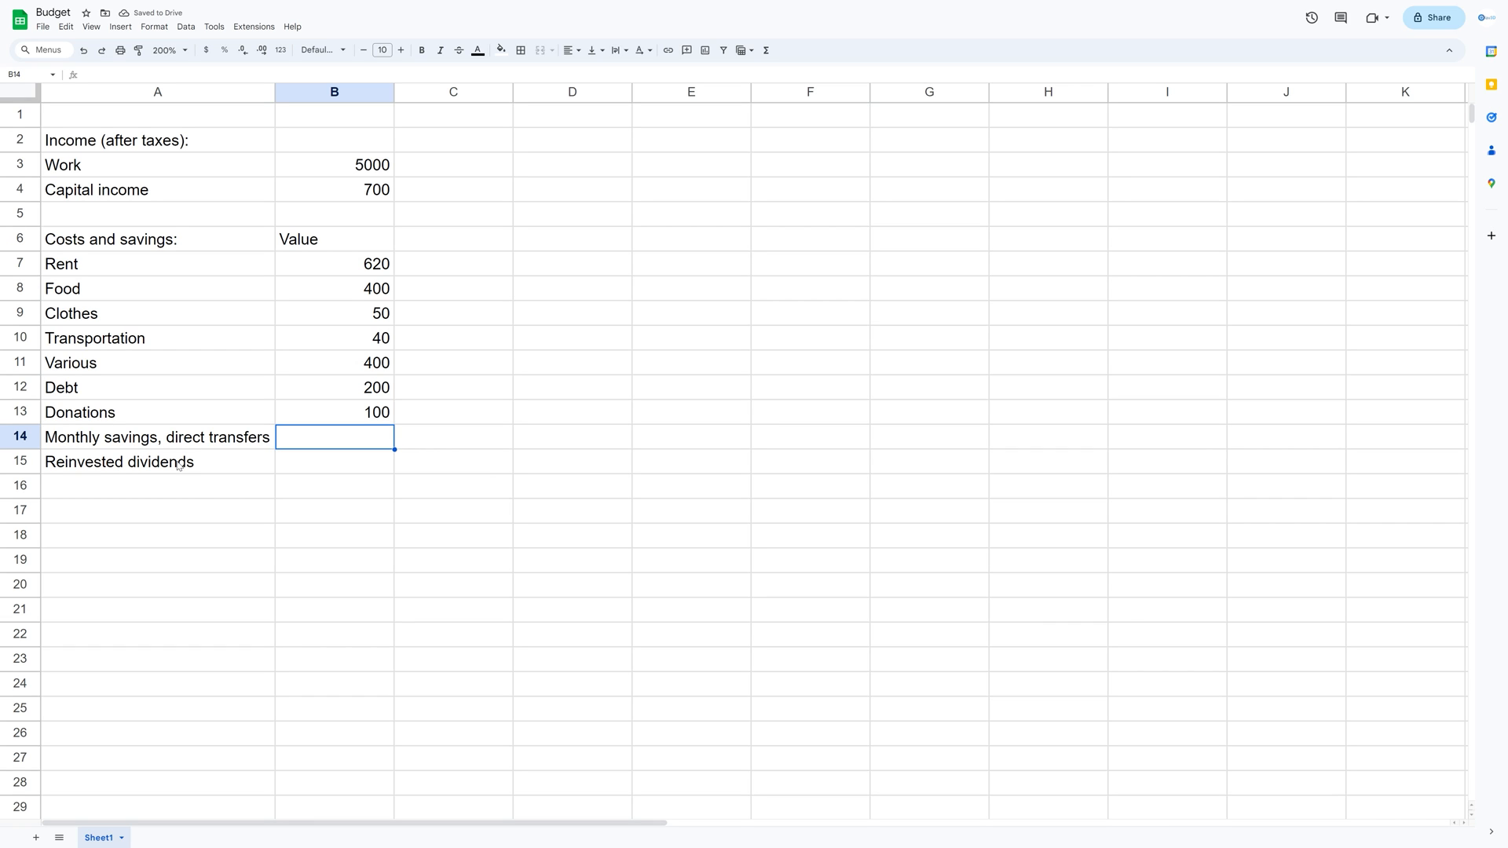
# Compute Monthly savings with =B3-B7-B8-B9-B10-B11-B12-B13 (3190) and select amounts B3:B15.
pyautogui.write('=SUM(B7:B13)')
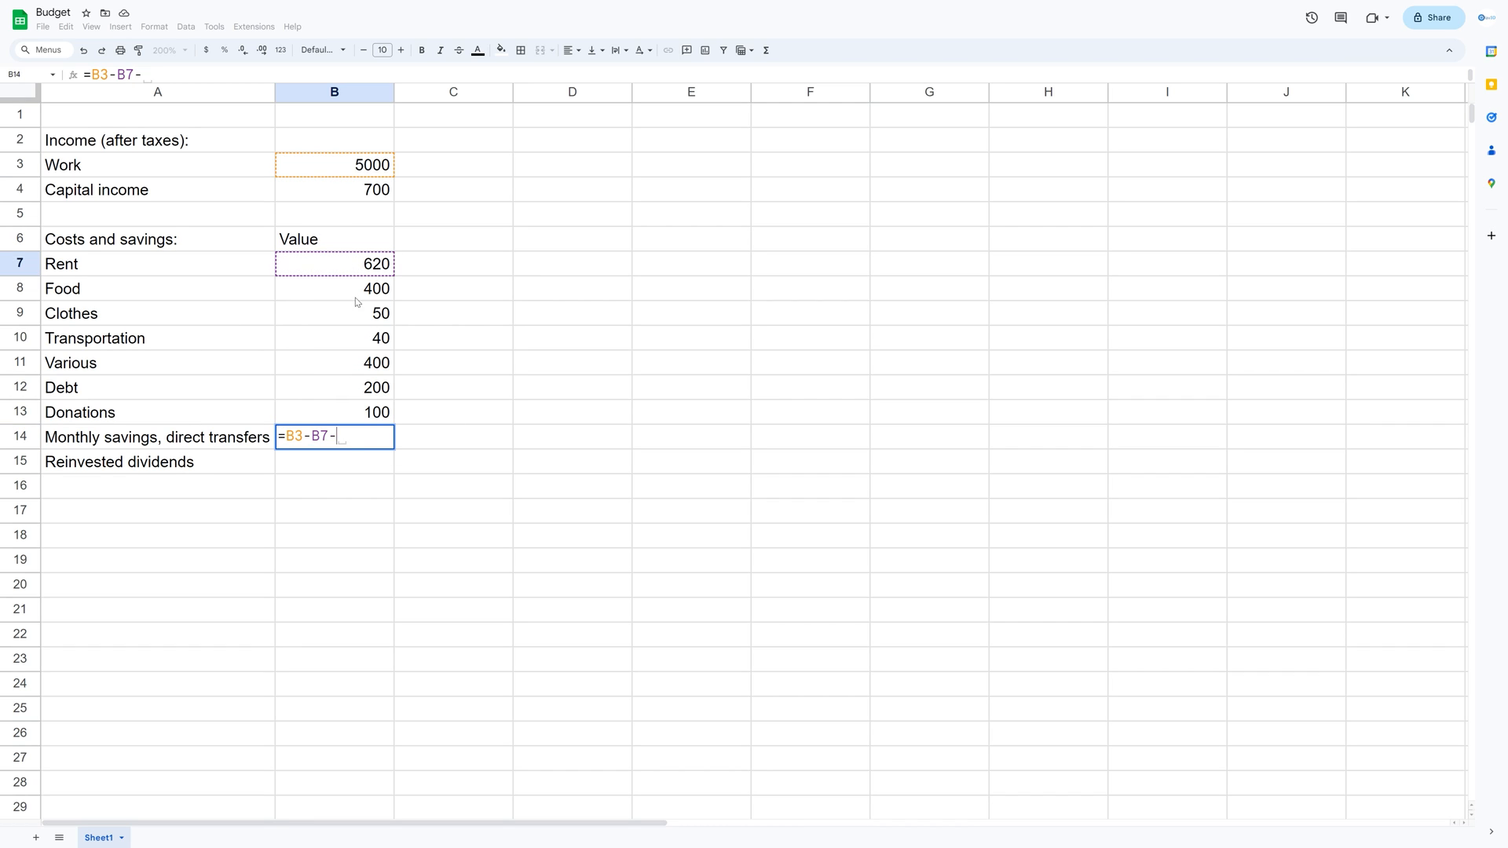
pyautogui.write('B8-B9-B10-B11-B12-B13')
pyautogui.click(334, 461)
pyautogui.write('700')
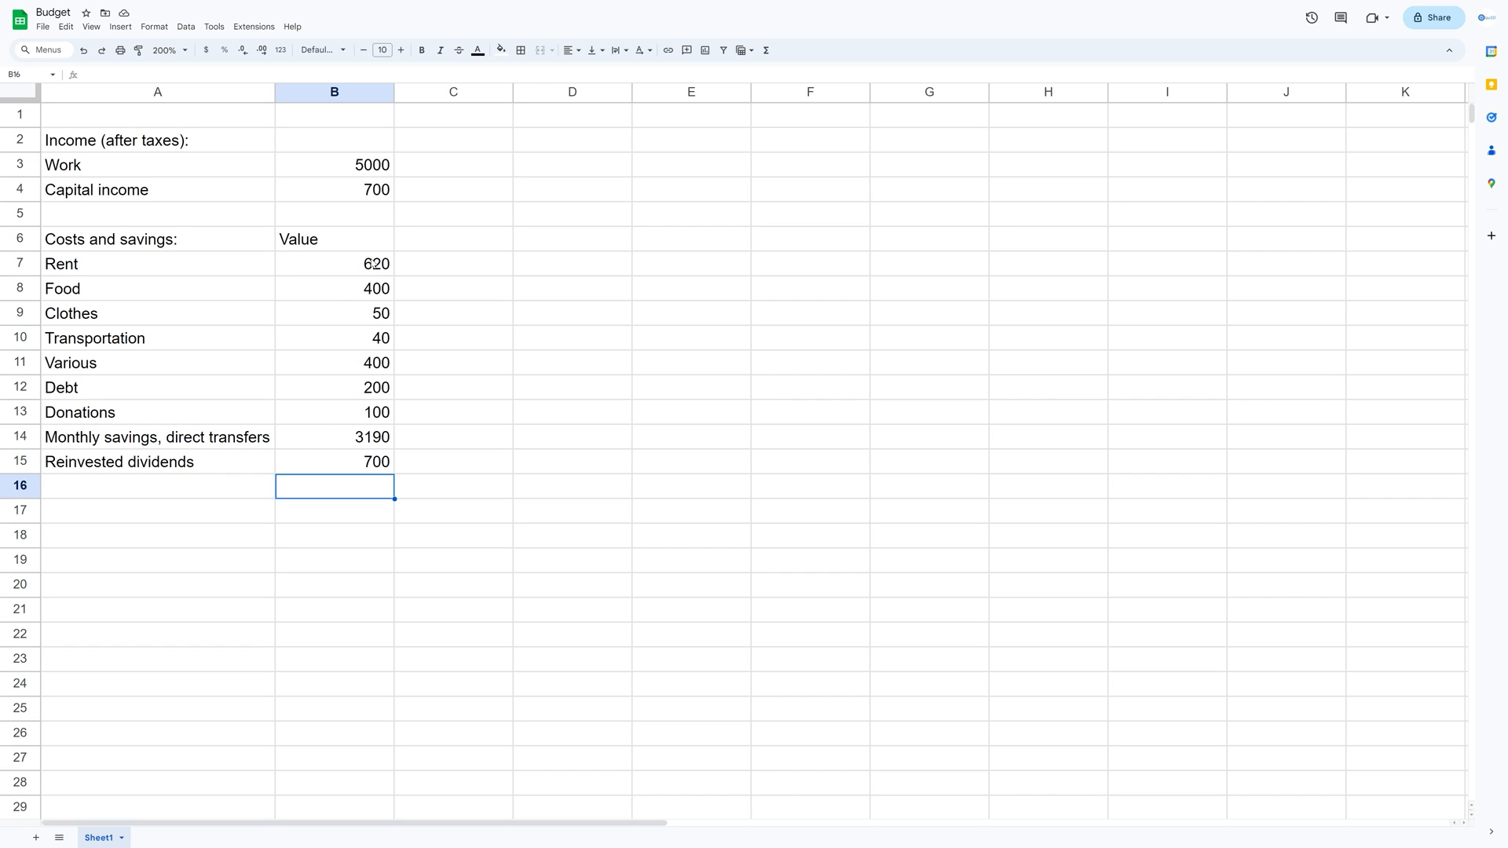
pyautogui.click(336, 461)
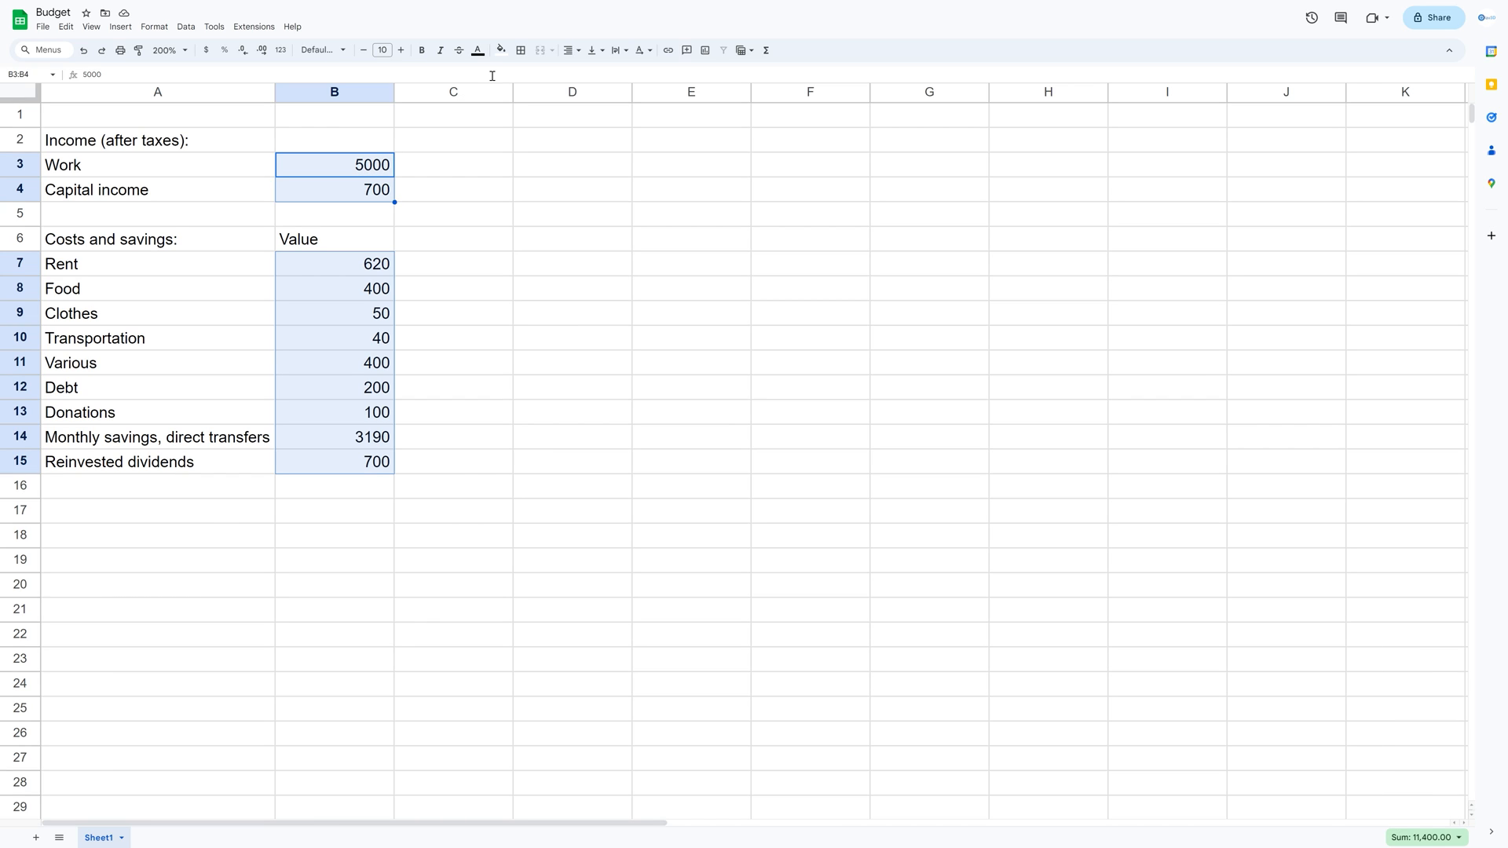
# Format amounts B3:B15 as dollar currency with no decimal places, e.g. $5,000.
pyautogui.click(204, 51)
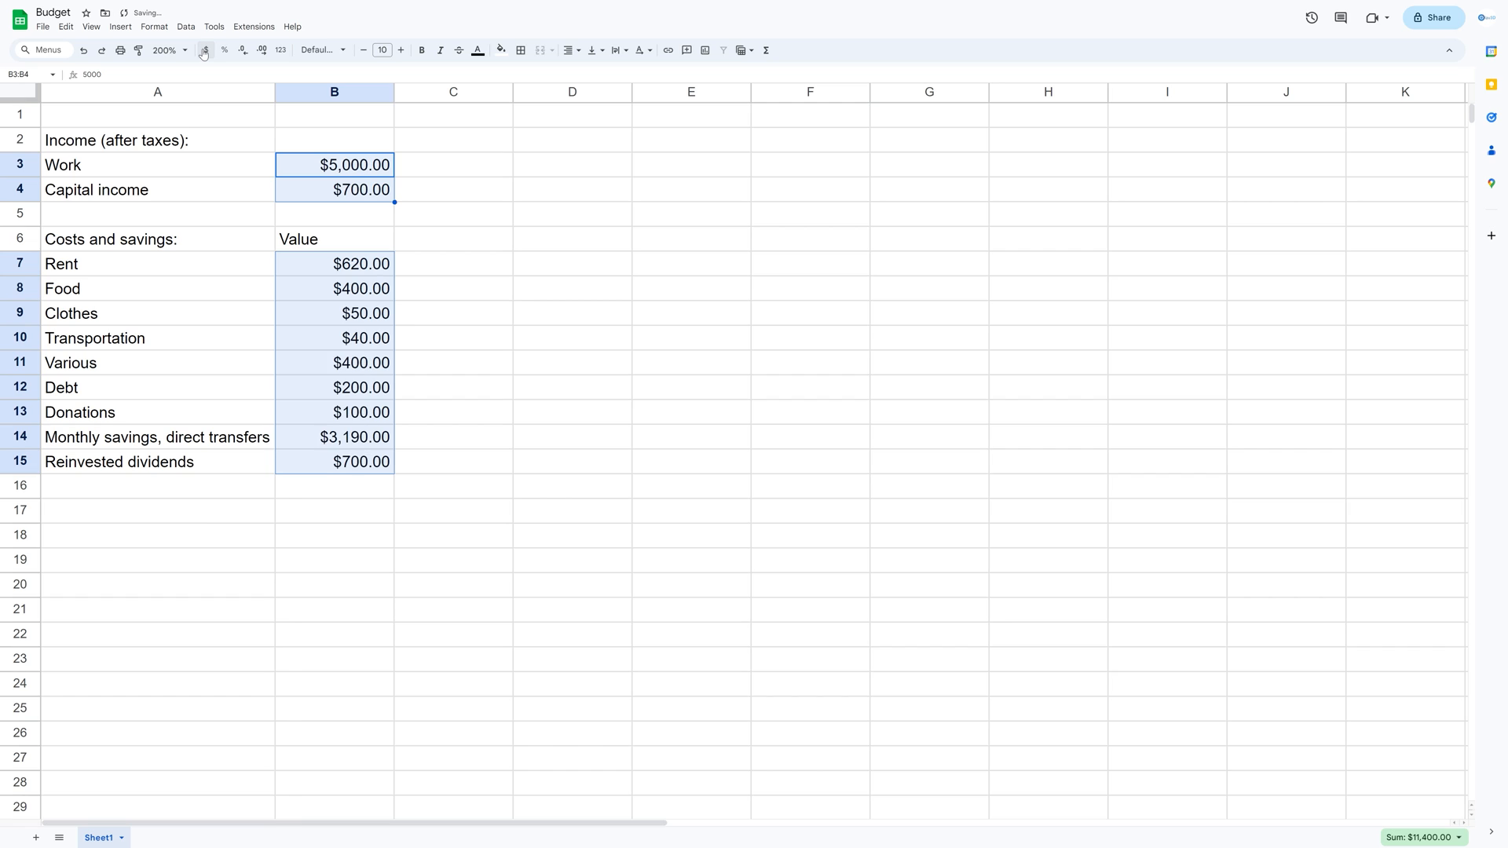
pyautogui.moveTo(242, 50)
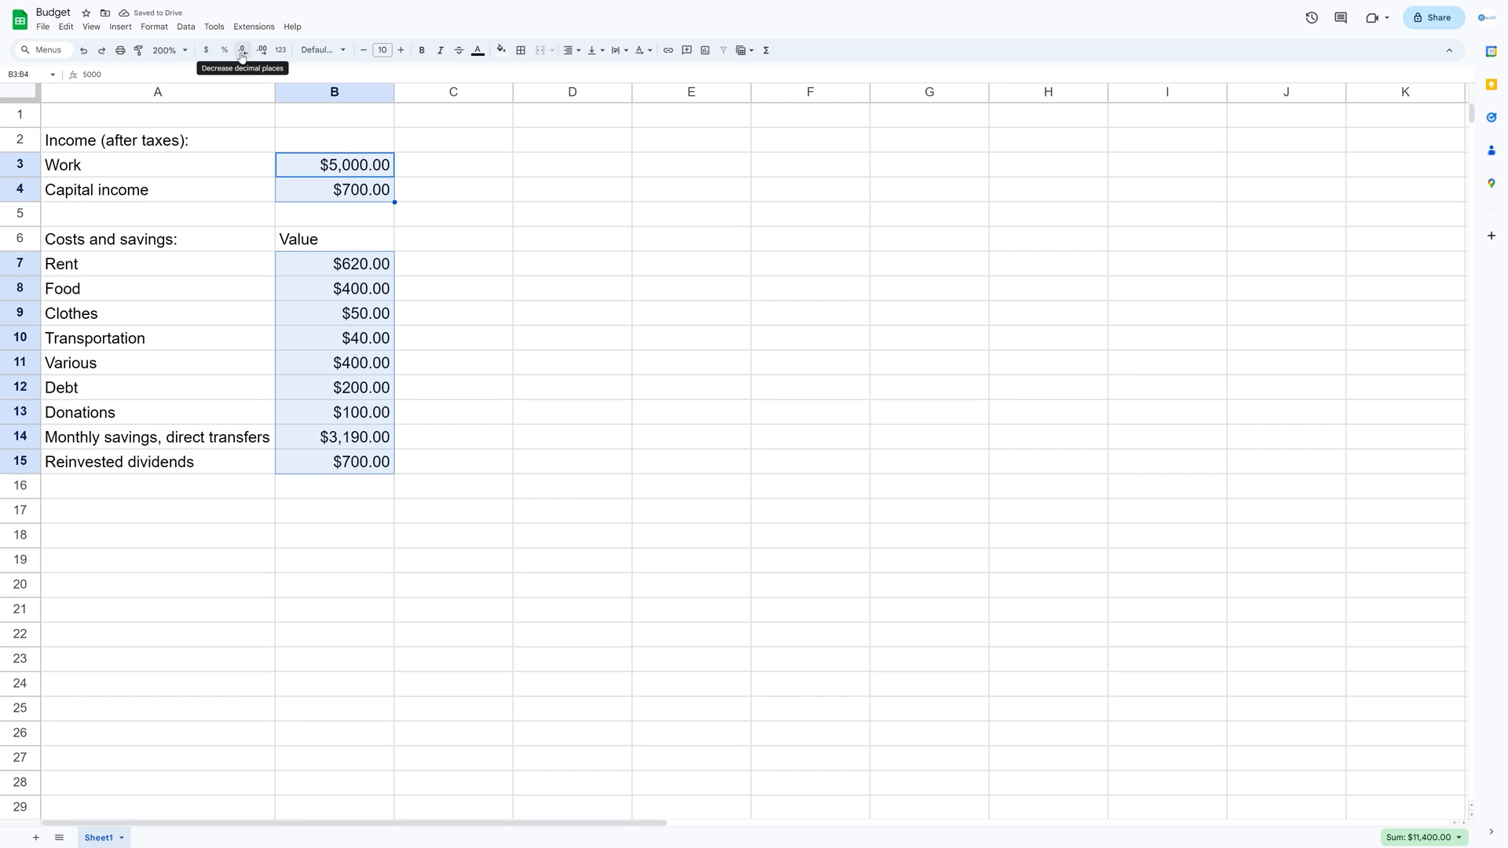
pyautogui.click(242, 49)
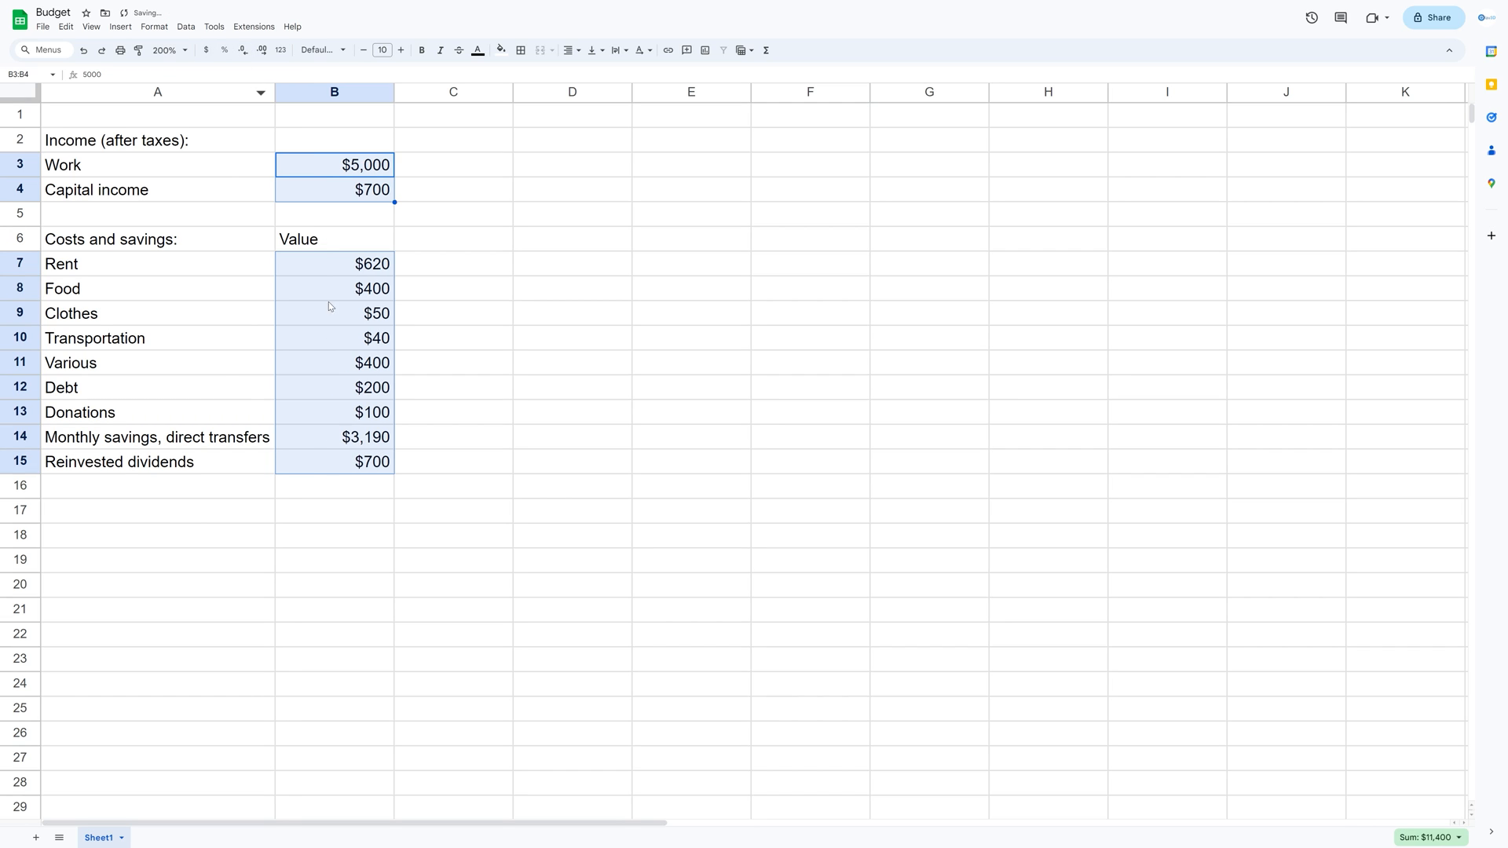
pyautogui.moveTo(325, 511)
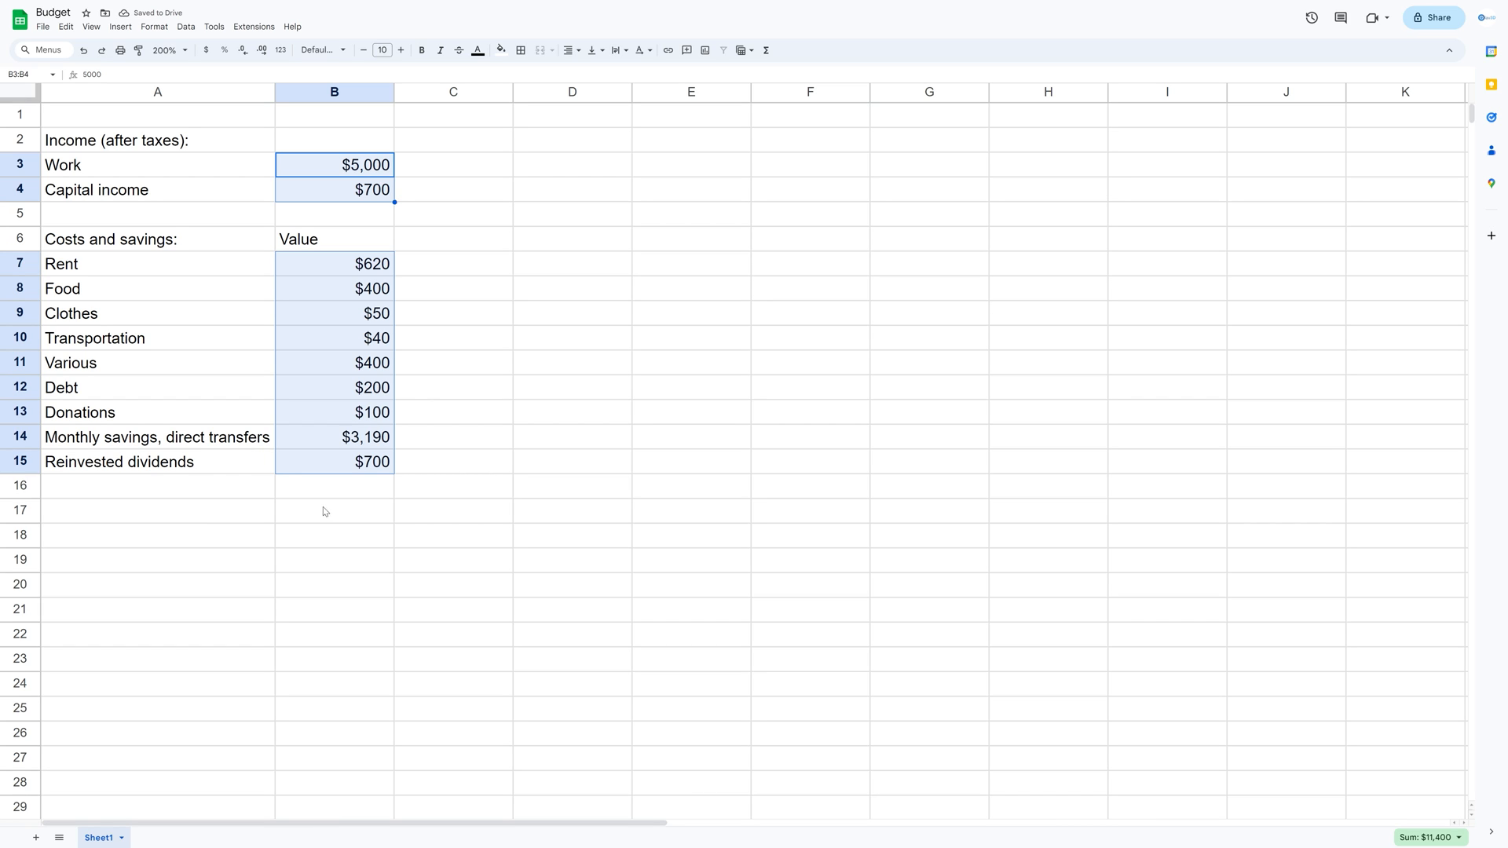
pyautogui.moveTo(182, 267)
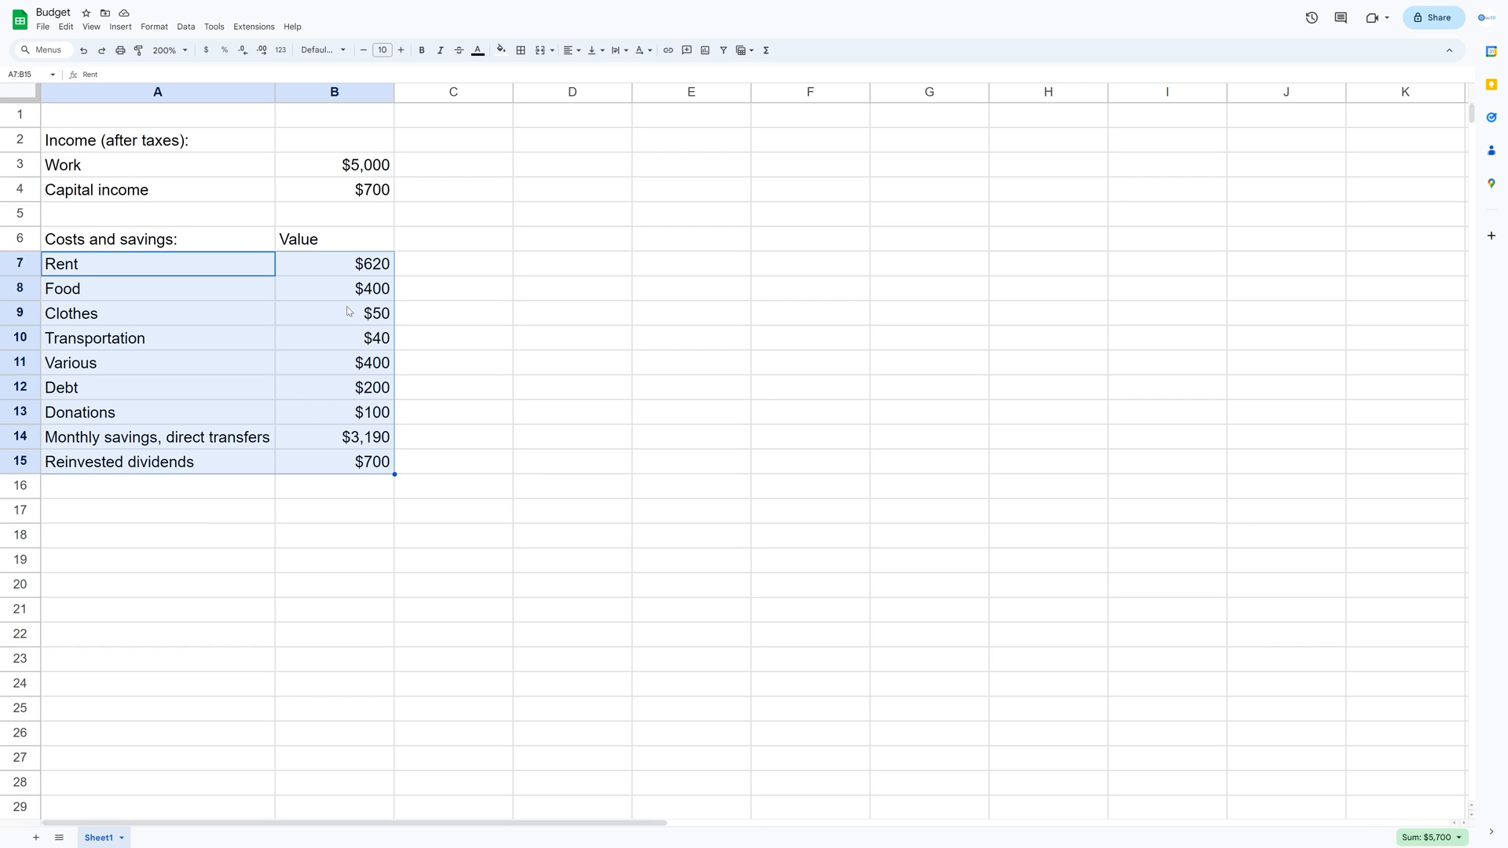
# Insert a pie chart of costs and savings, move it beside the tables, and delete its title.
pyautogui.click(120, 26)
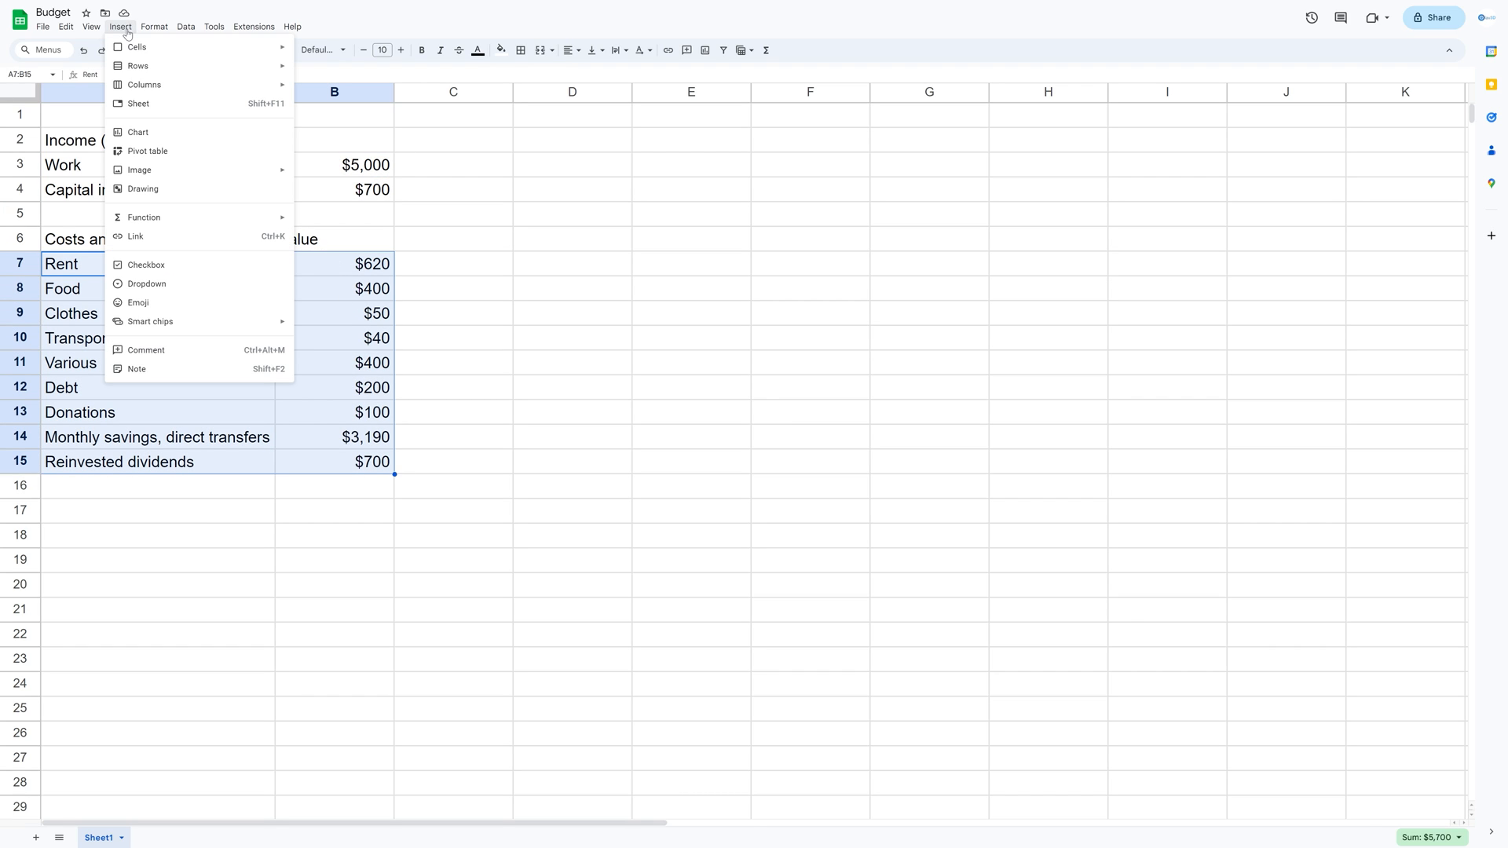
pyautogui.moveTo(172, 137)
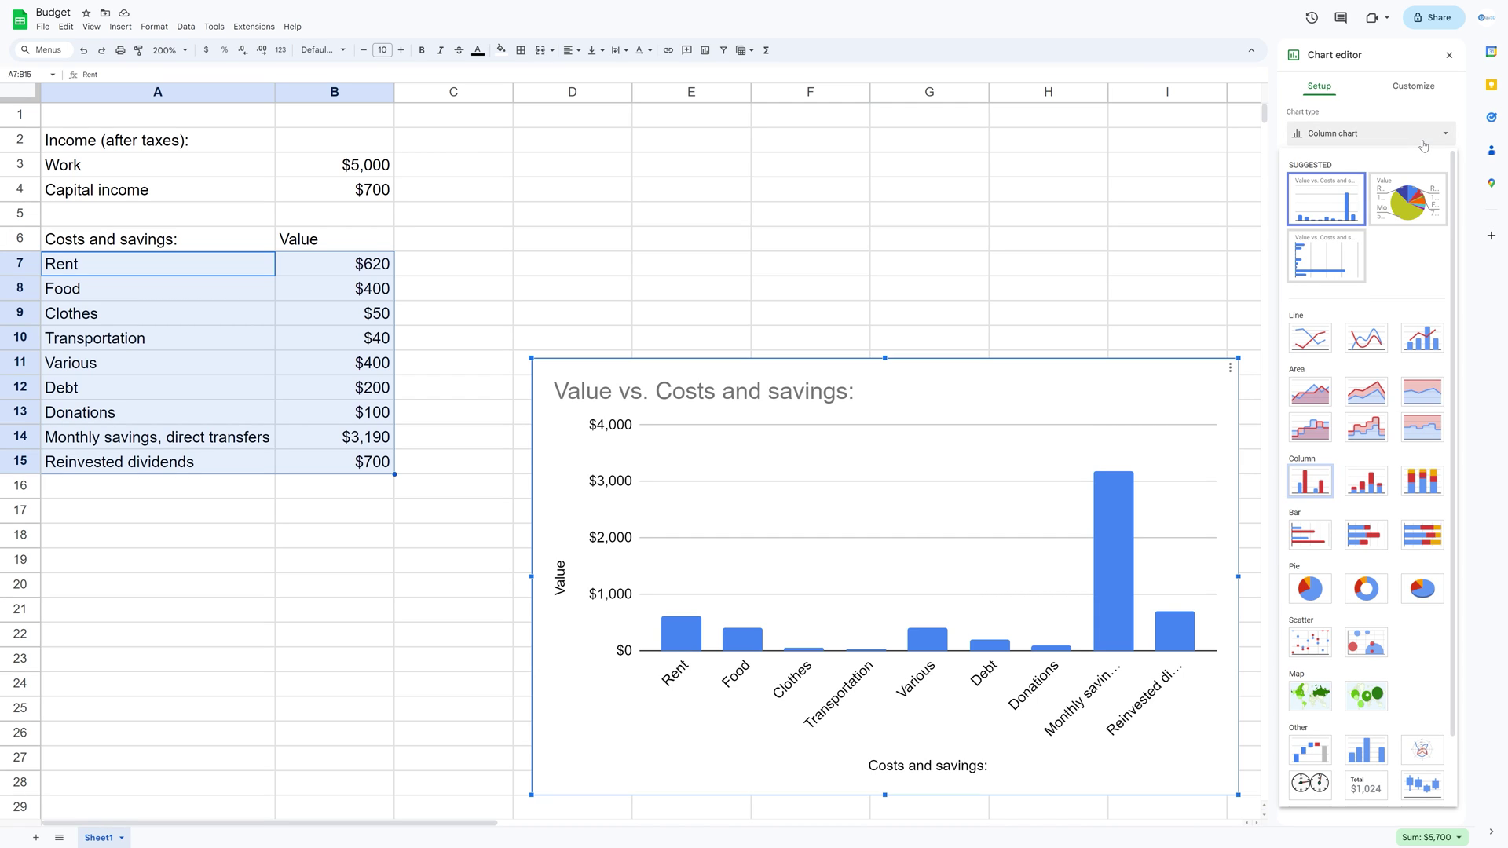
pyautogui.moveTo(1310, 588)
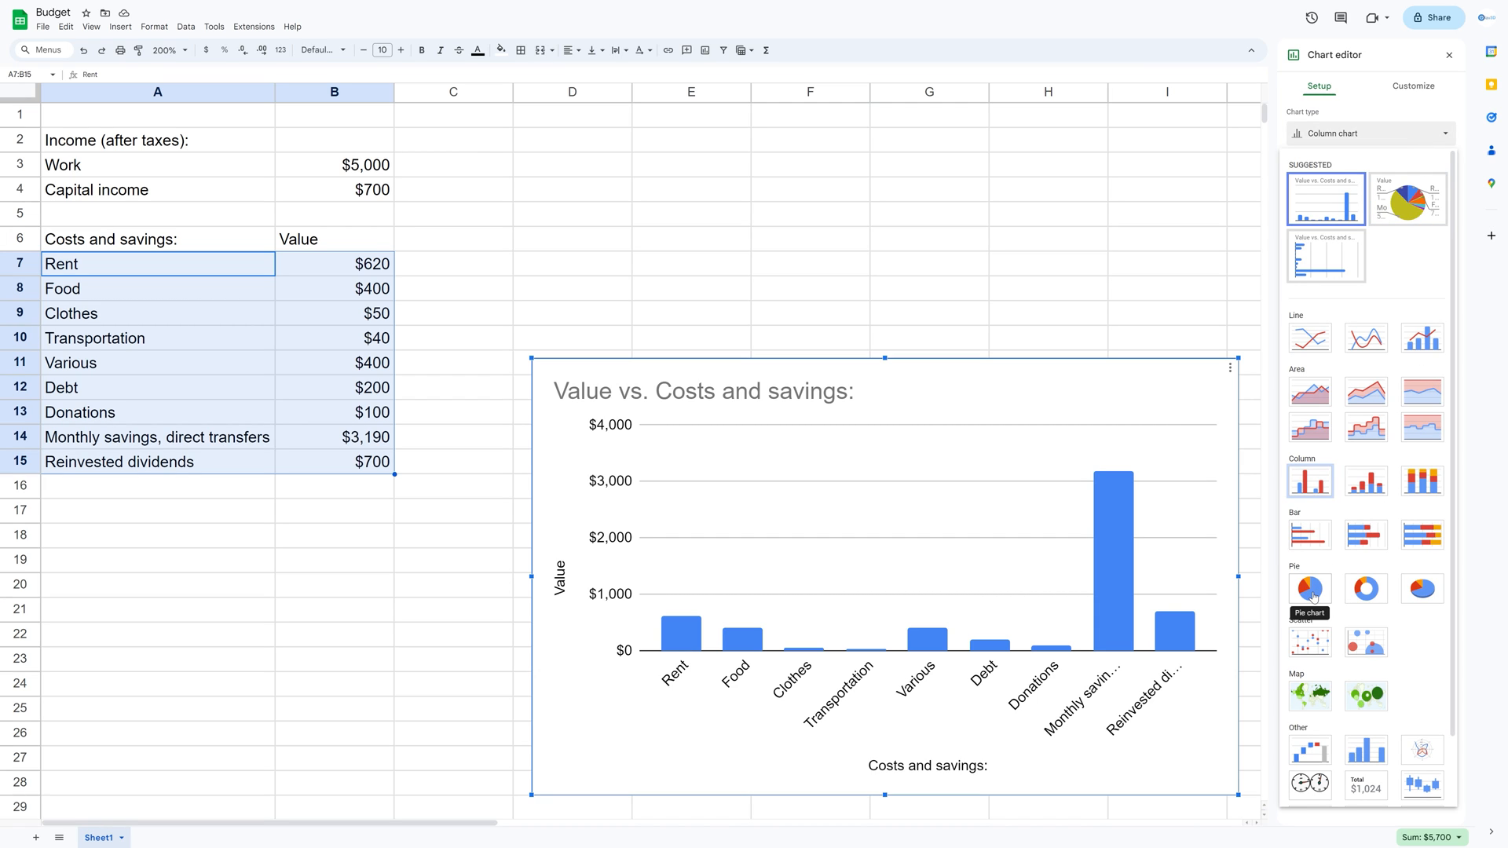
pyautogui.click(1309, 589)
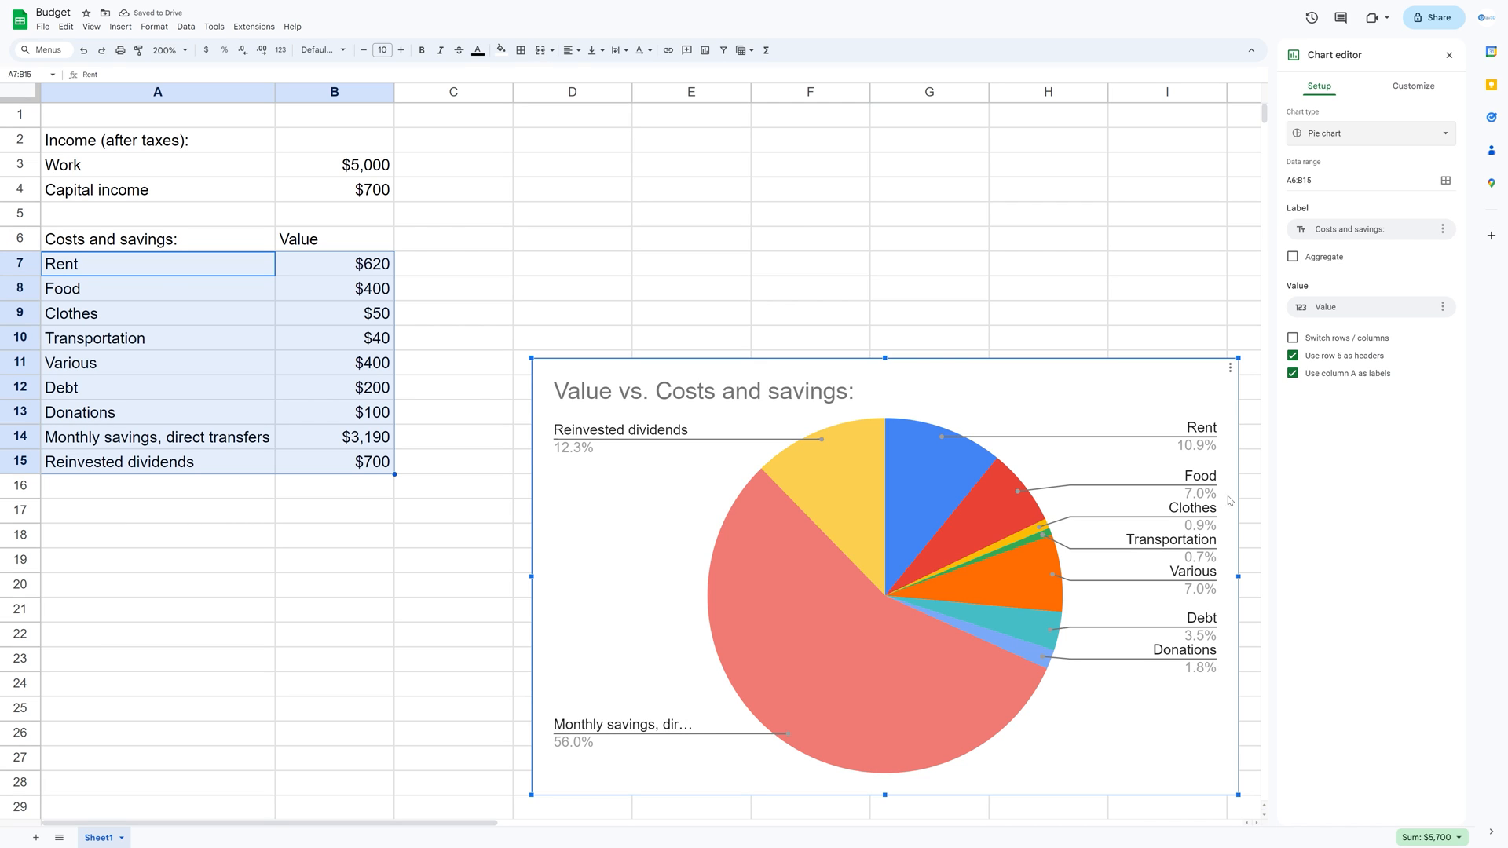
pyautogui.moveTo(894, 363); pyautogui.dragTo(1034, 331)
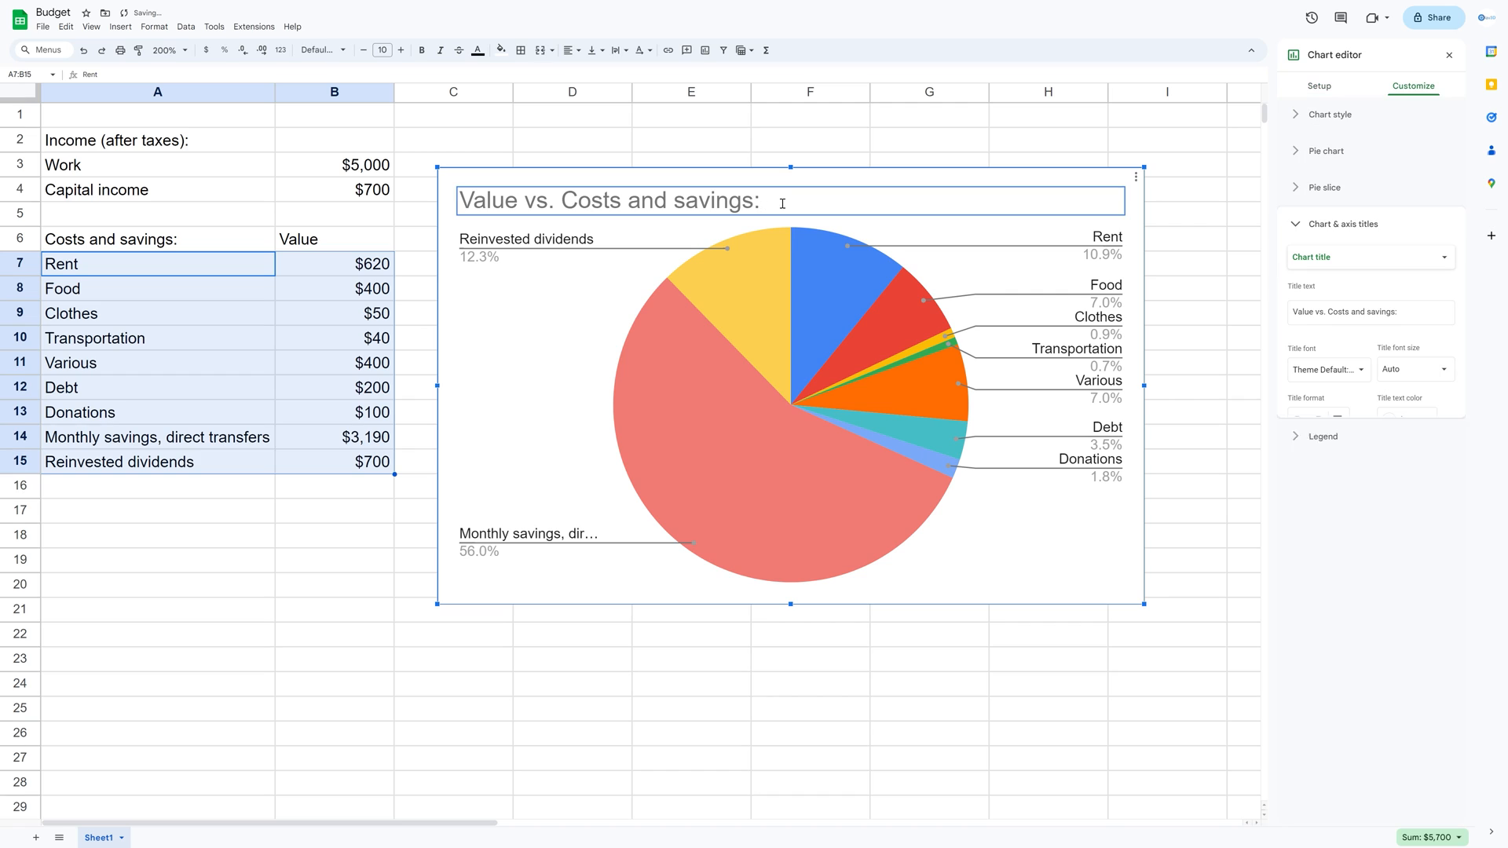
pyautogui.press('Backspace')
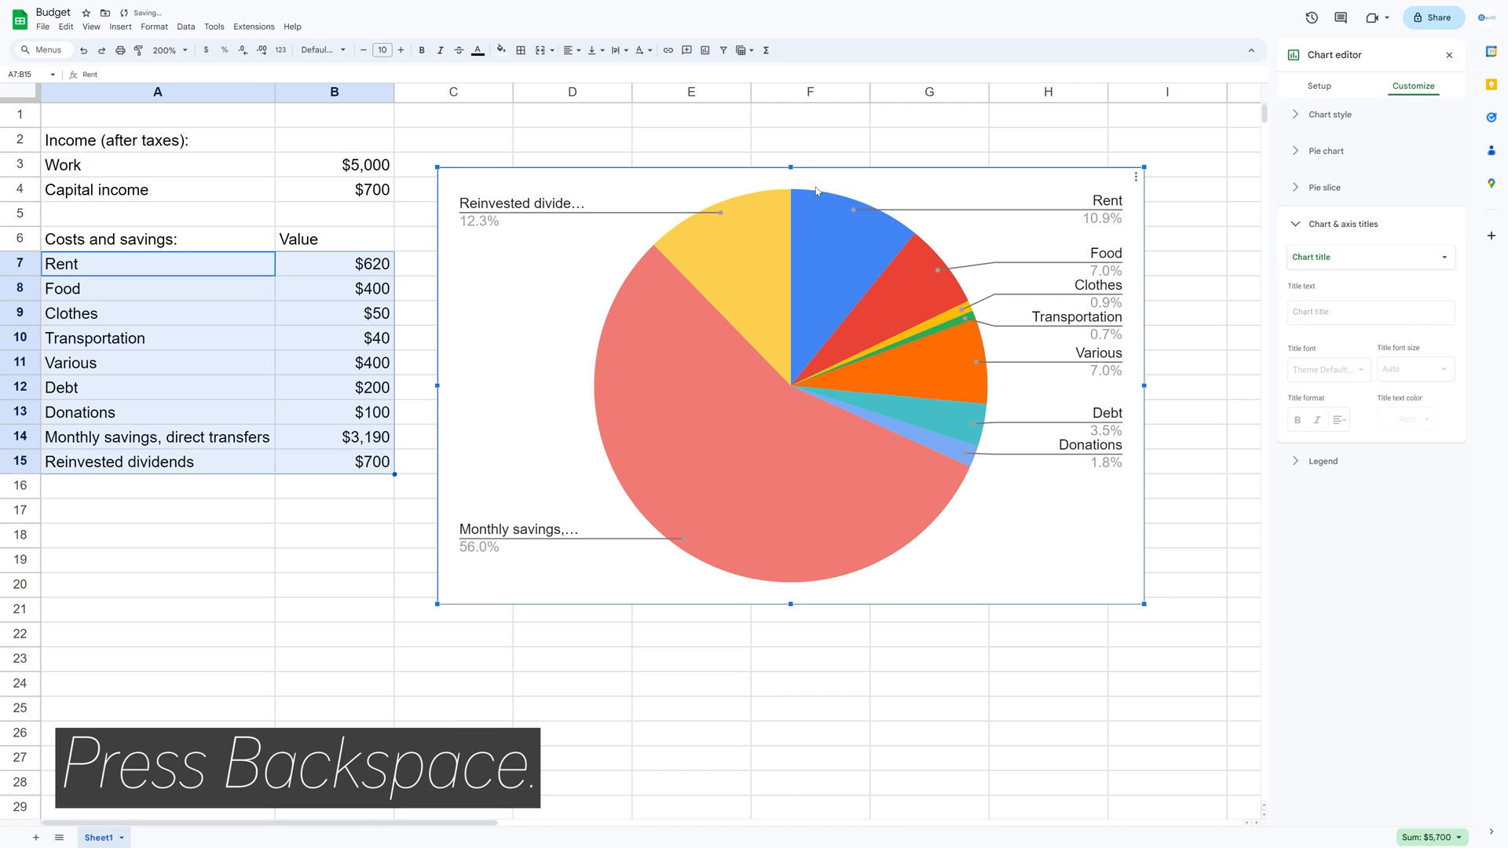
pyautogui.click(697, 417)
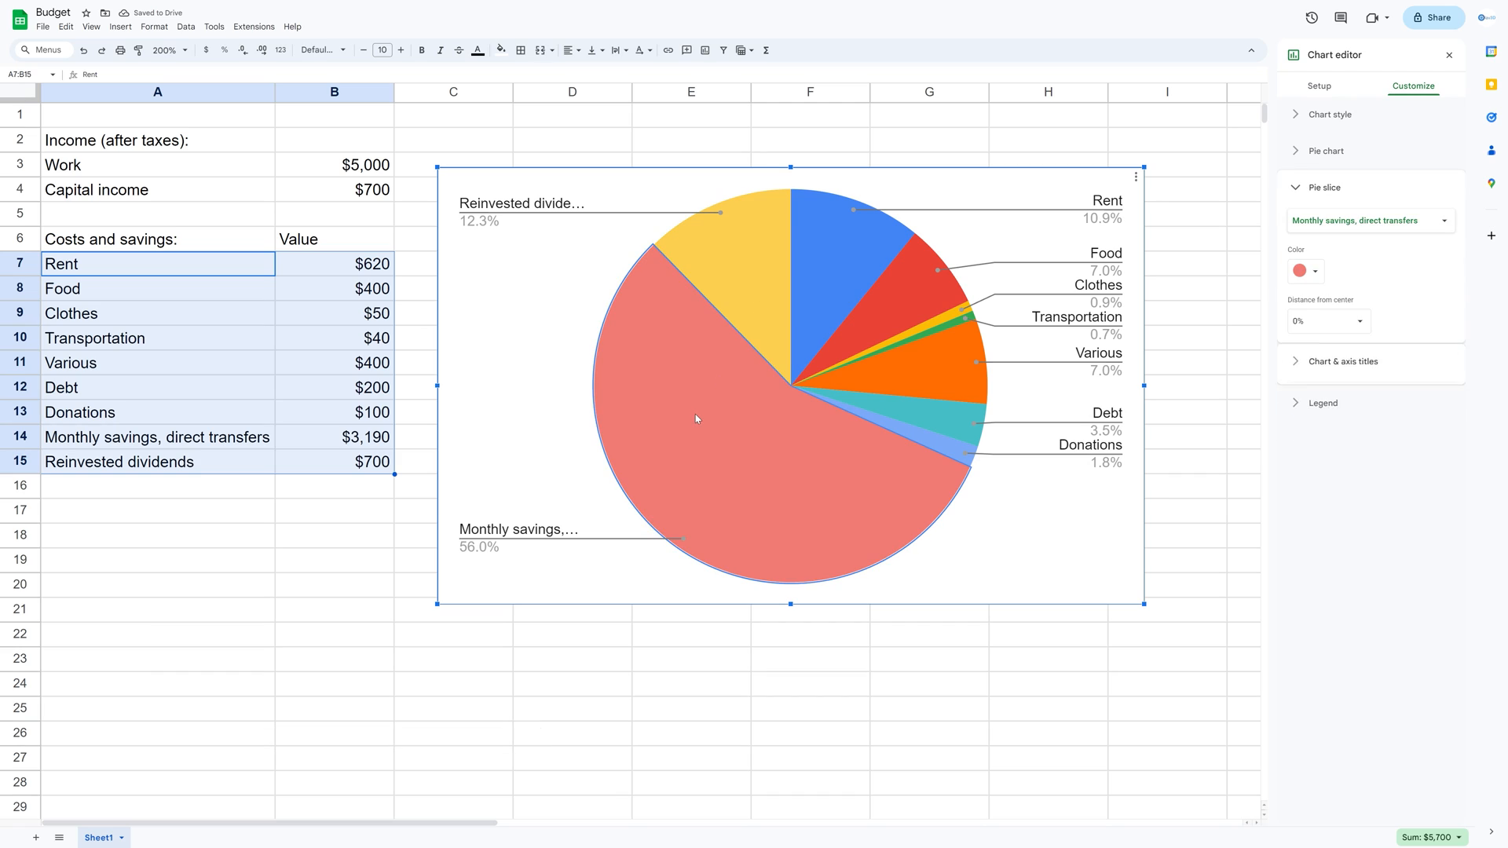
# Recolour pie slices: savings and dividends blue, costs red and pink, Donations green.
pyautogui.click(1305, 271)
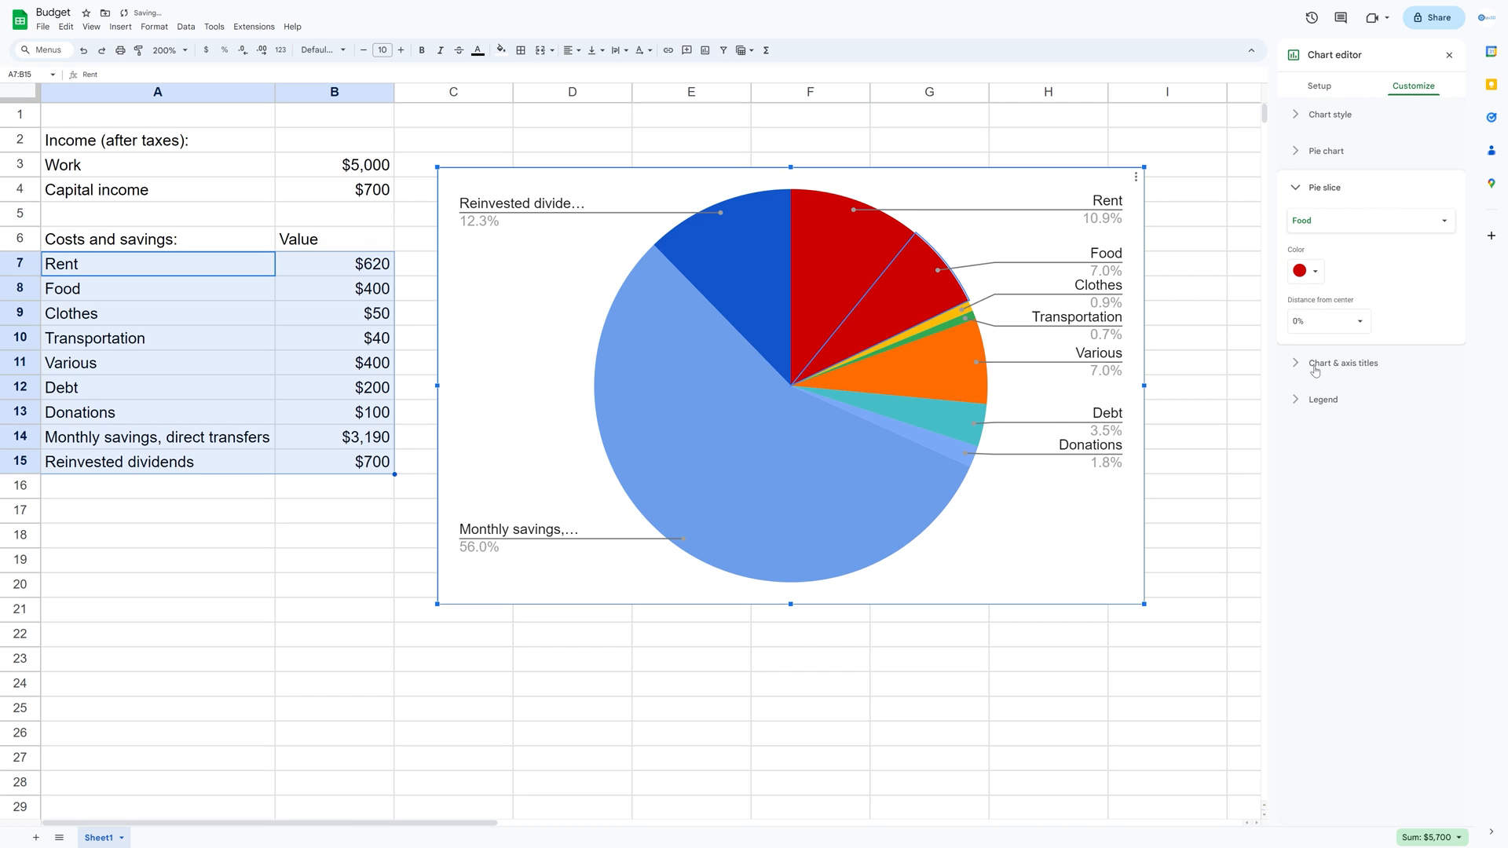
pyautogui.click(1369, 221)
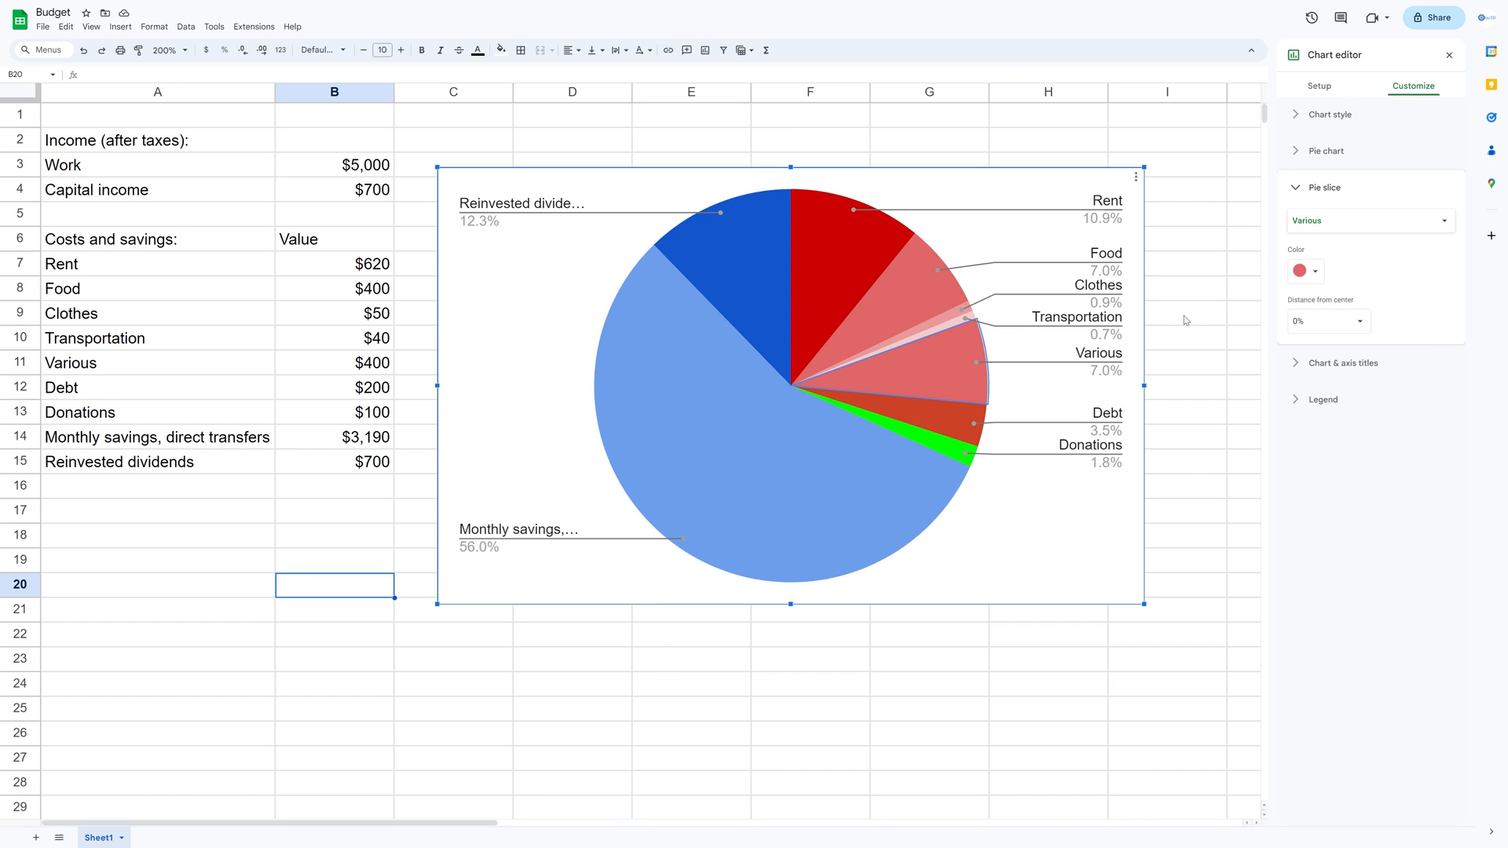
pyautogui.click(1304, 270)
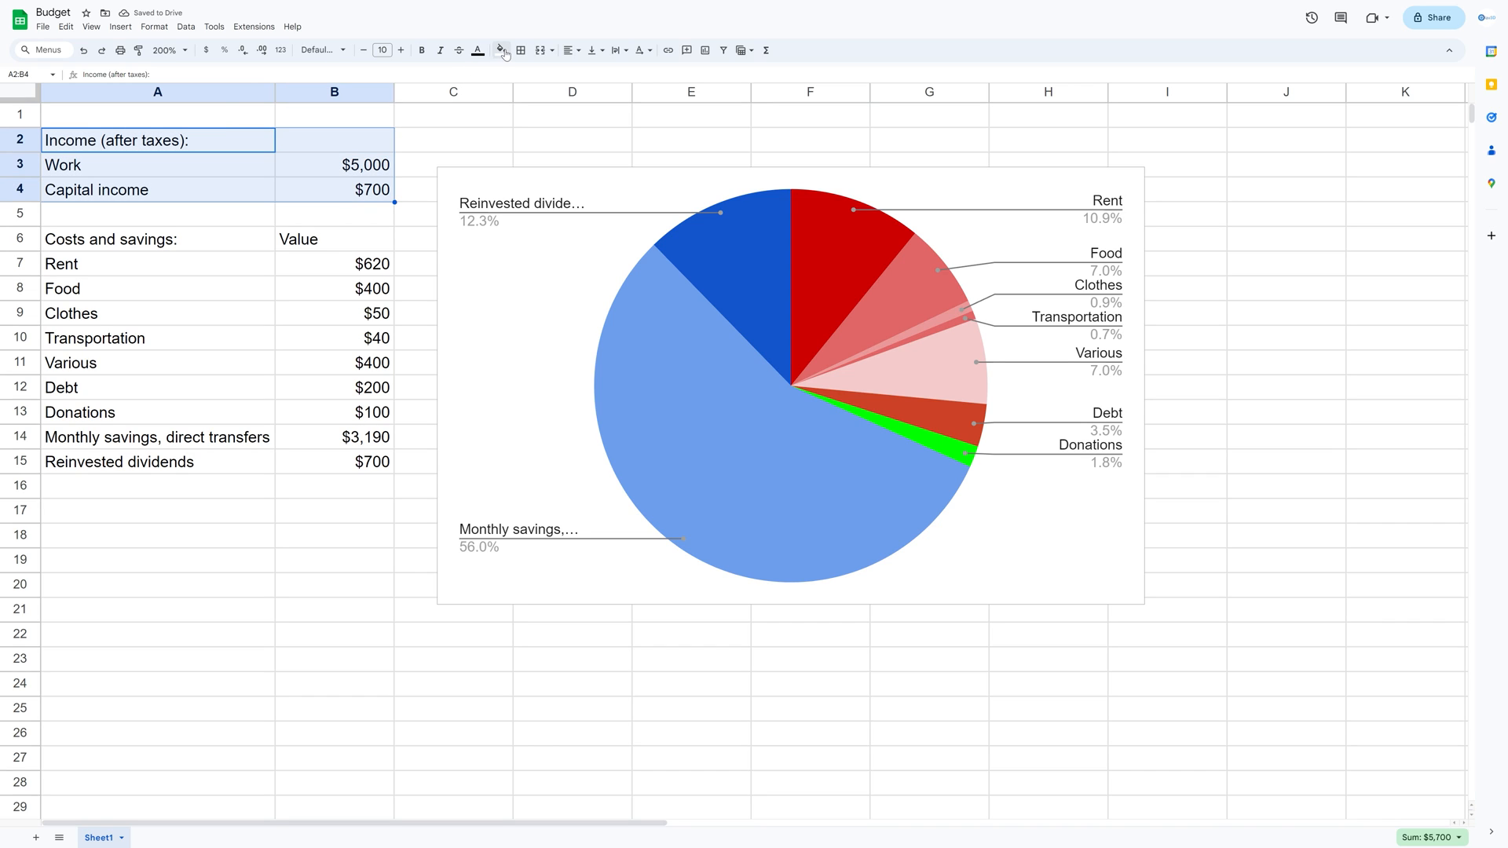
# Apply a green alternating-colours style to the income table A2:B4.
pyautogui.click(500, 49)
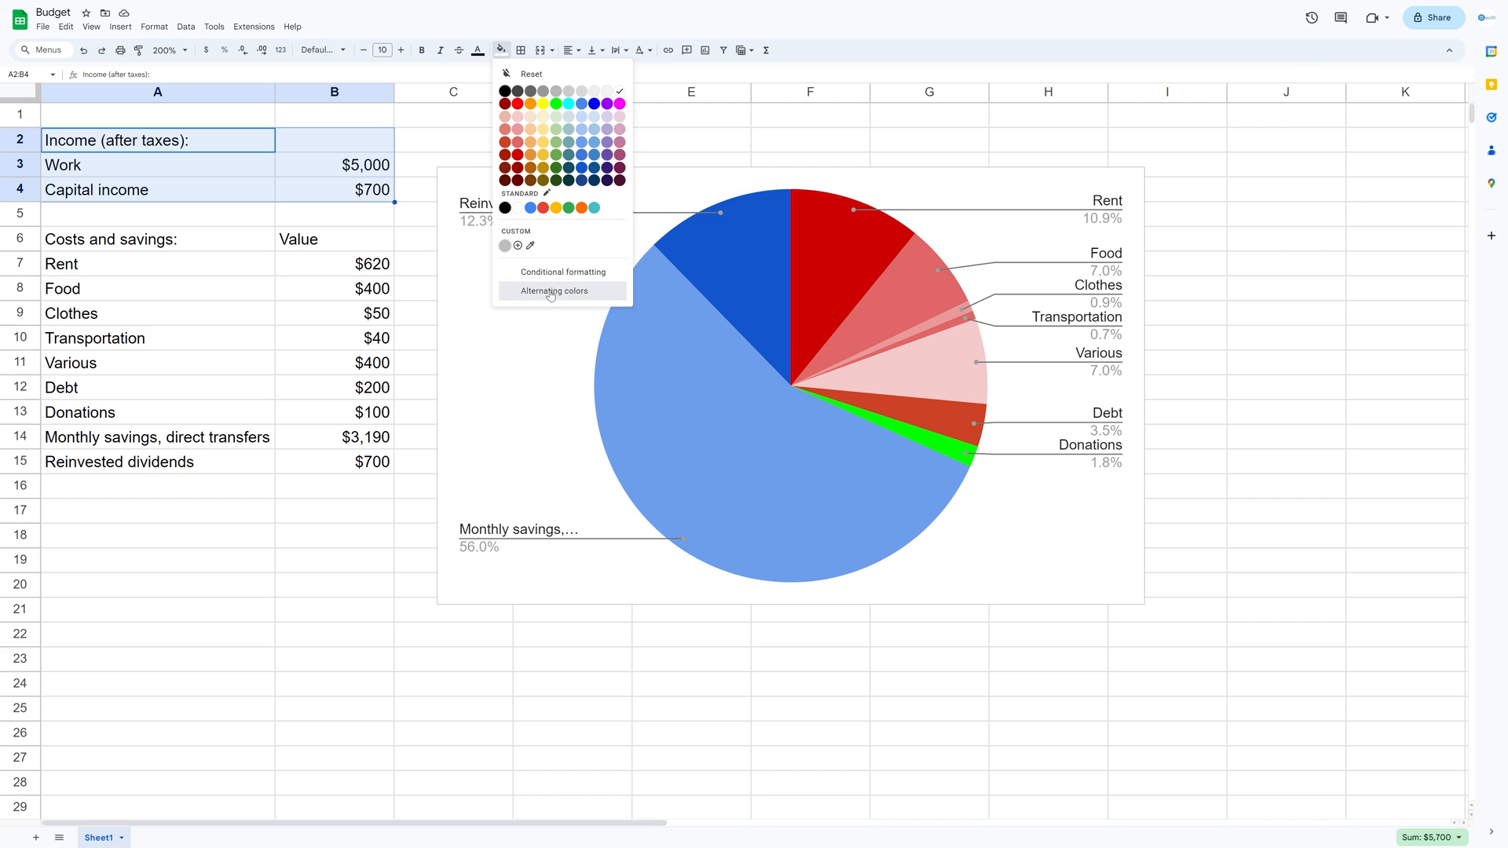
pyautogui.click(553, 291)
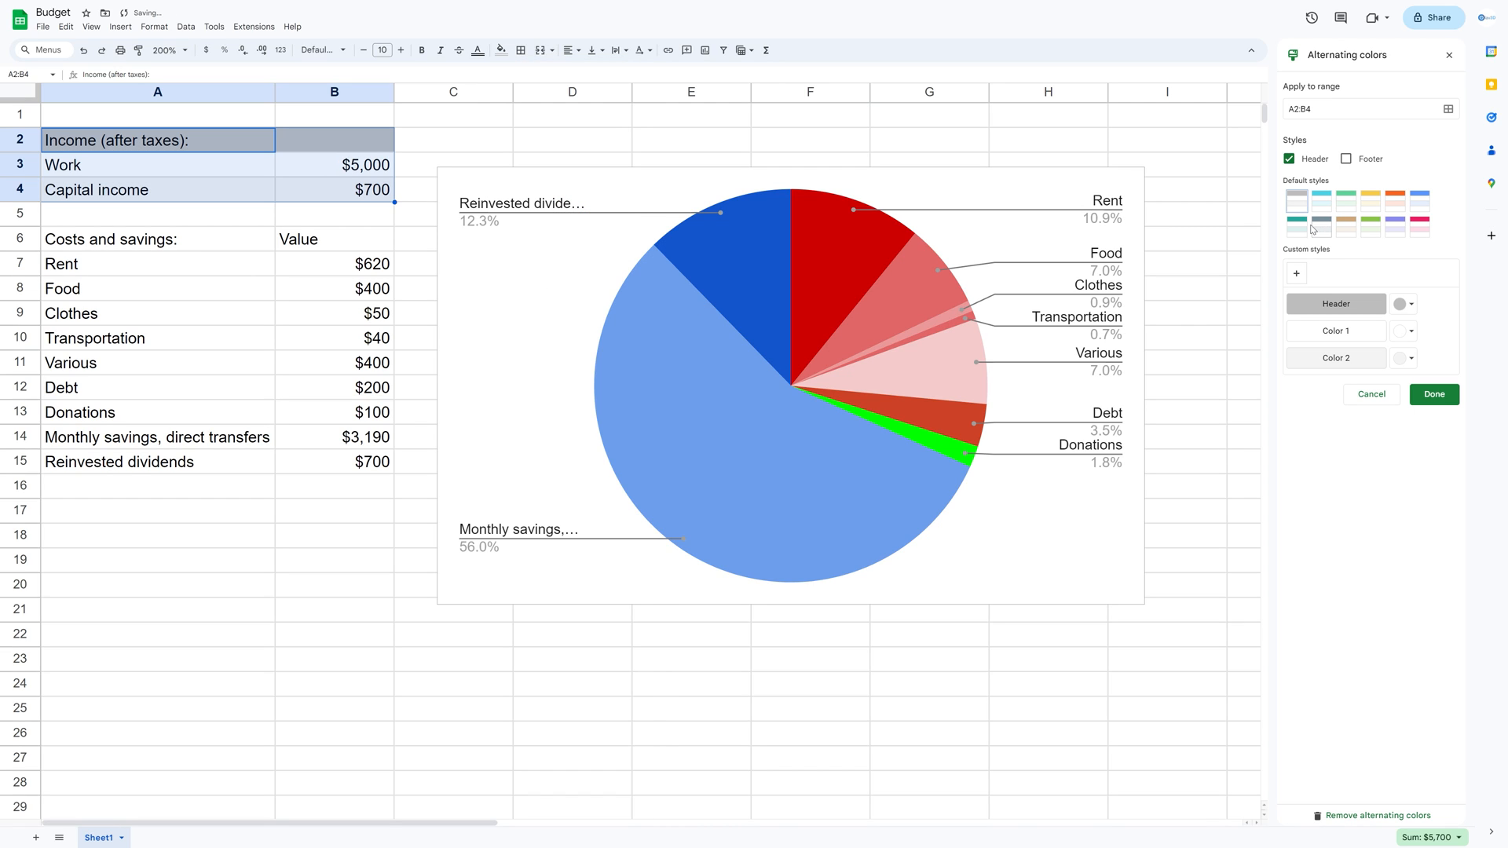
pyautogui.click(1345, 198)
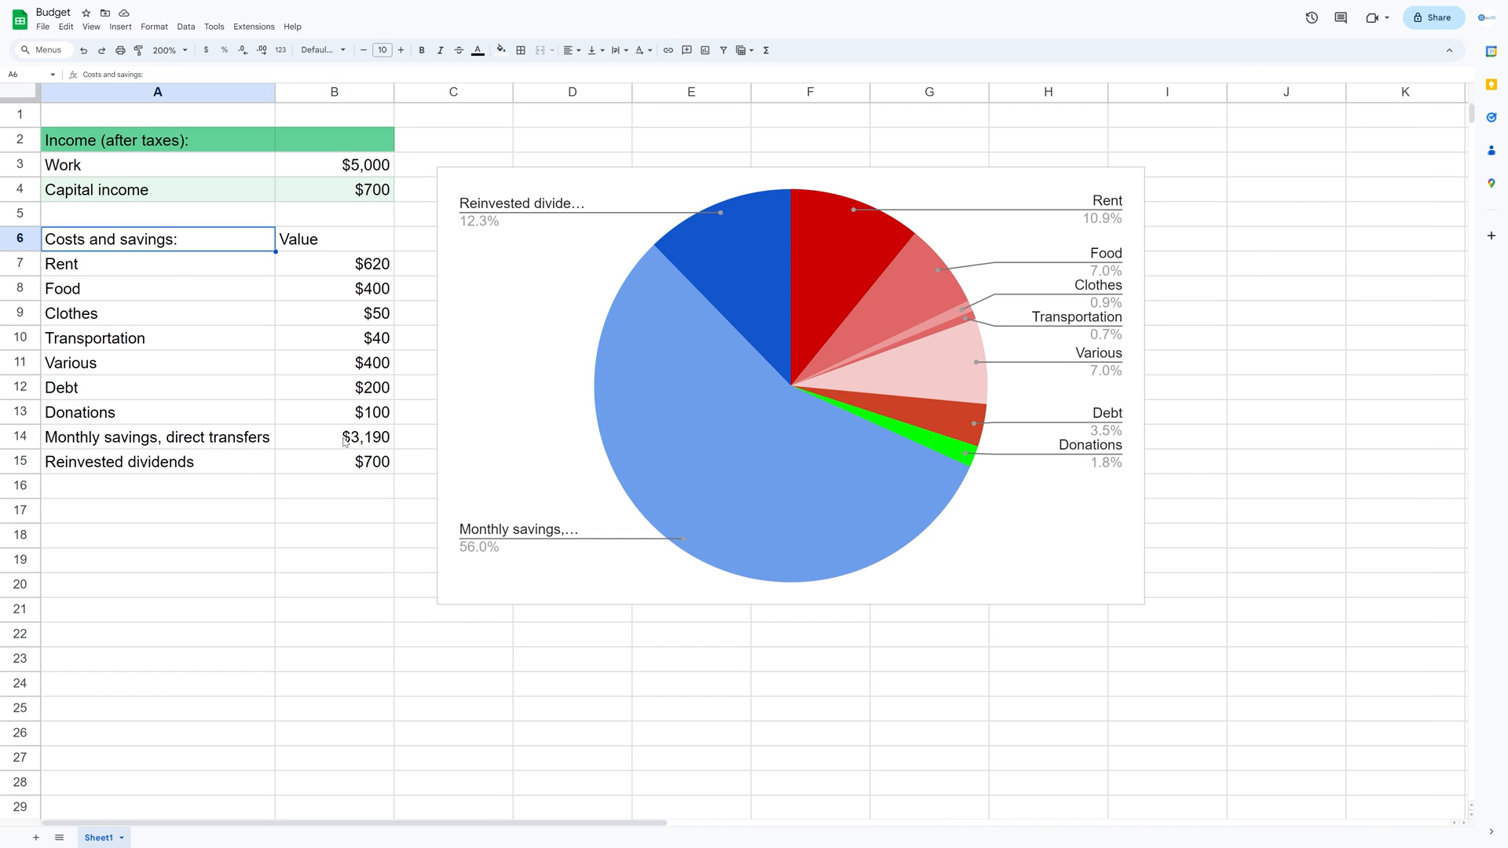
# Apply a pink alternating-colours style to the costs table A6:B15.
pyautogui.click(501, 49)
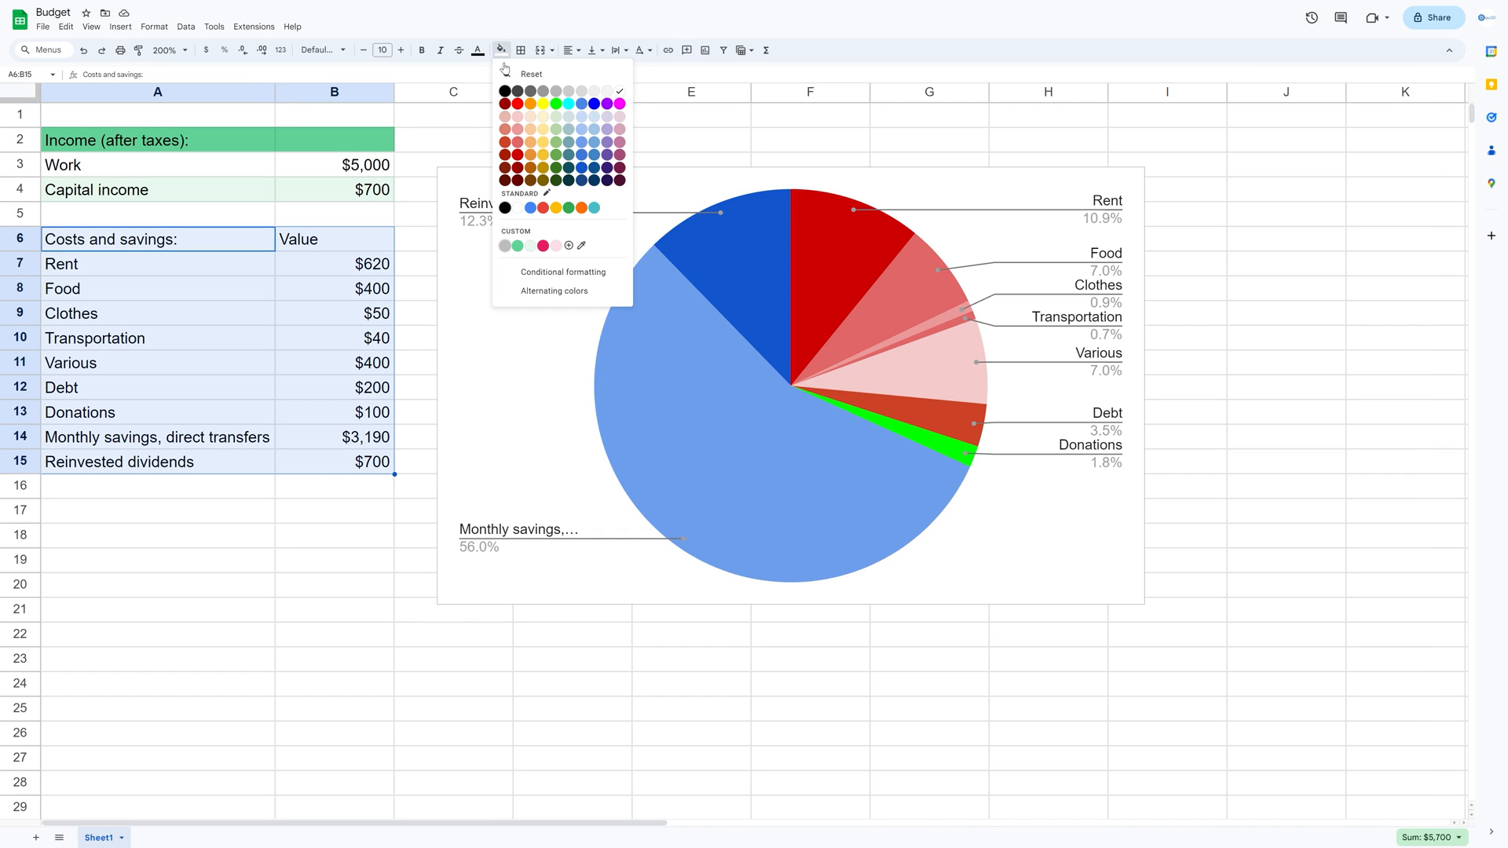
pyautogui.click(554, 291)
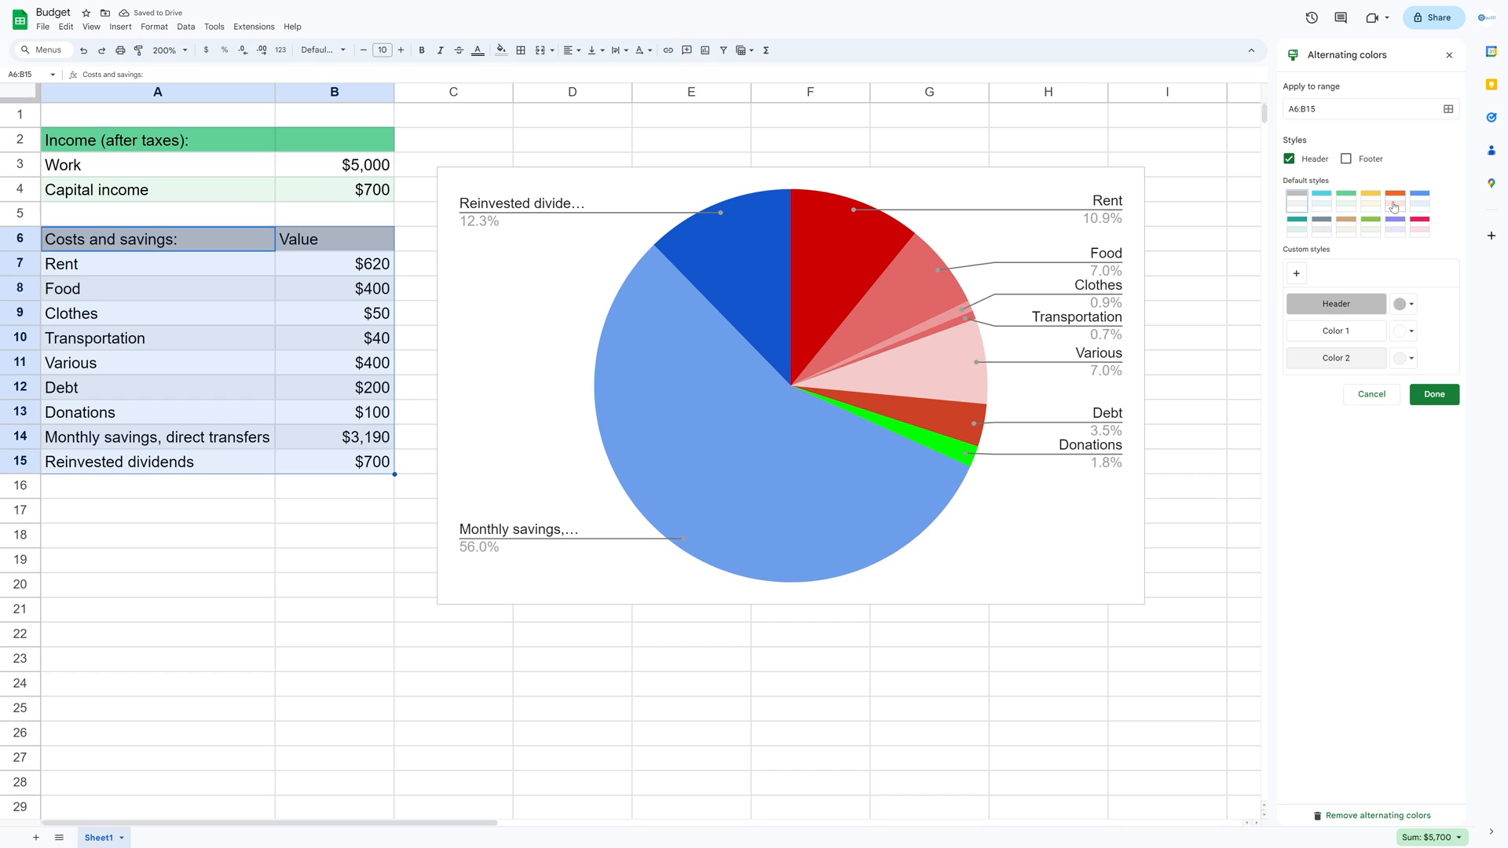
pyautogui.click(1419, 227)
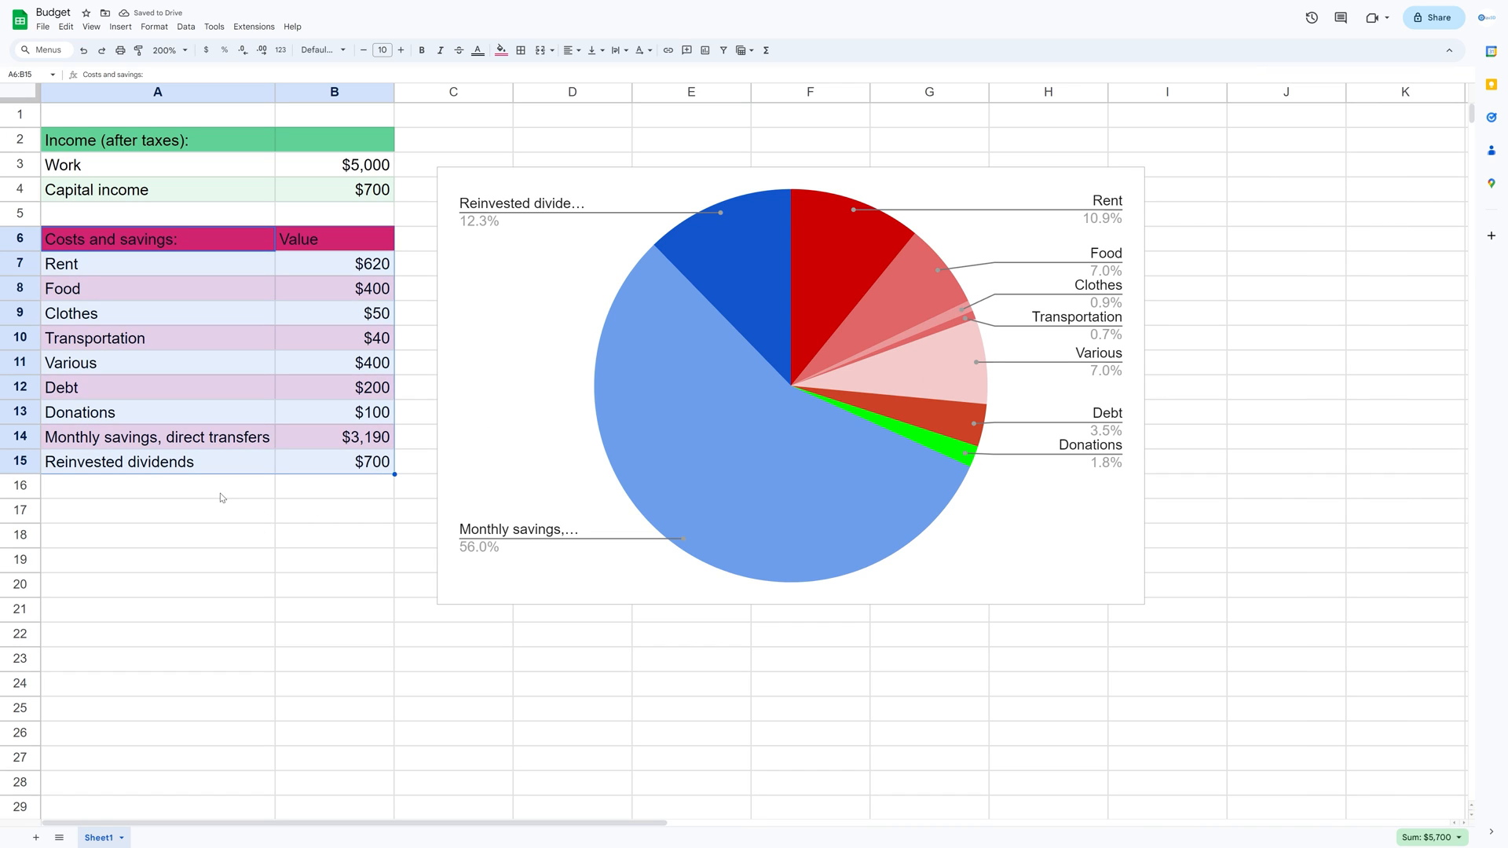
pyautogui.click(157, 436)
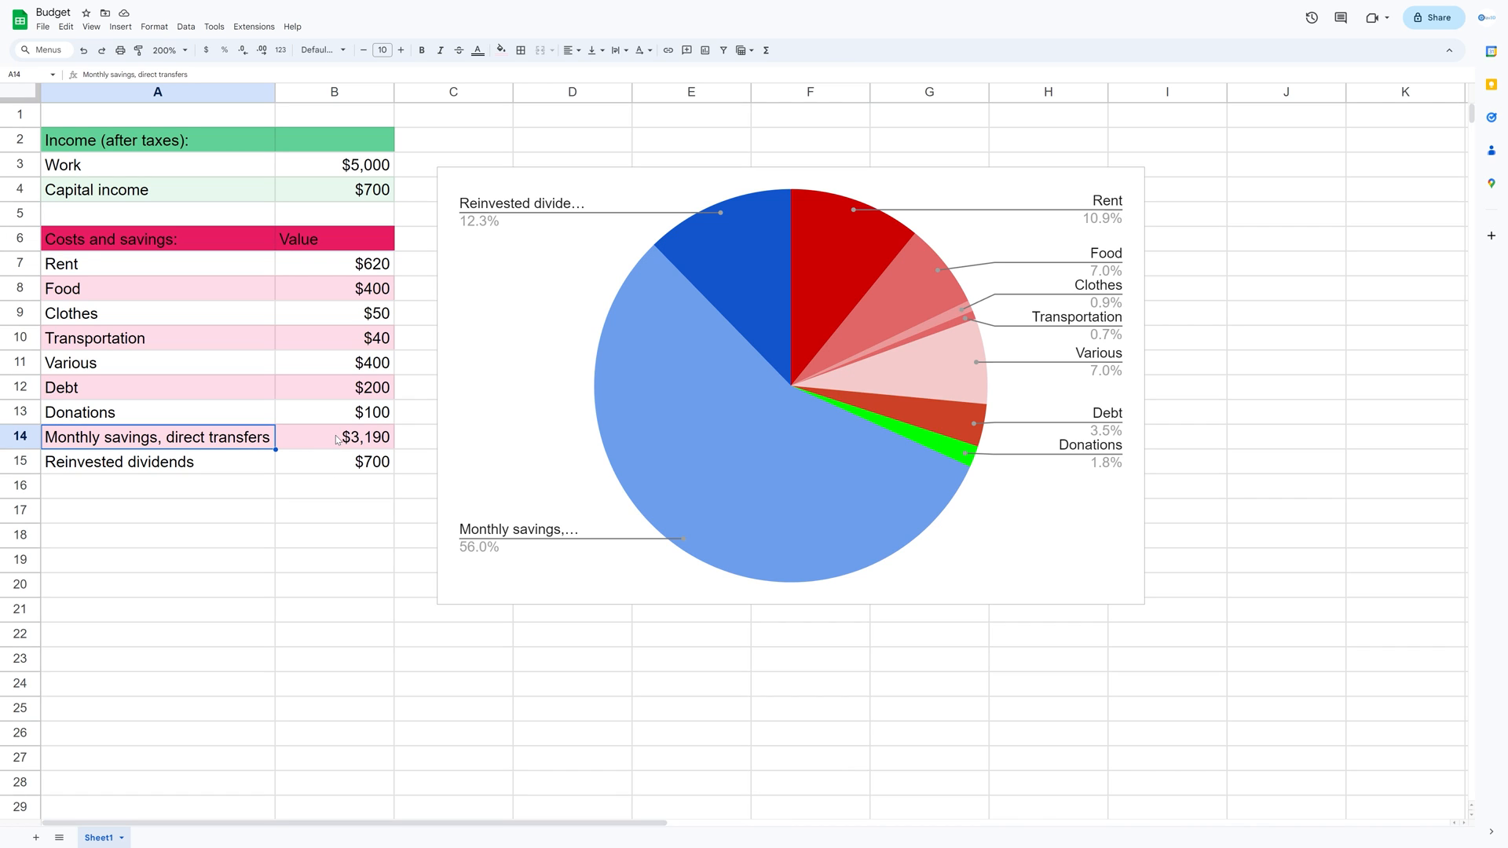
pyautogui.click(500, 49)
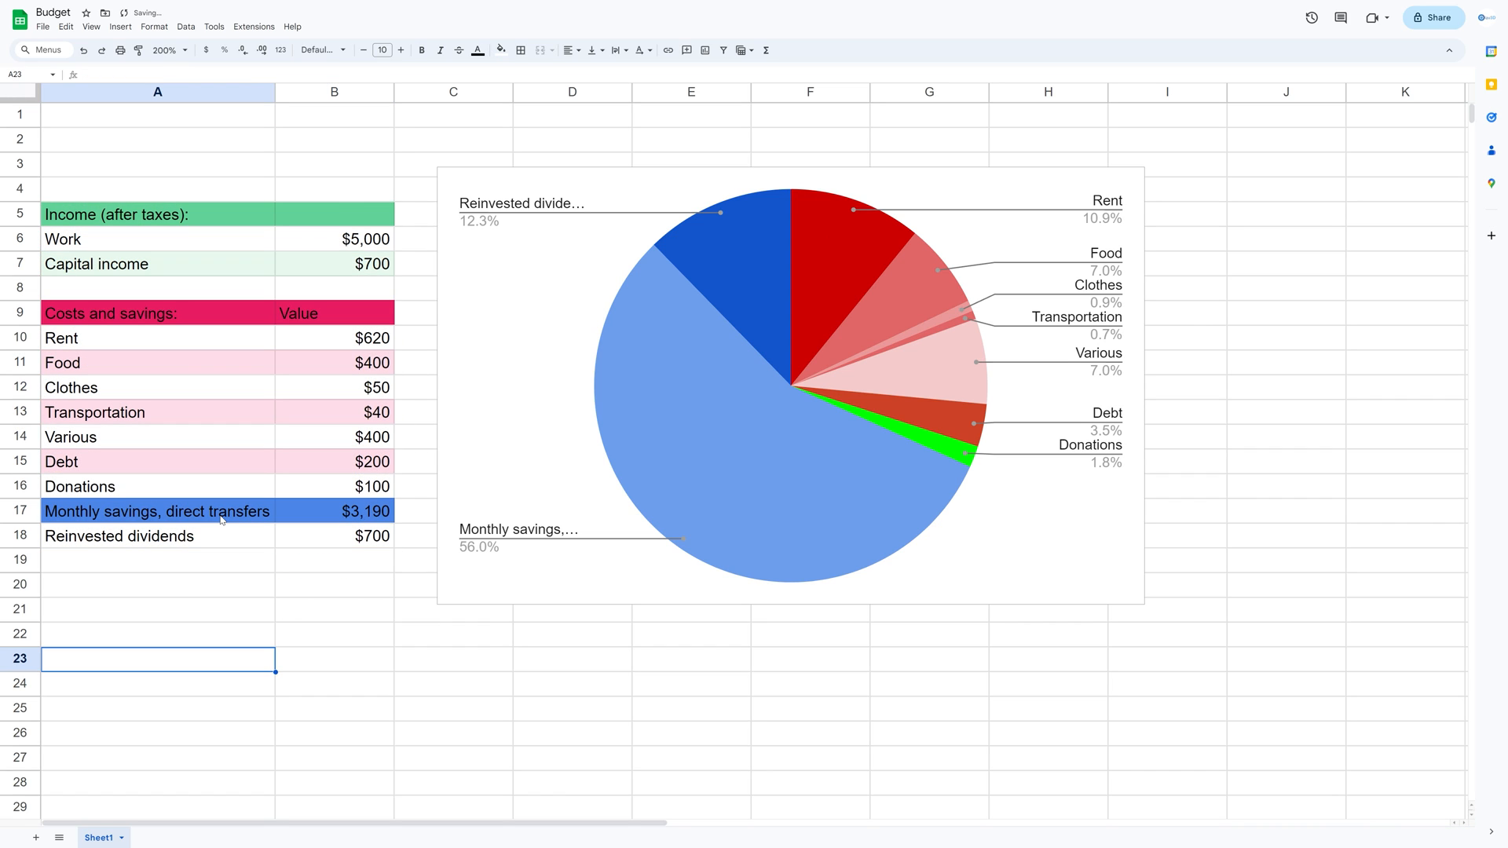
# Bold the Costs and savings header row A9:B9 with Ctrl+B.
pyautogui.click(157, 511)
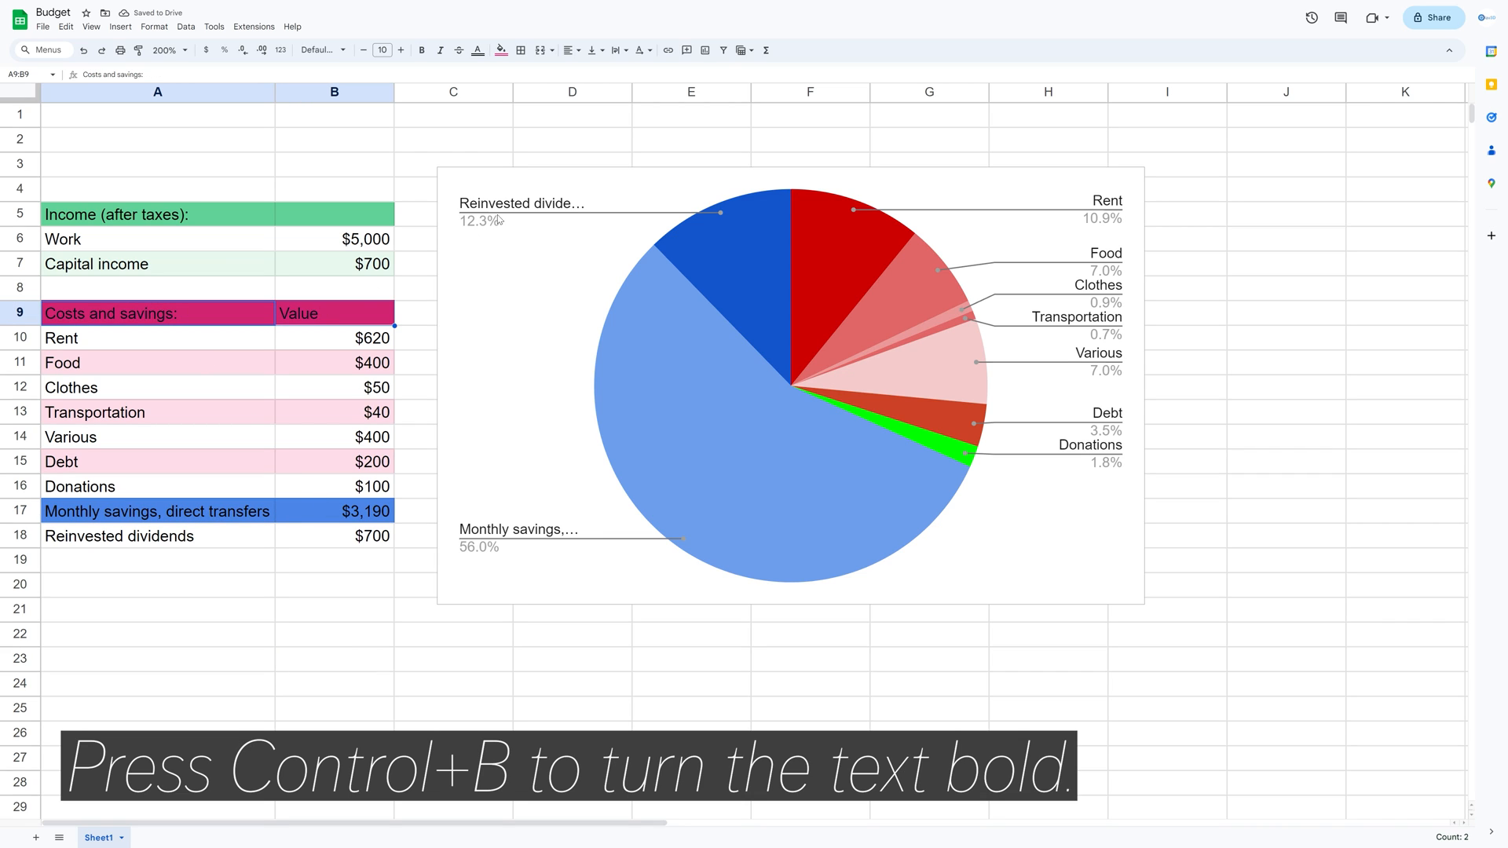
pyautogui.press('ctrl+b')
pyautogui.write('Net worth')
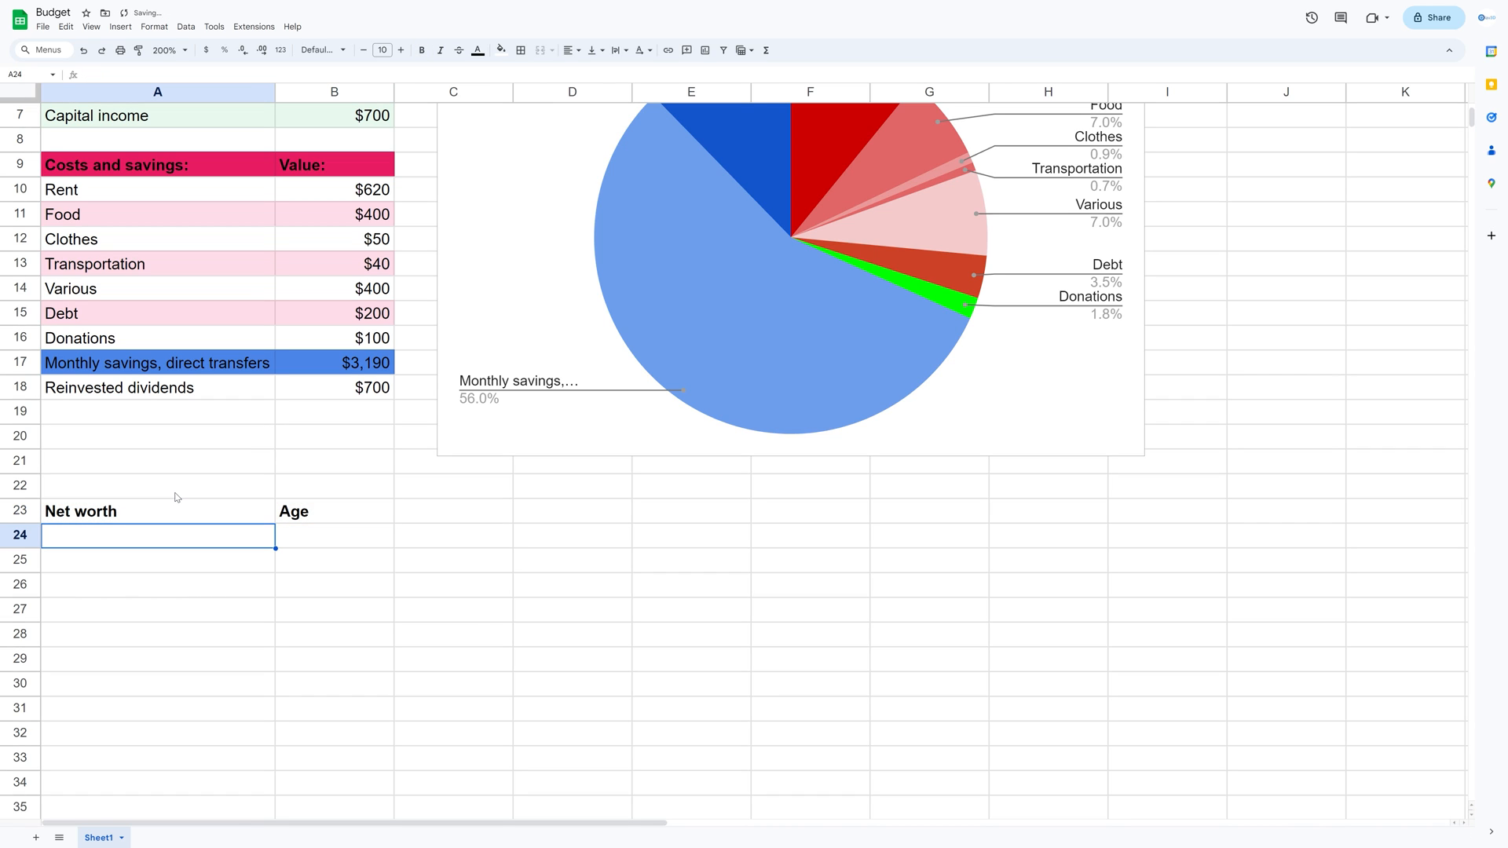
# Enter 100000 as starting net worth and a 6% growth-plus-savings formula for age 28.
pyautogui.write('100000')
pyautogui.click(334, 536)
pyautogui.write('27')
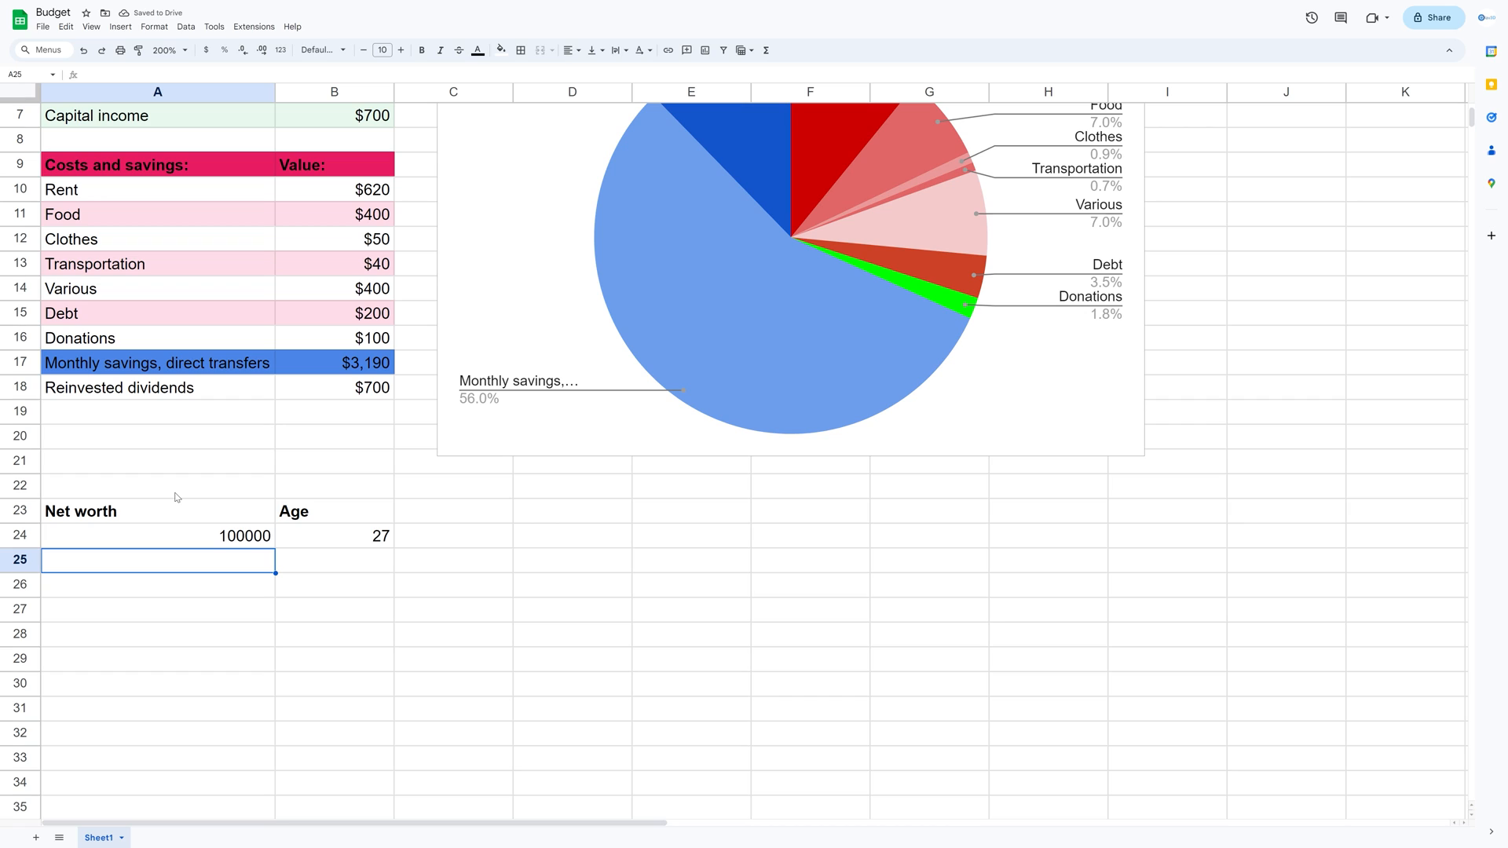
pyautogui.moveTo(197, 562)
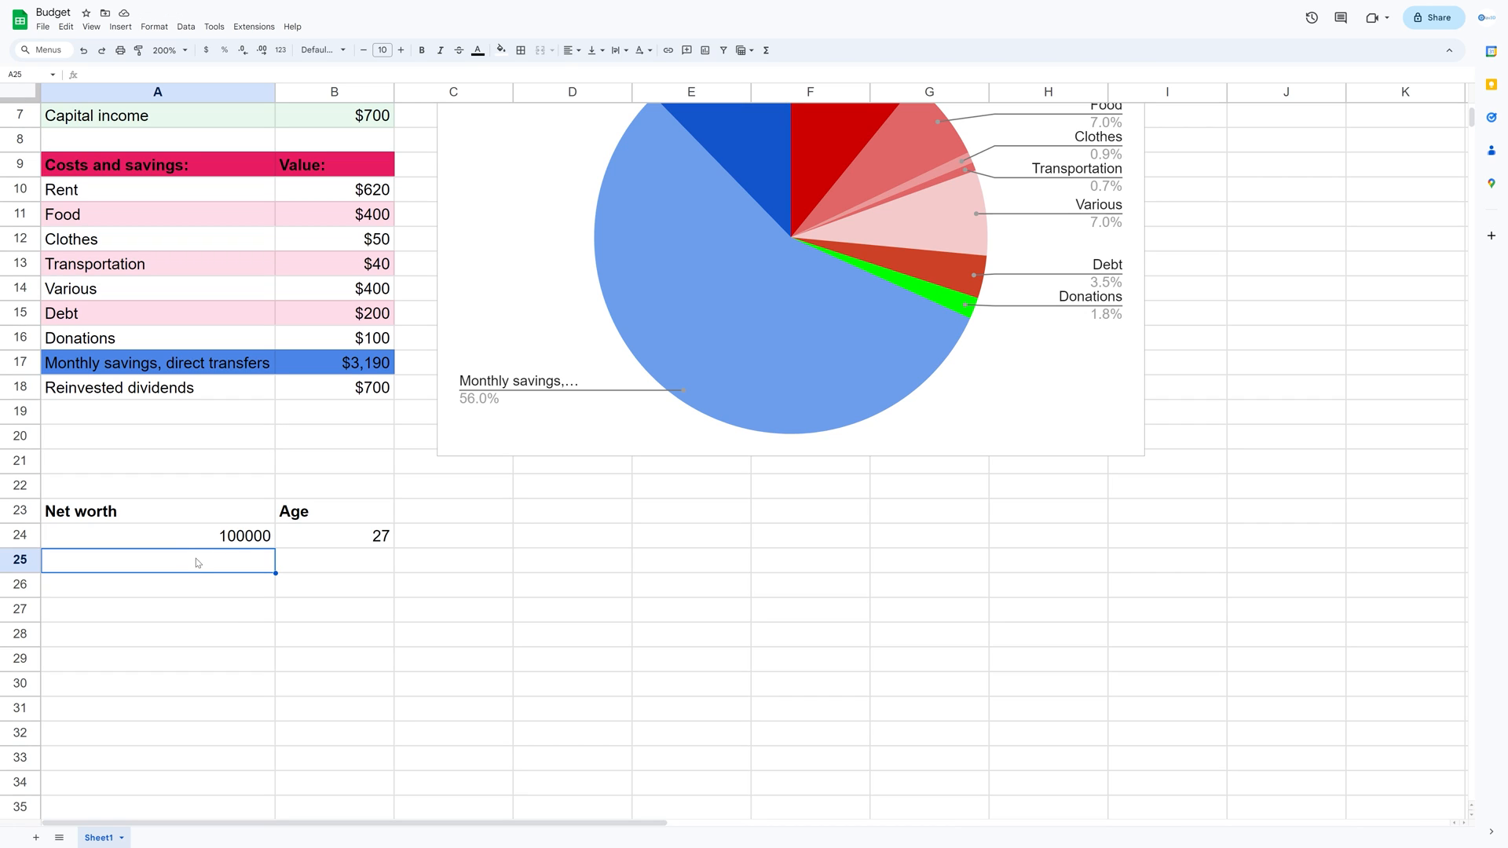
pyautogui.write('=A24')
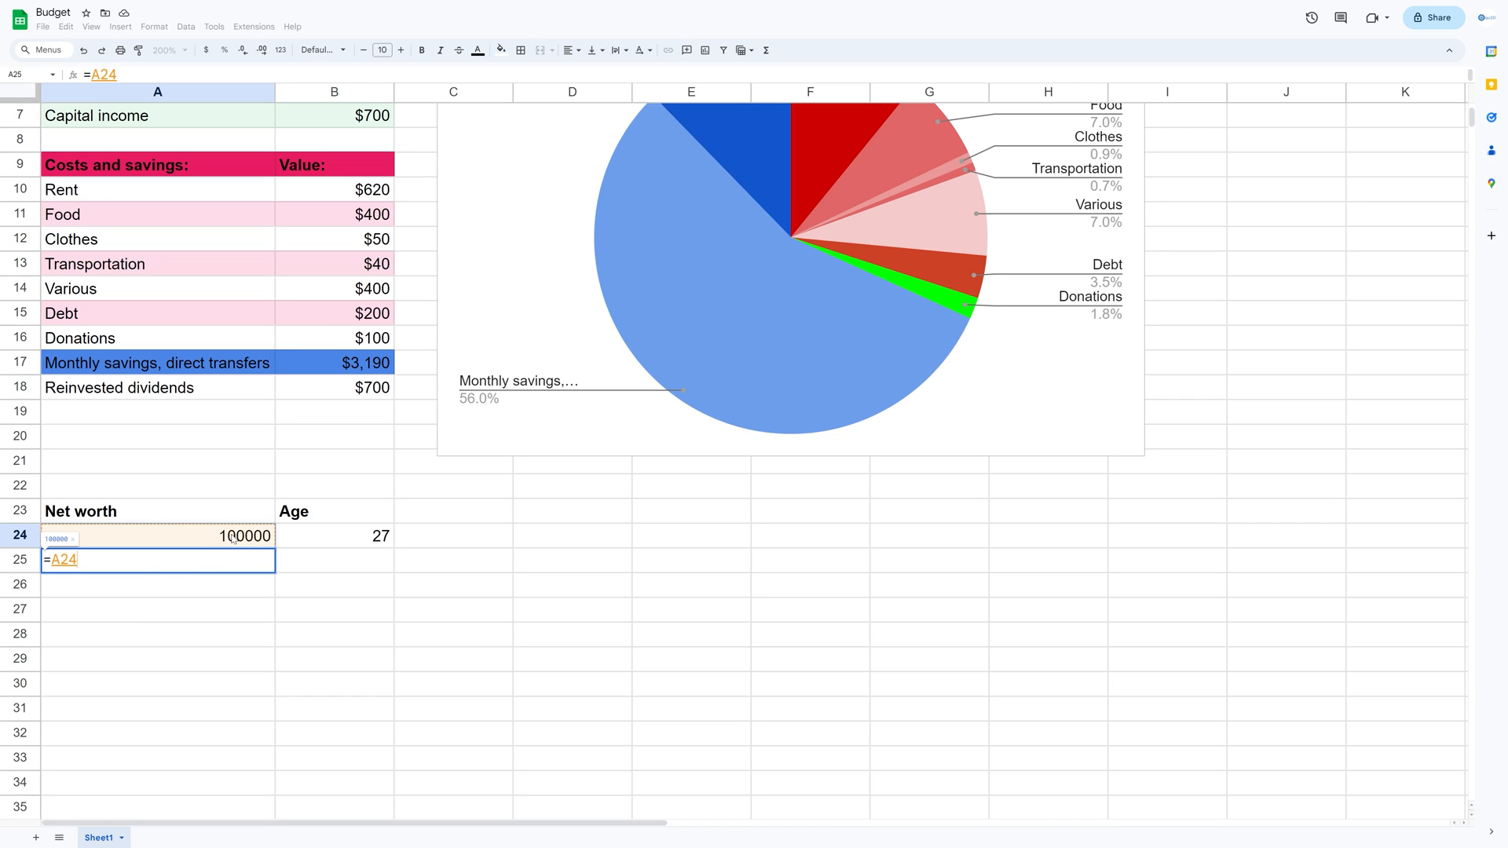
pyautogui.write('*(')
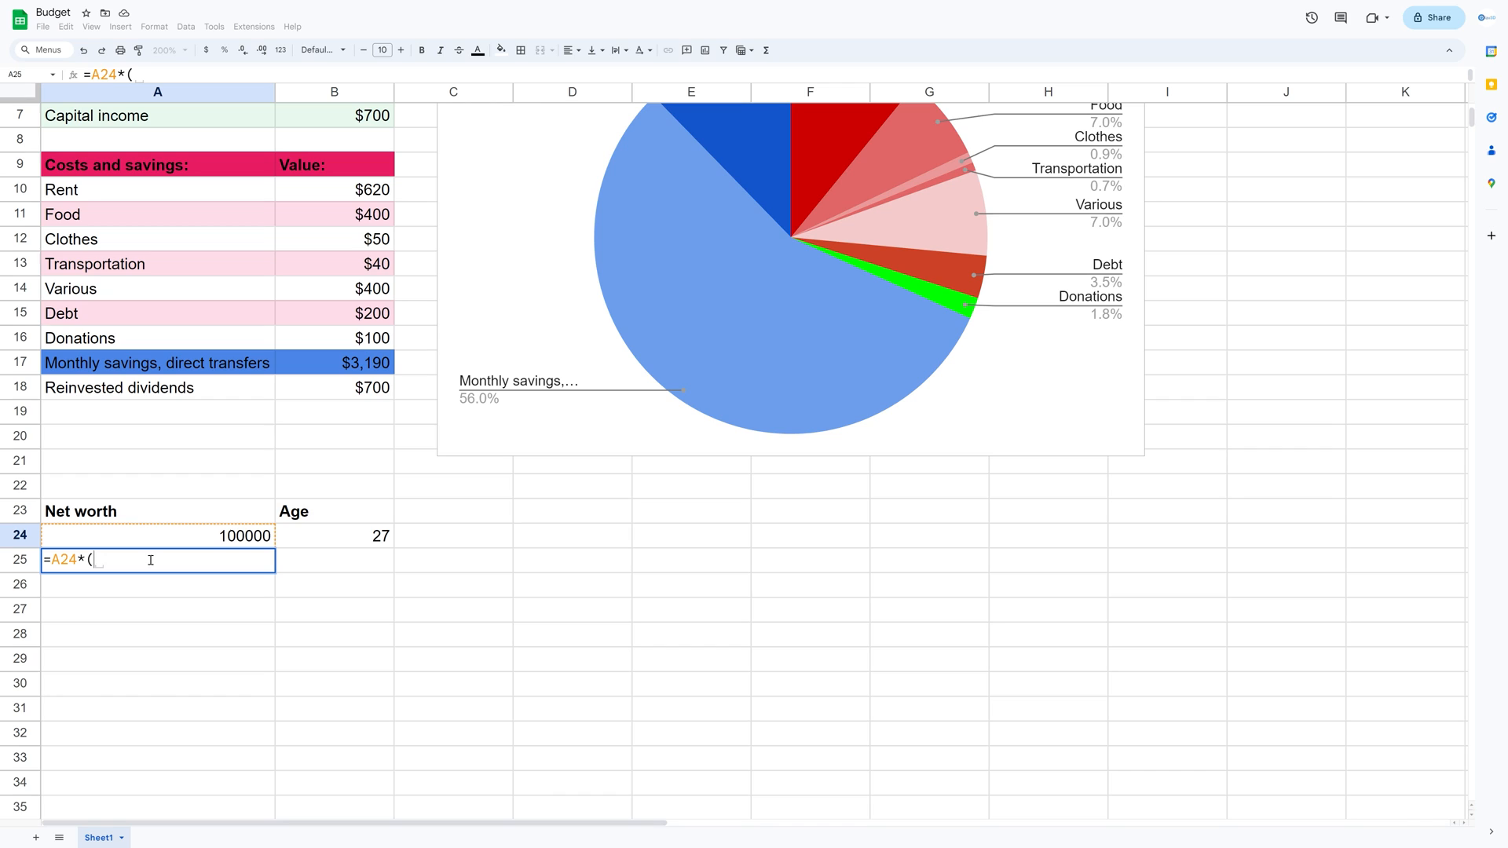
pyautogui.write('1.0')
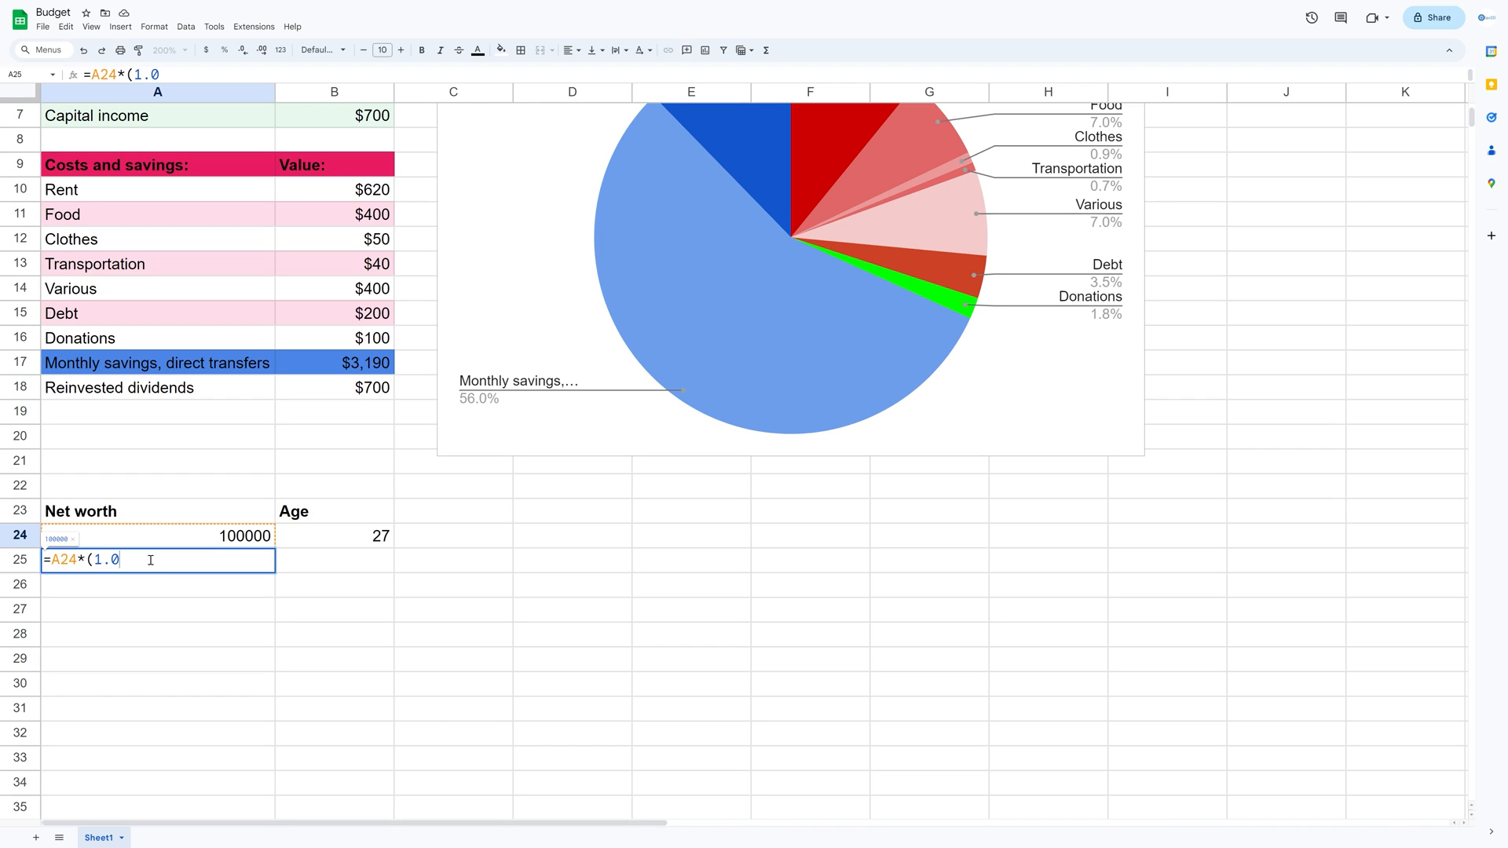
pyautogui.write('6')
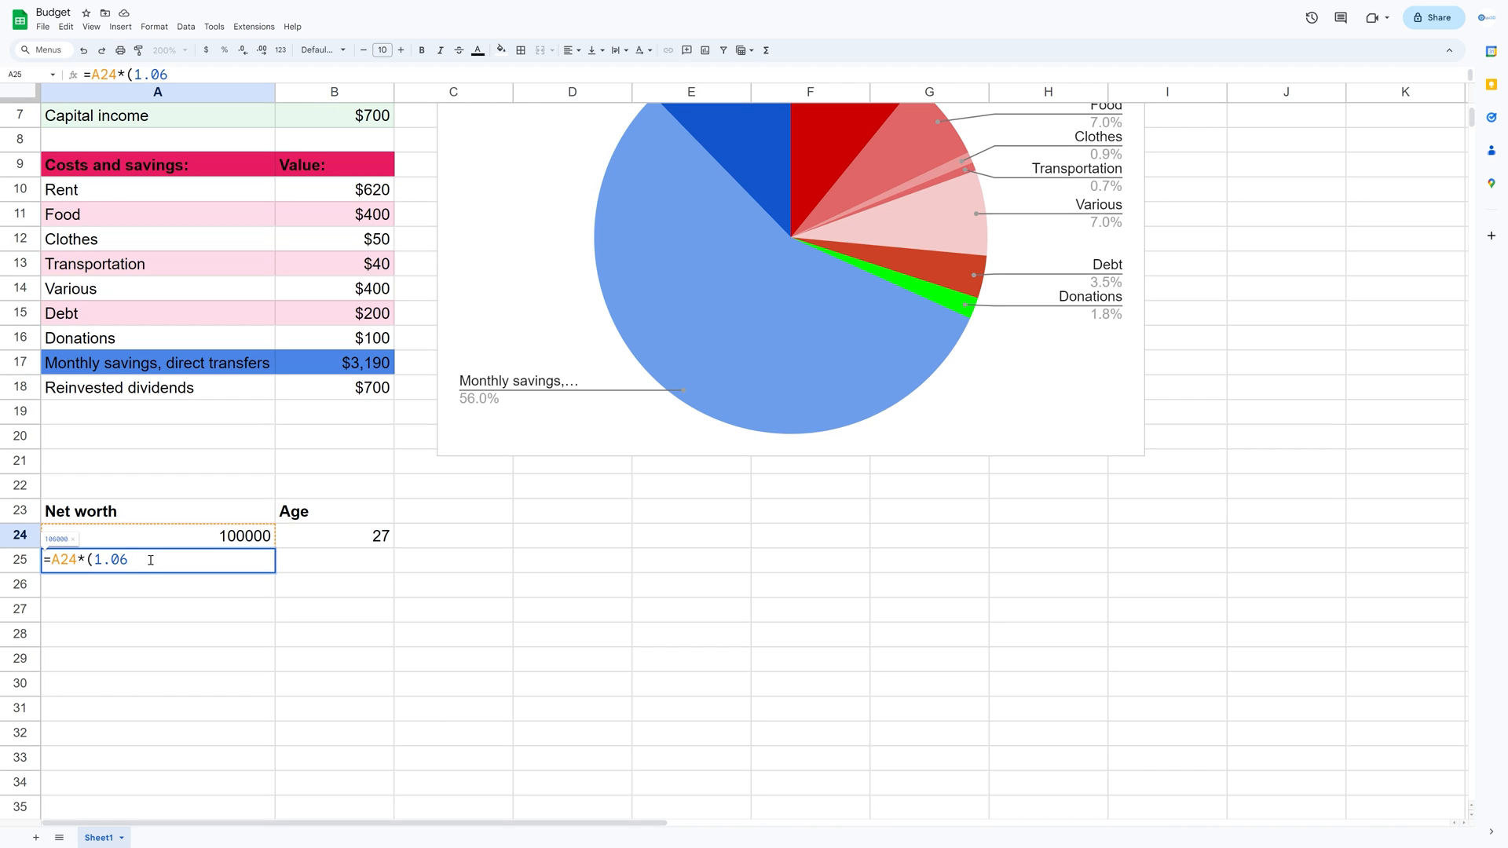
pyautogui.write(')+B17')
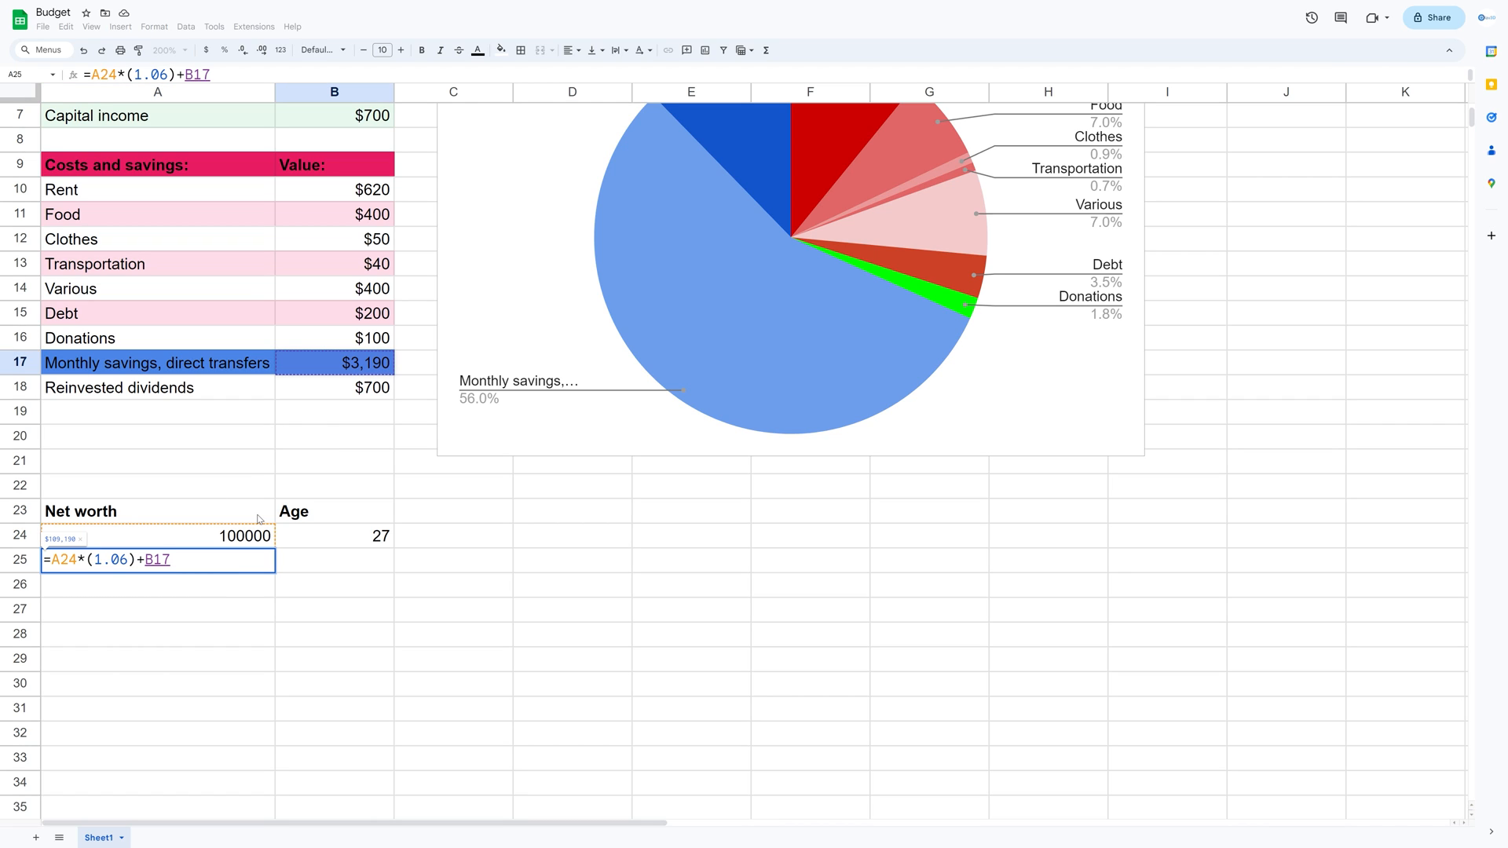
pyautogui.write('*12')
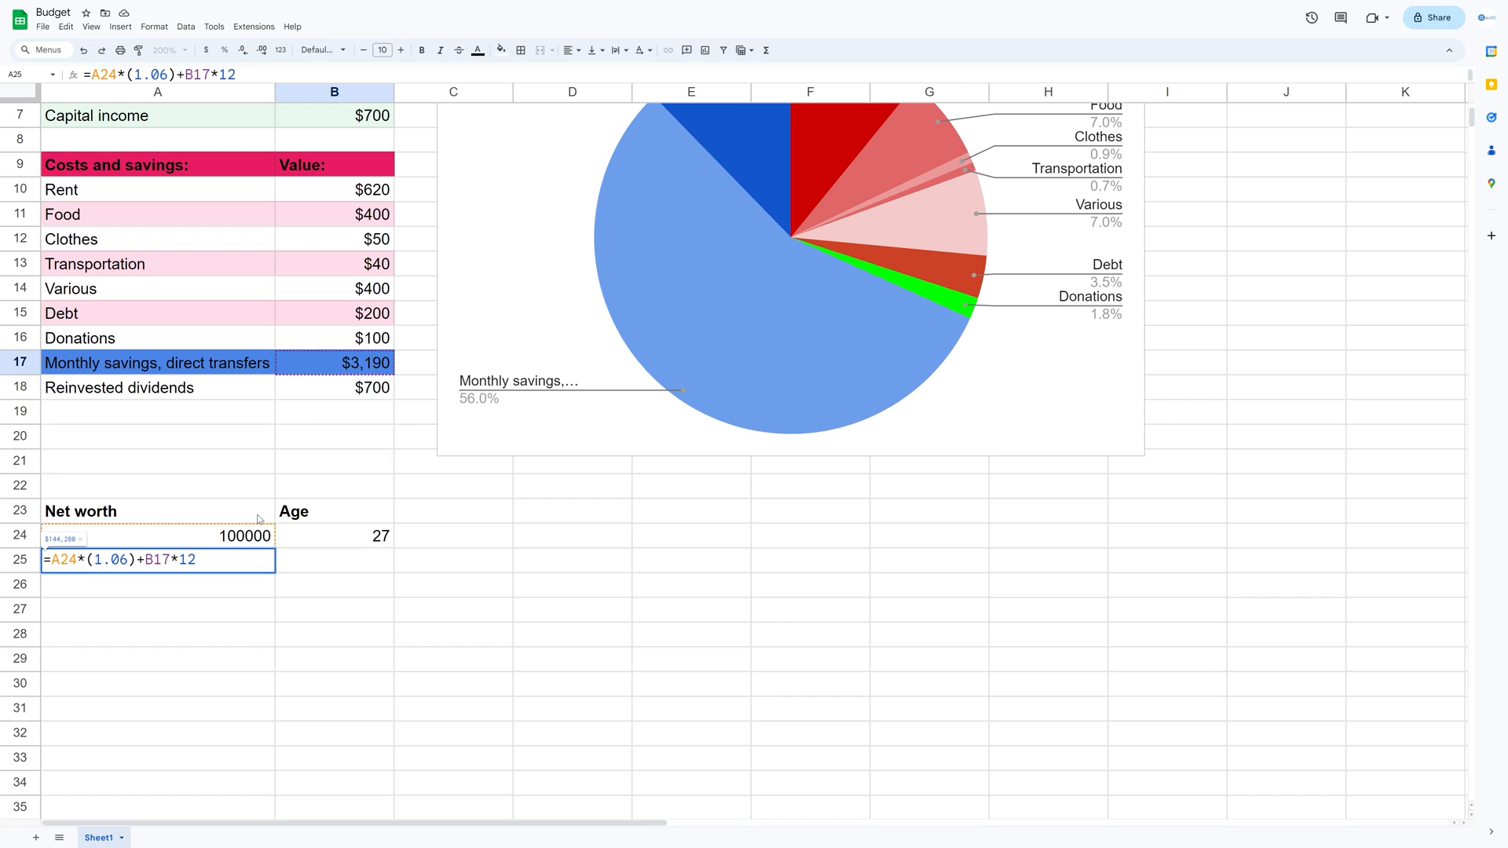
pyautogui.press('Enter')
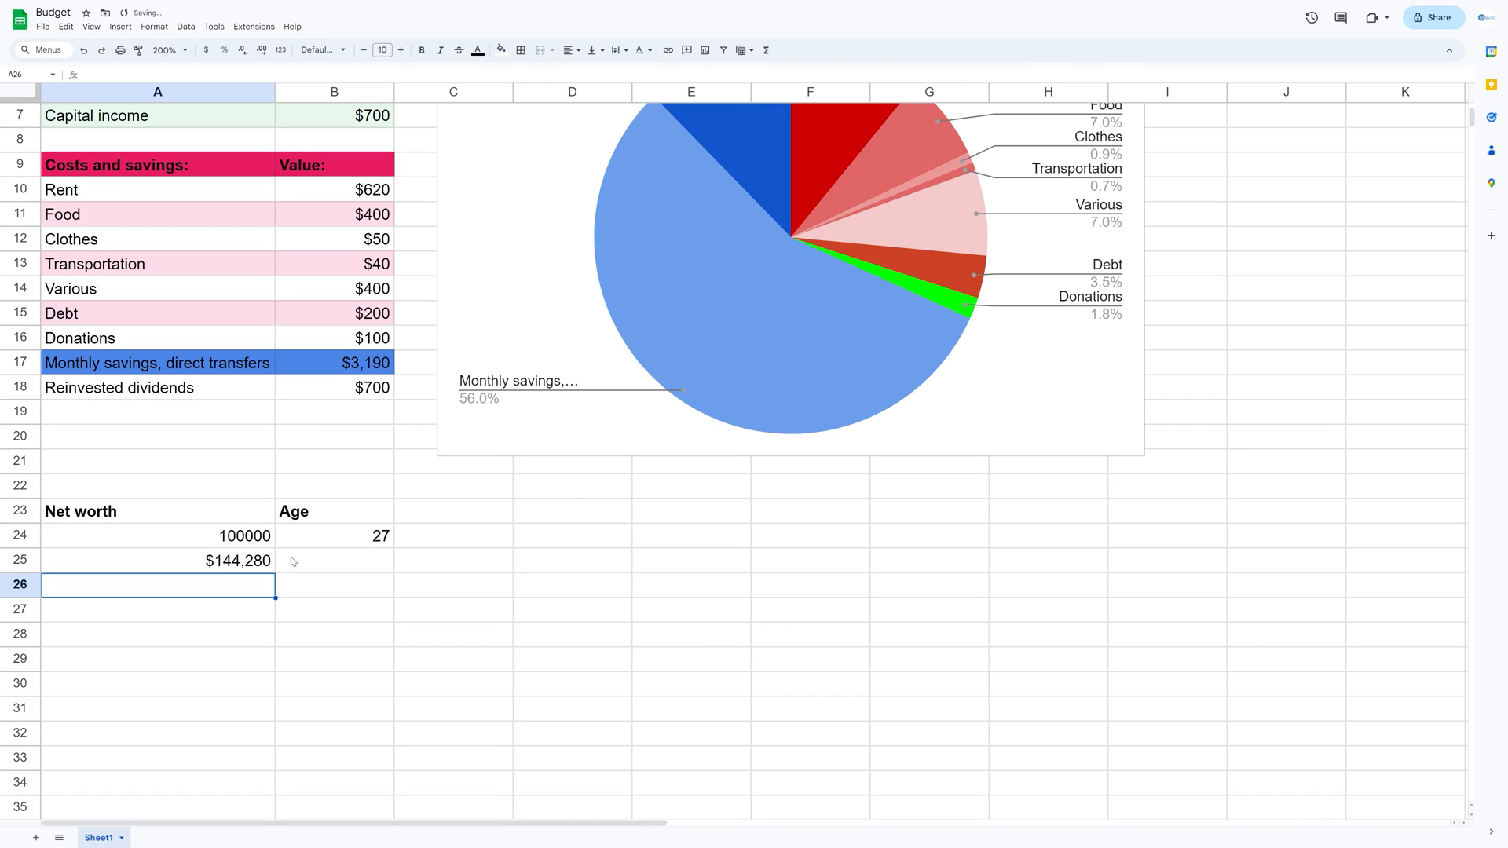
# Lock the savings reference as $B$17 in the age-28 formula and select the starting ages.
pyautogui.click(157, 560)
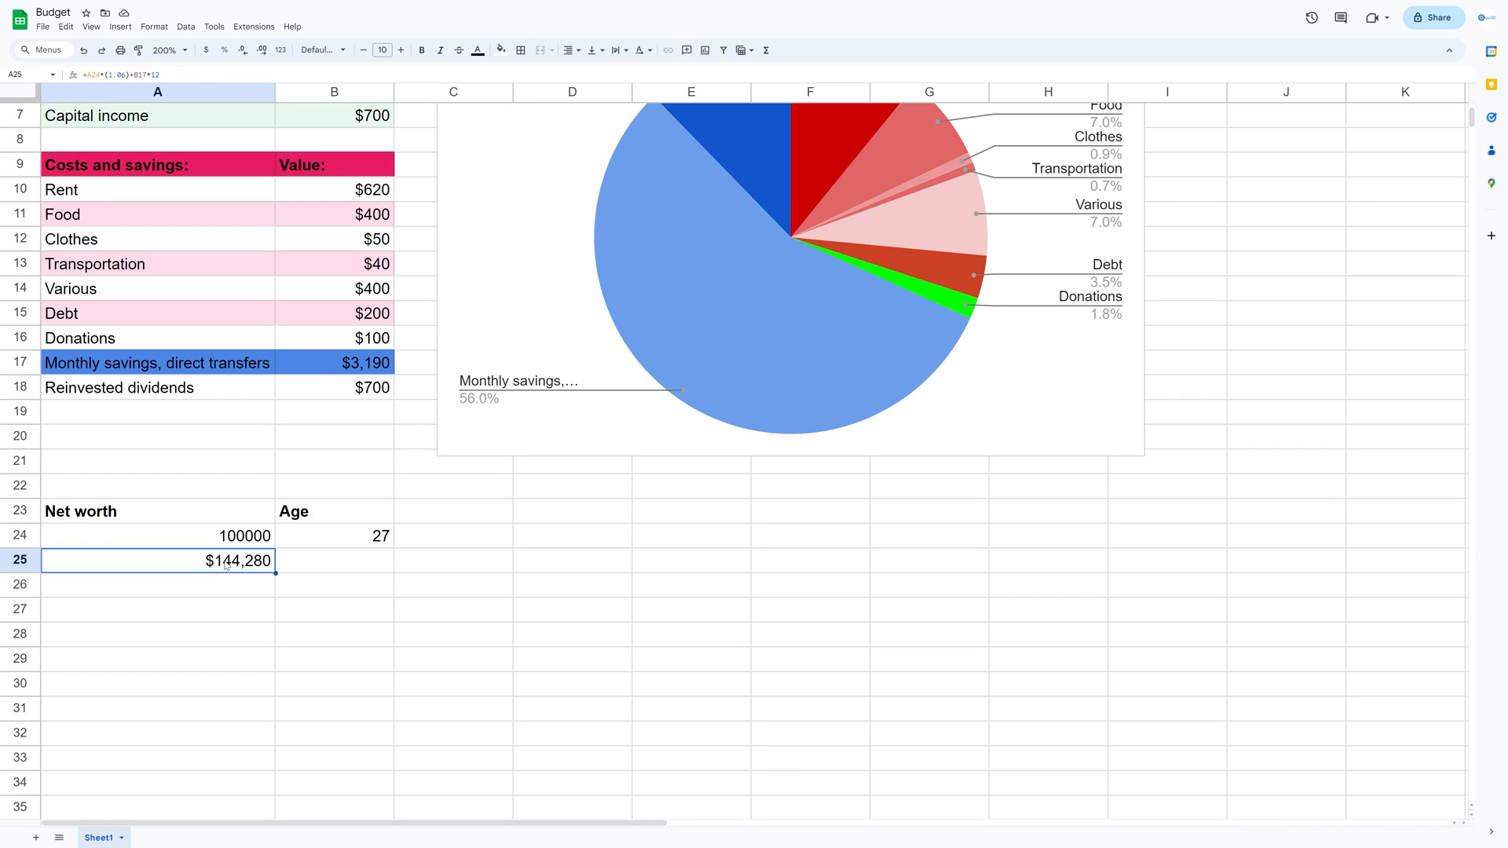
pyautogui.doubleClick(157, 561)
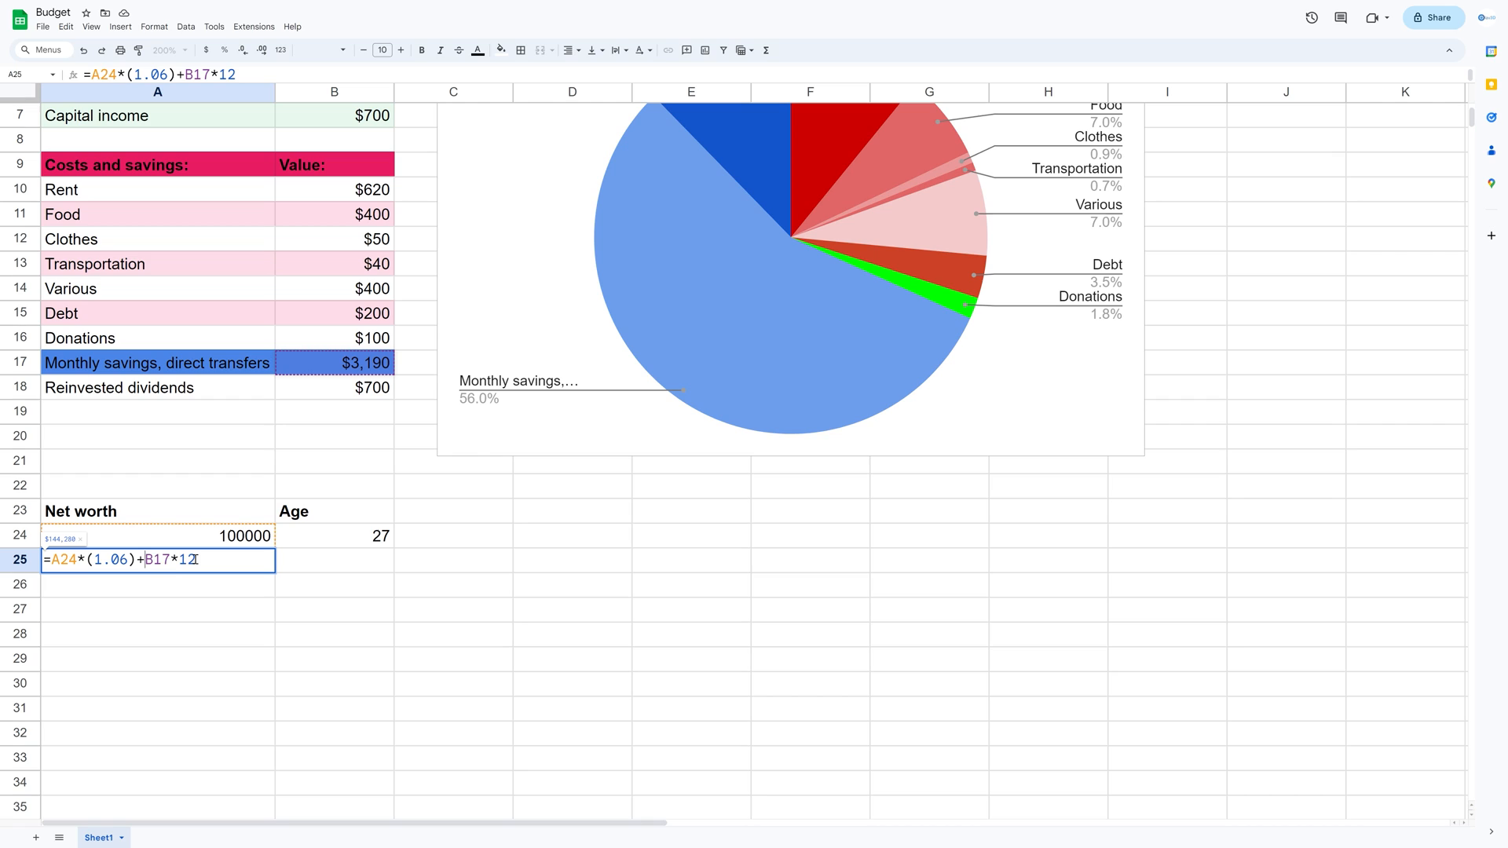
pyautogui.press('F4')
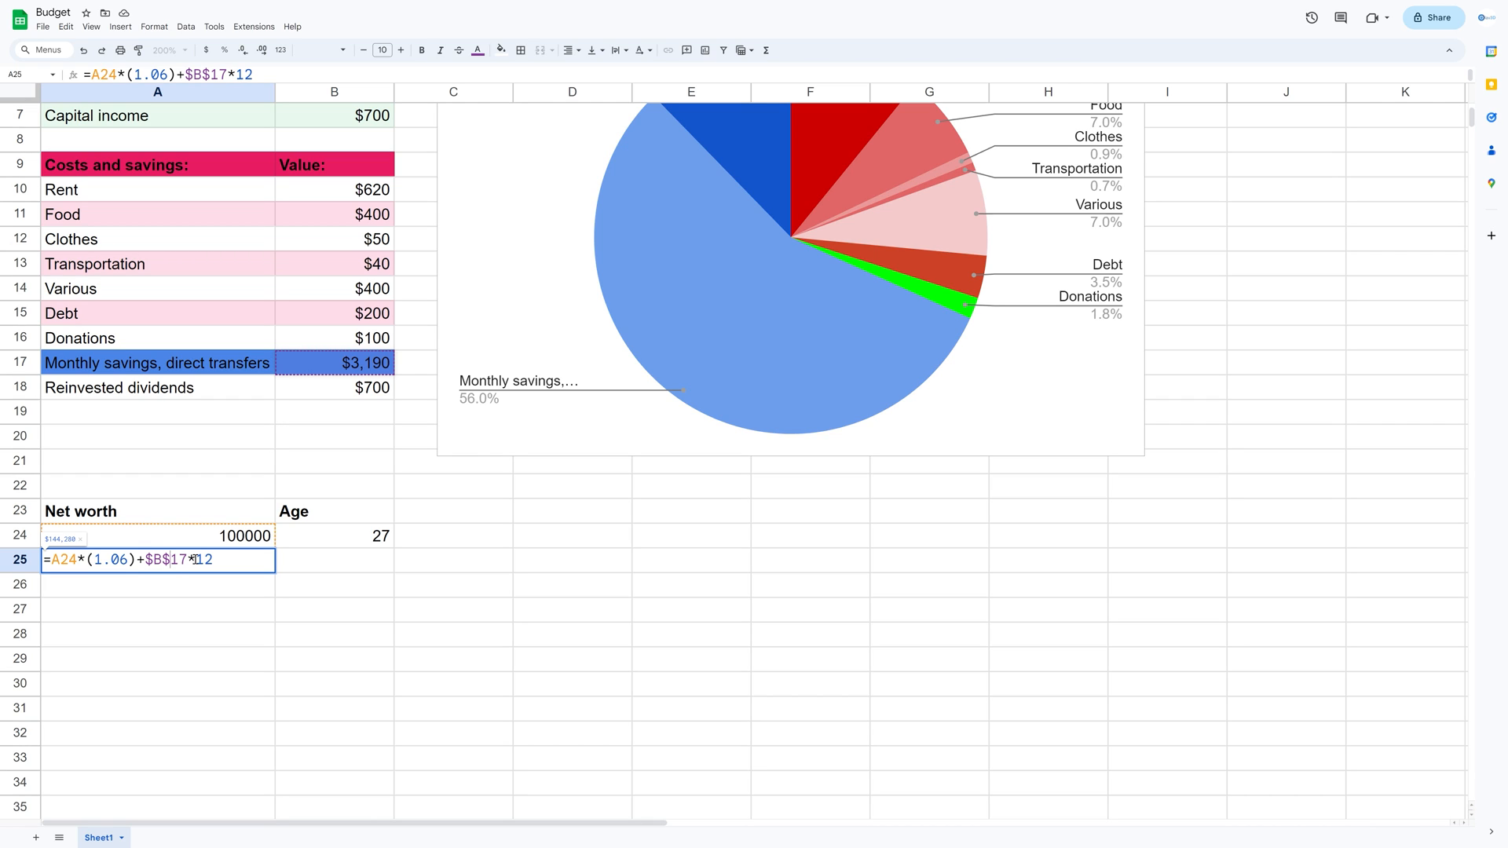
pyautogui.press('Enter')
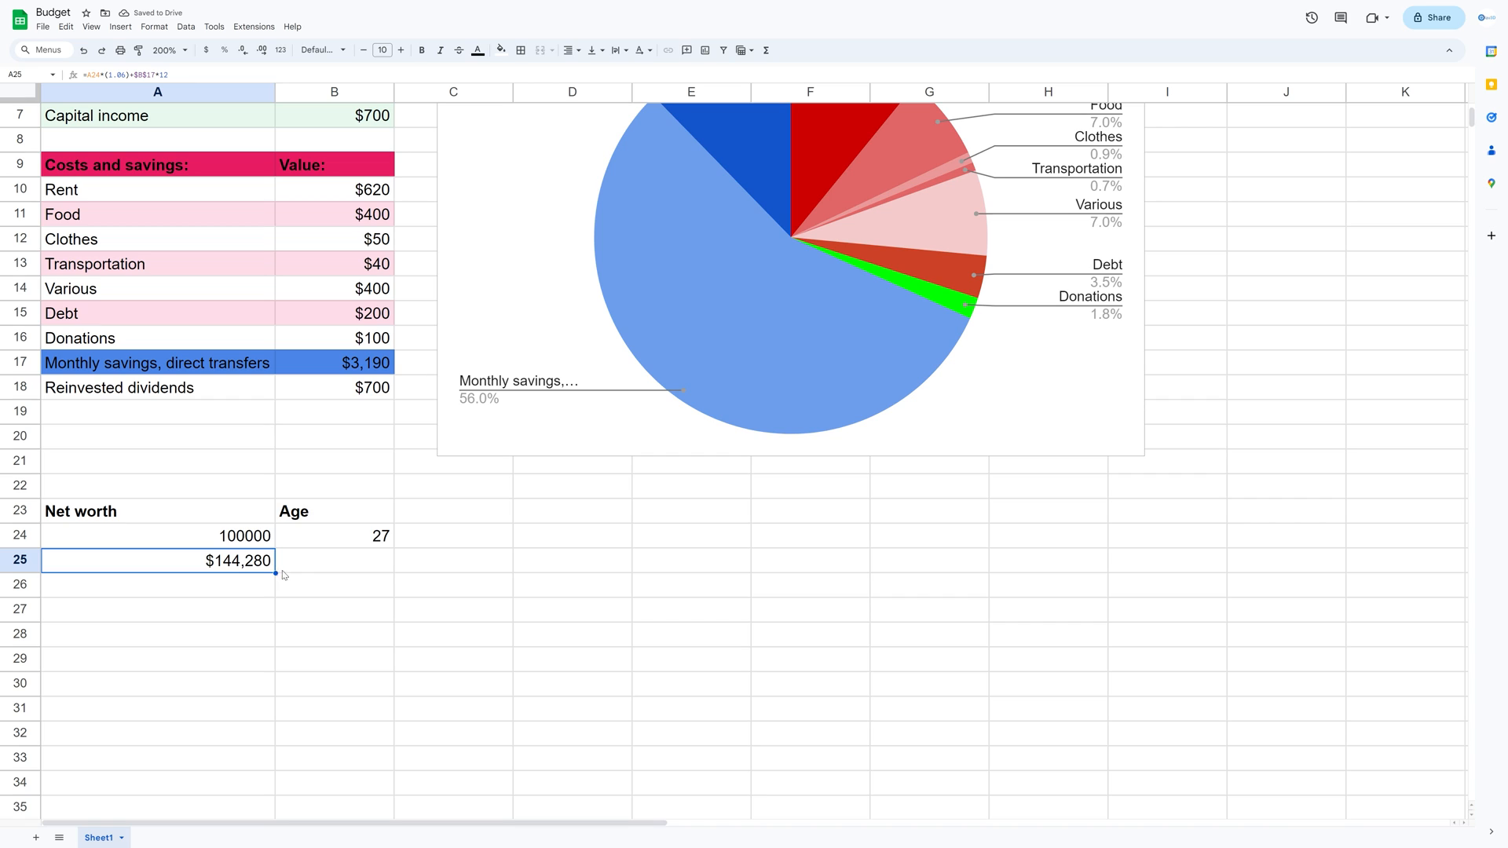
pyautogui.click(334, 561)
pyautogui.write('28')
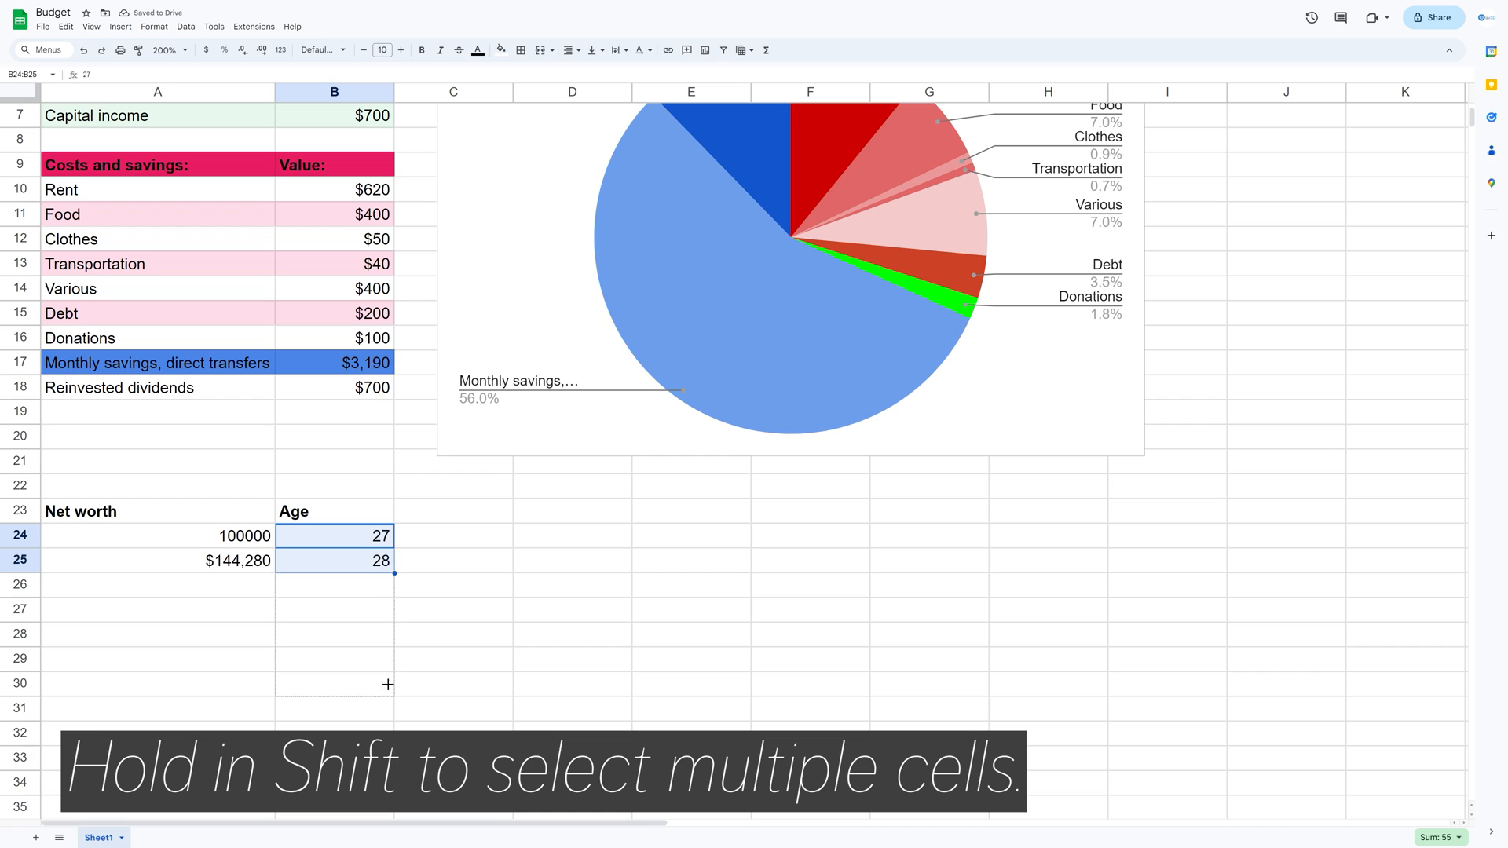
# Fill ages down to 40 and copy the net worth formula to row 37, reaching $936,101.
pyautogui.moveTo(392, 573); pyautogui.dragTo(393, 585)
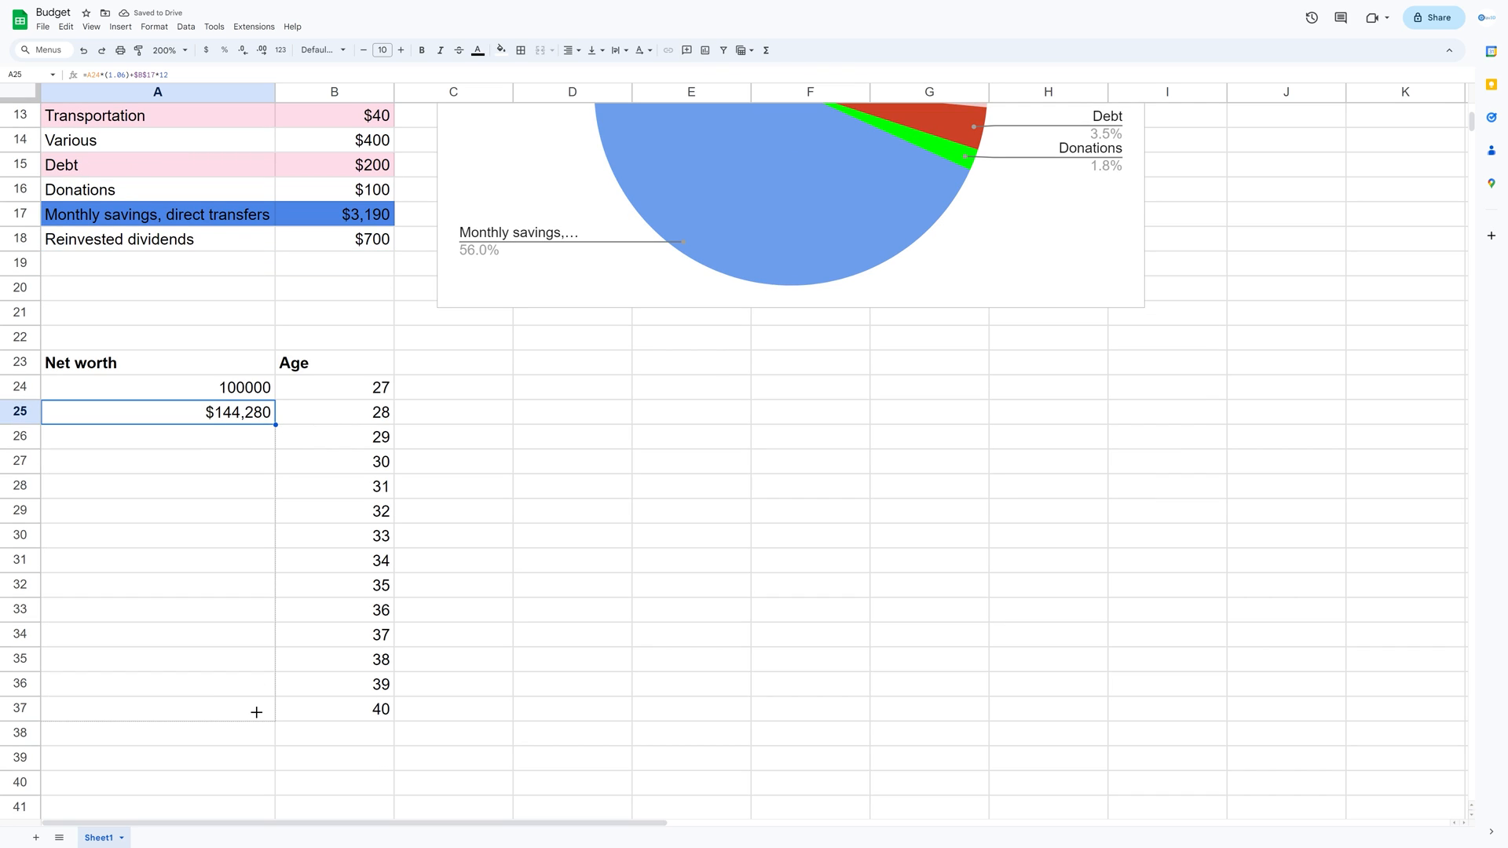
pyautogui.moveTo(275, 423); pyautogui.dragTo(274, 721)
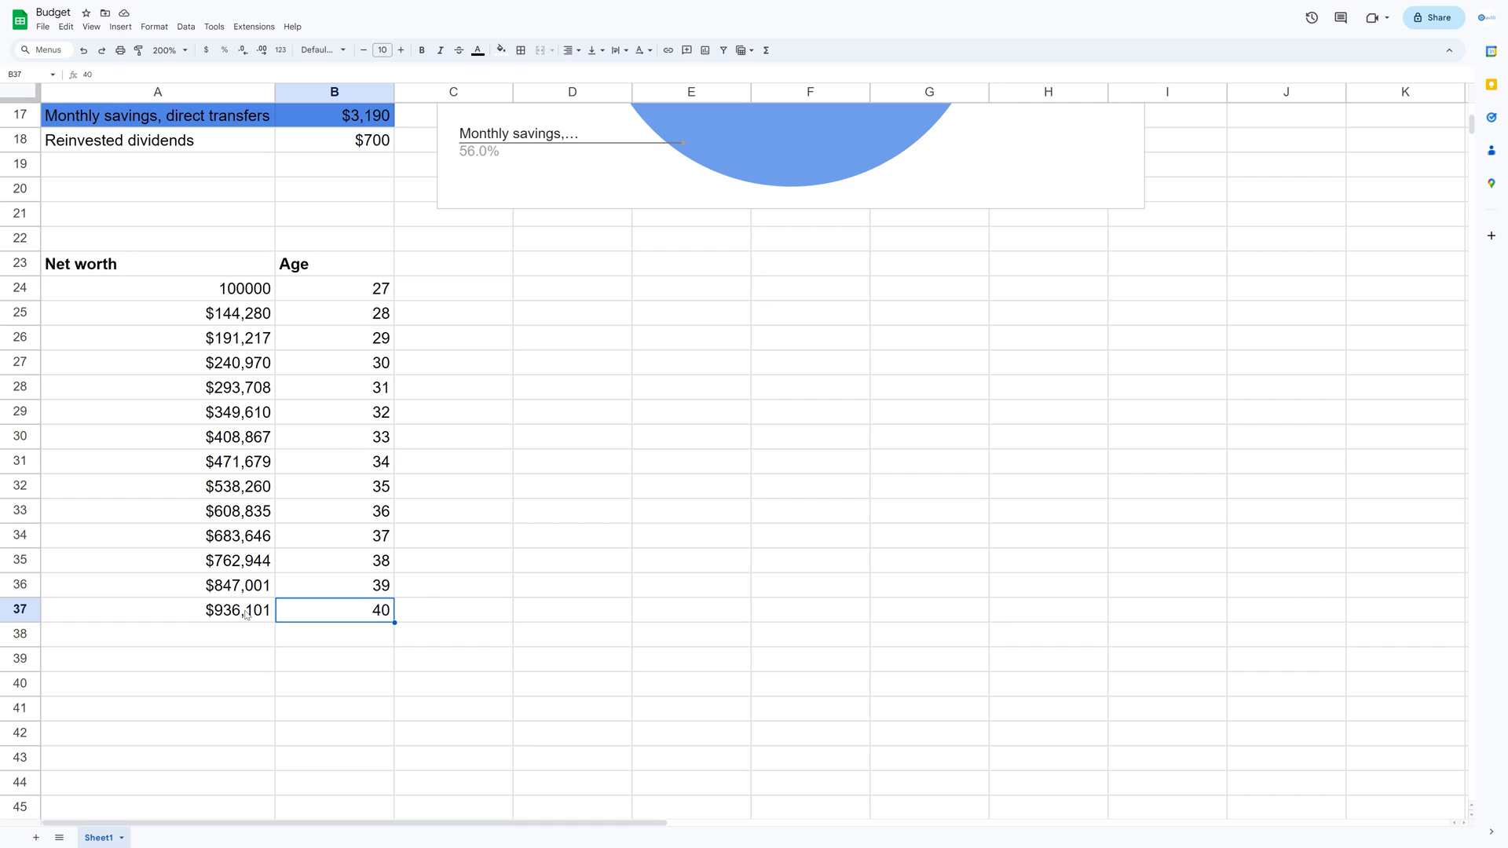
pyautogui.scroll(3)
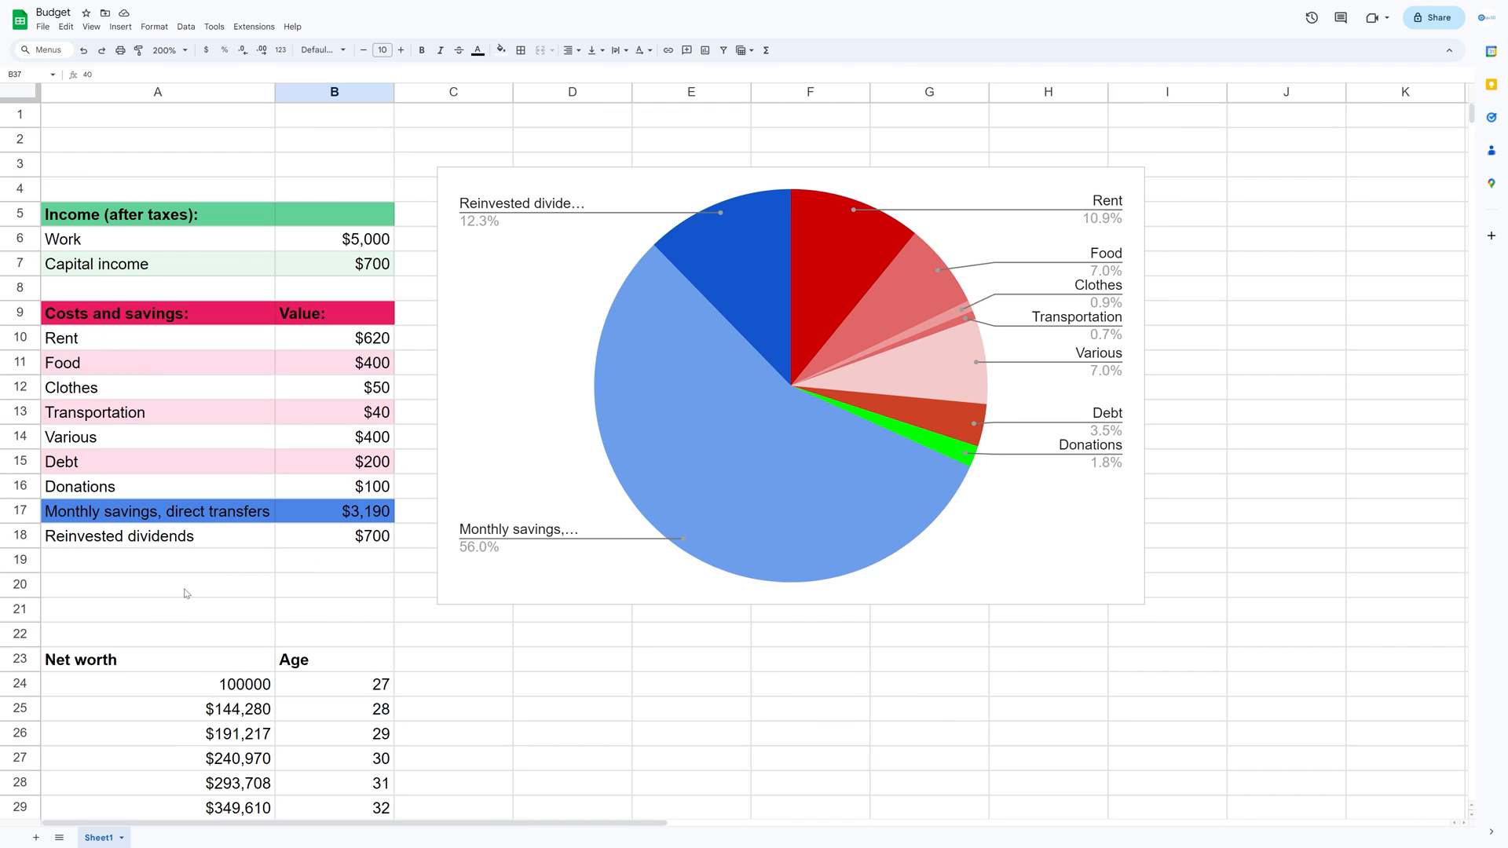
pyautogui.moveTo(165, 580)
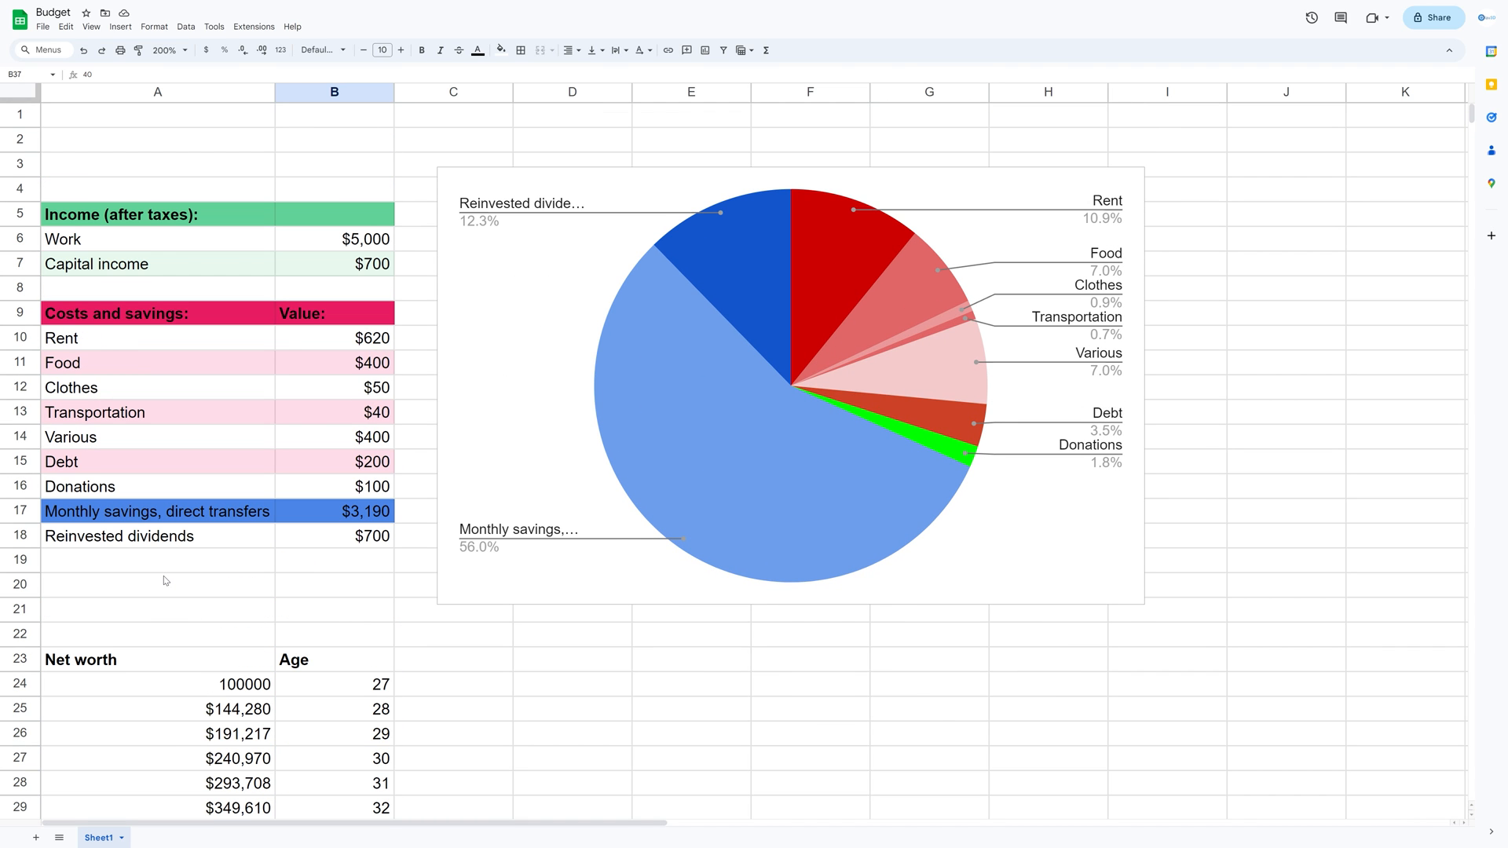
pyautogui.scroll(-3)
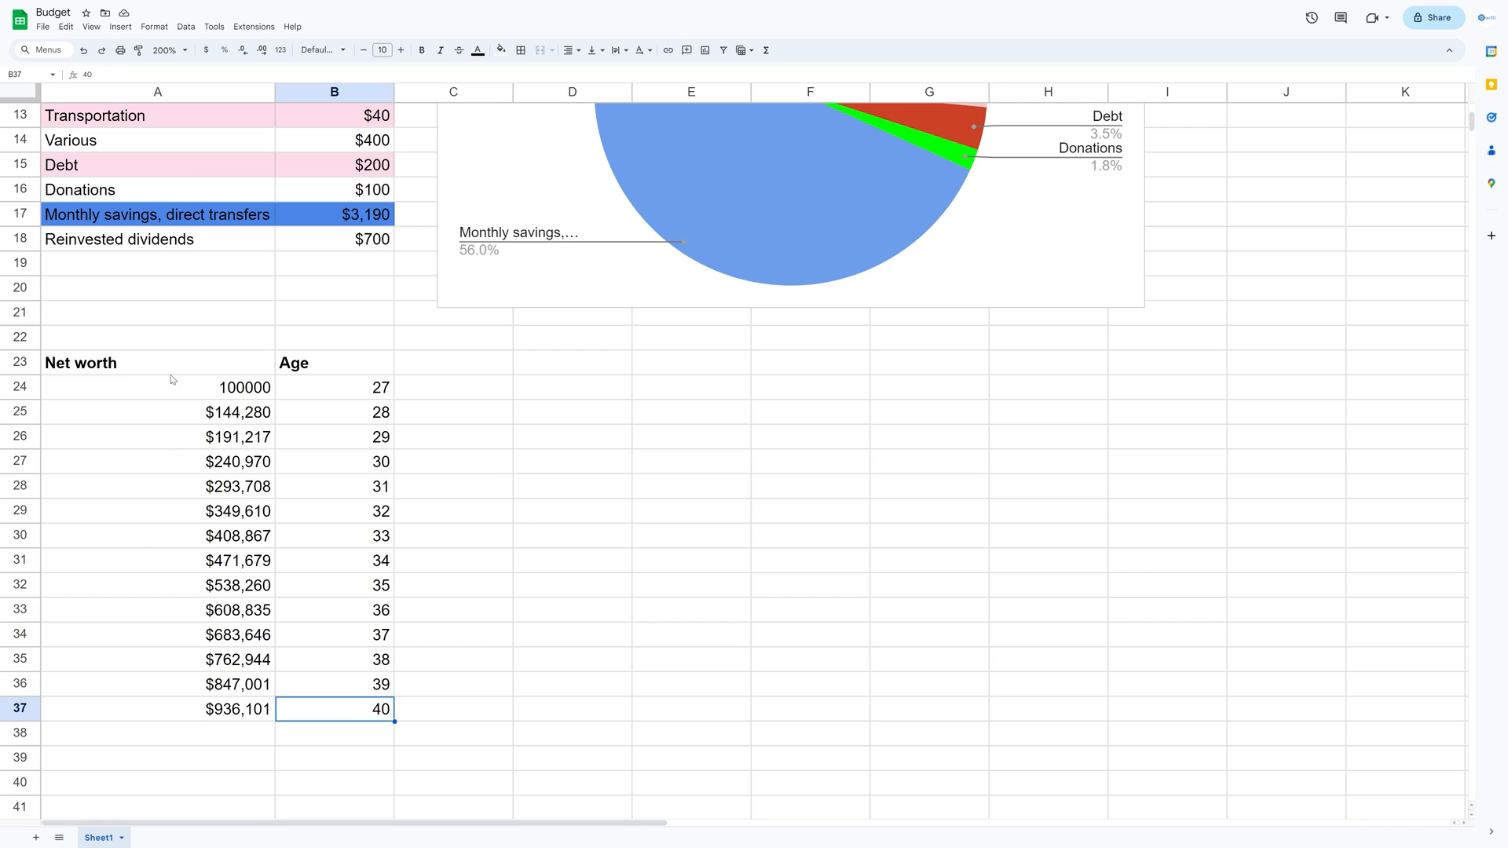
# Insert a line chart of net worth by age with a currency-formatted vertical axis.
pyautogui.click(121, 25)
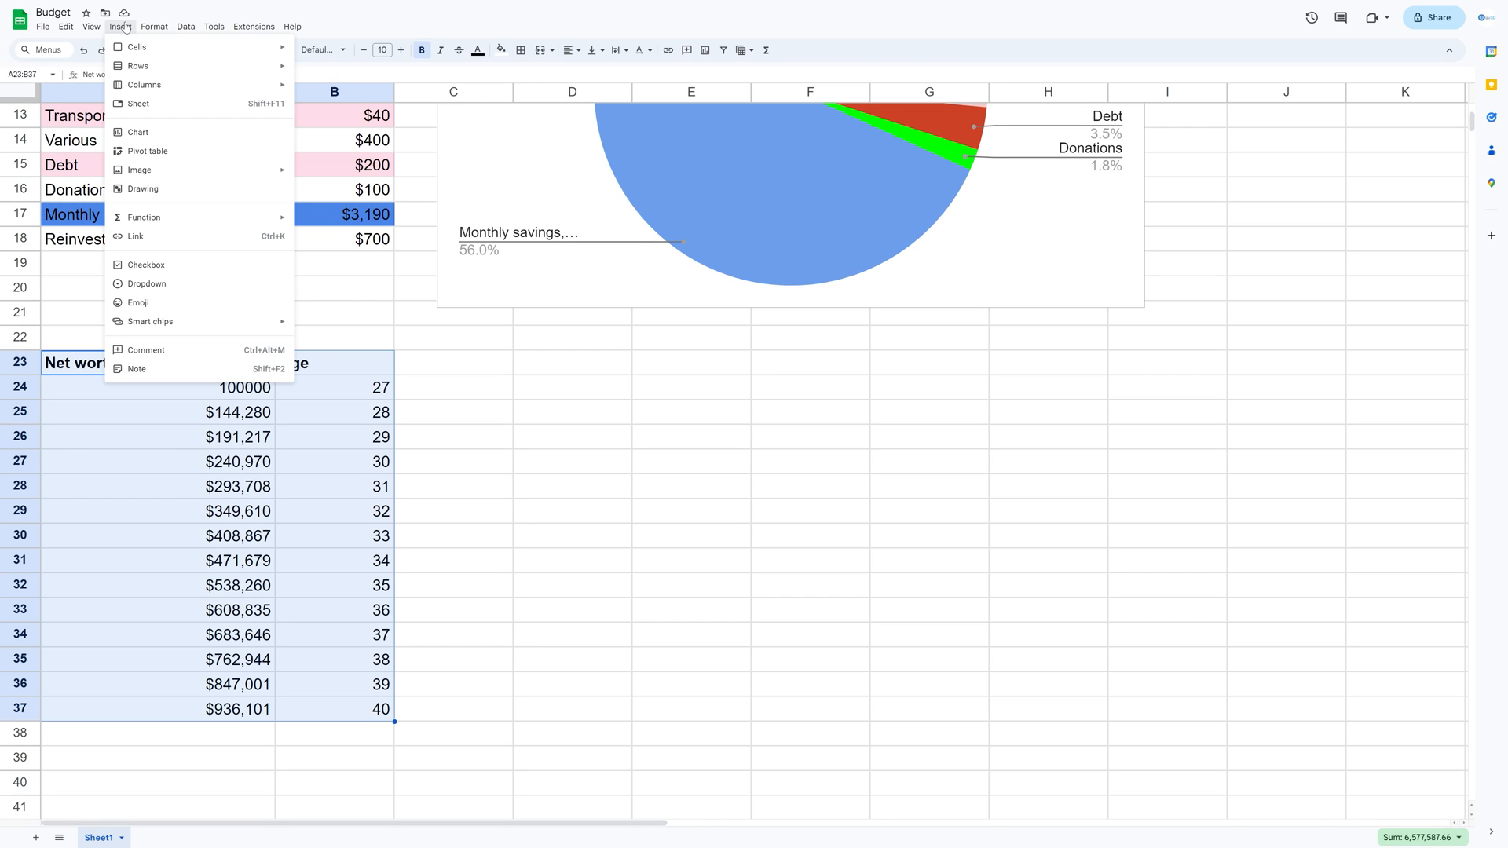
pyautogui.click(161, 142)
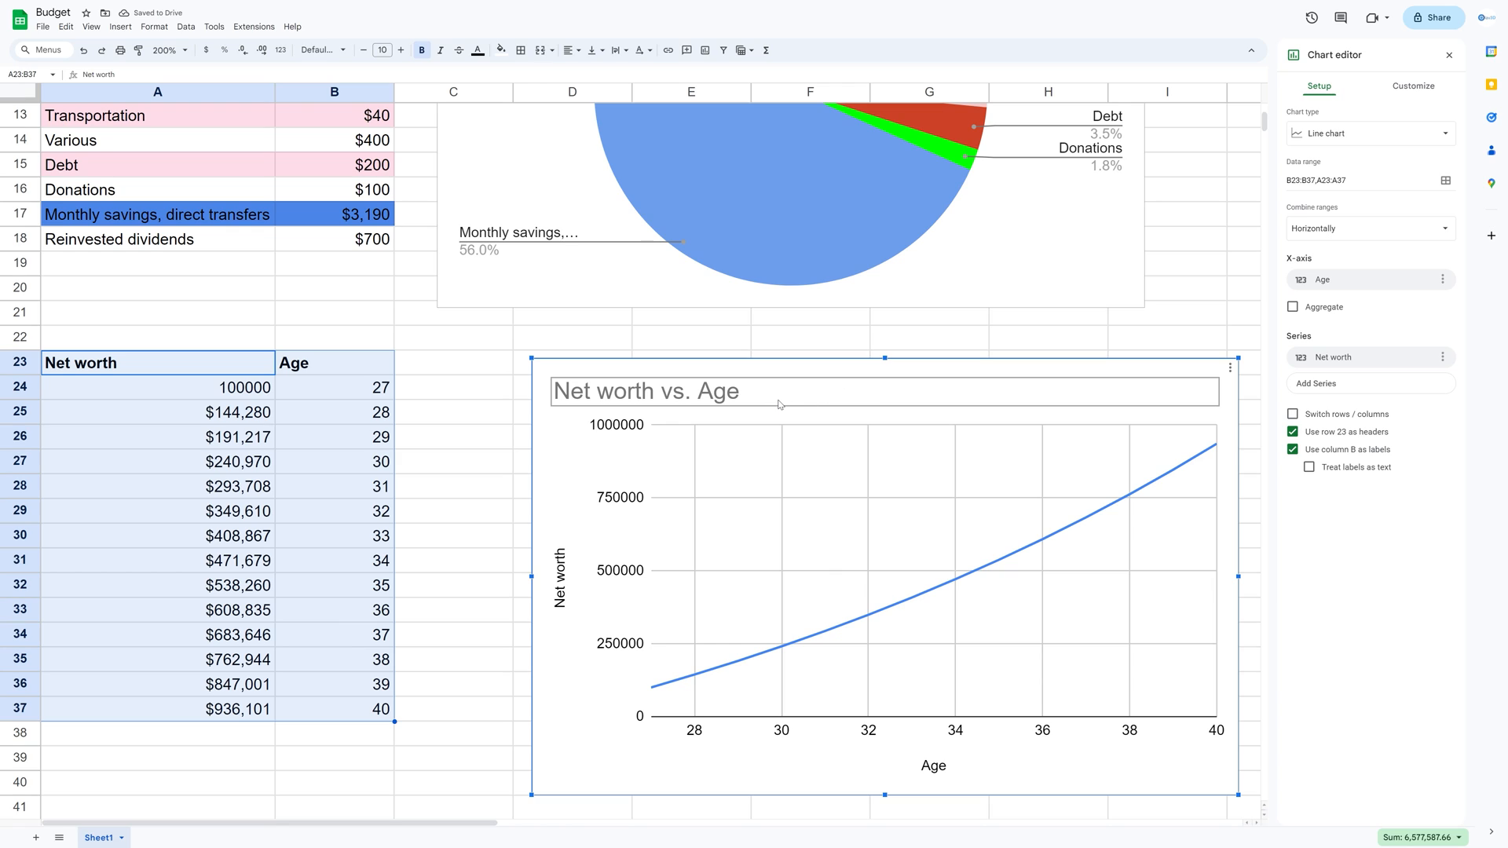
pyautogui.click(1414, 85)
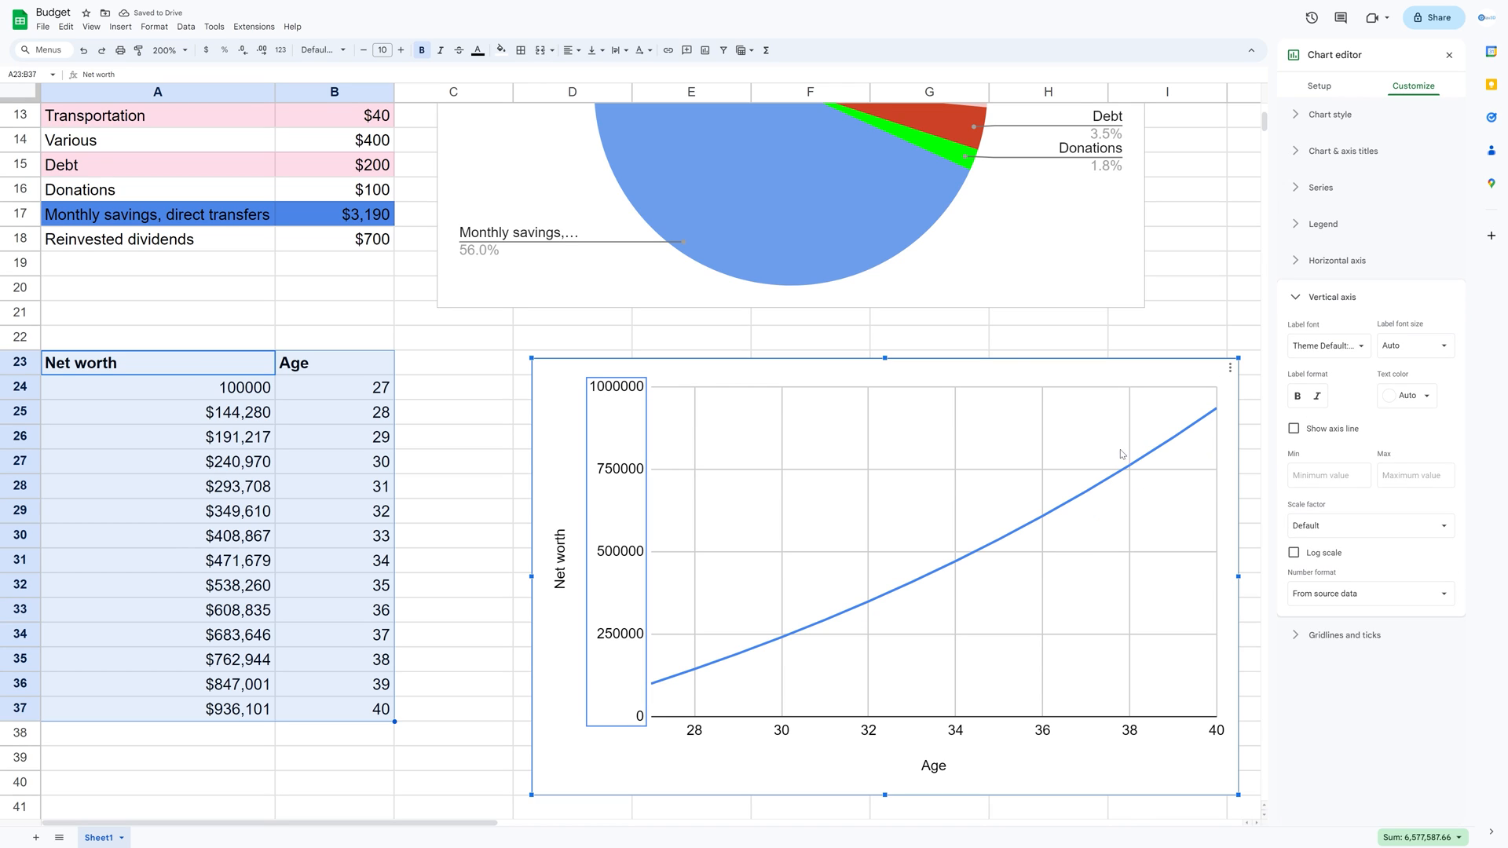
pyautogui.moveTo(1368, 599)
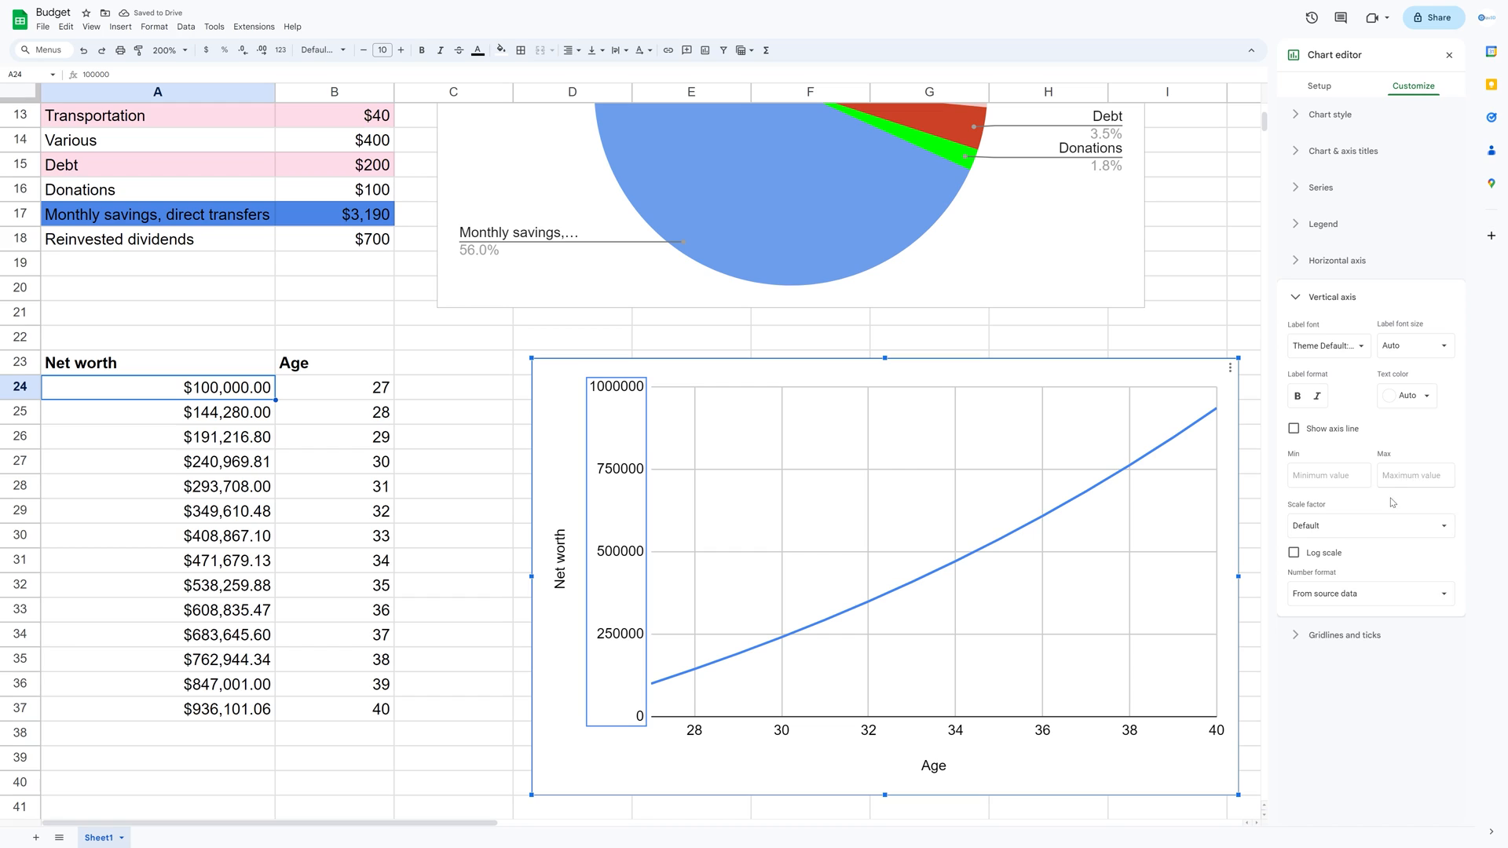
pyautogui.click(1370, 594)
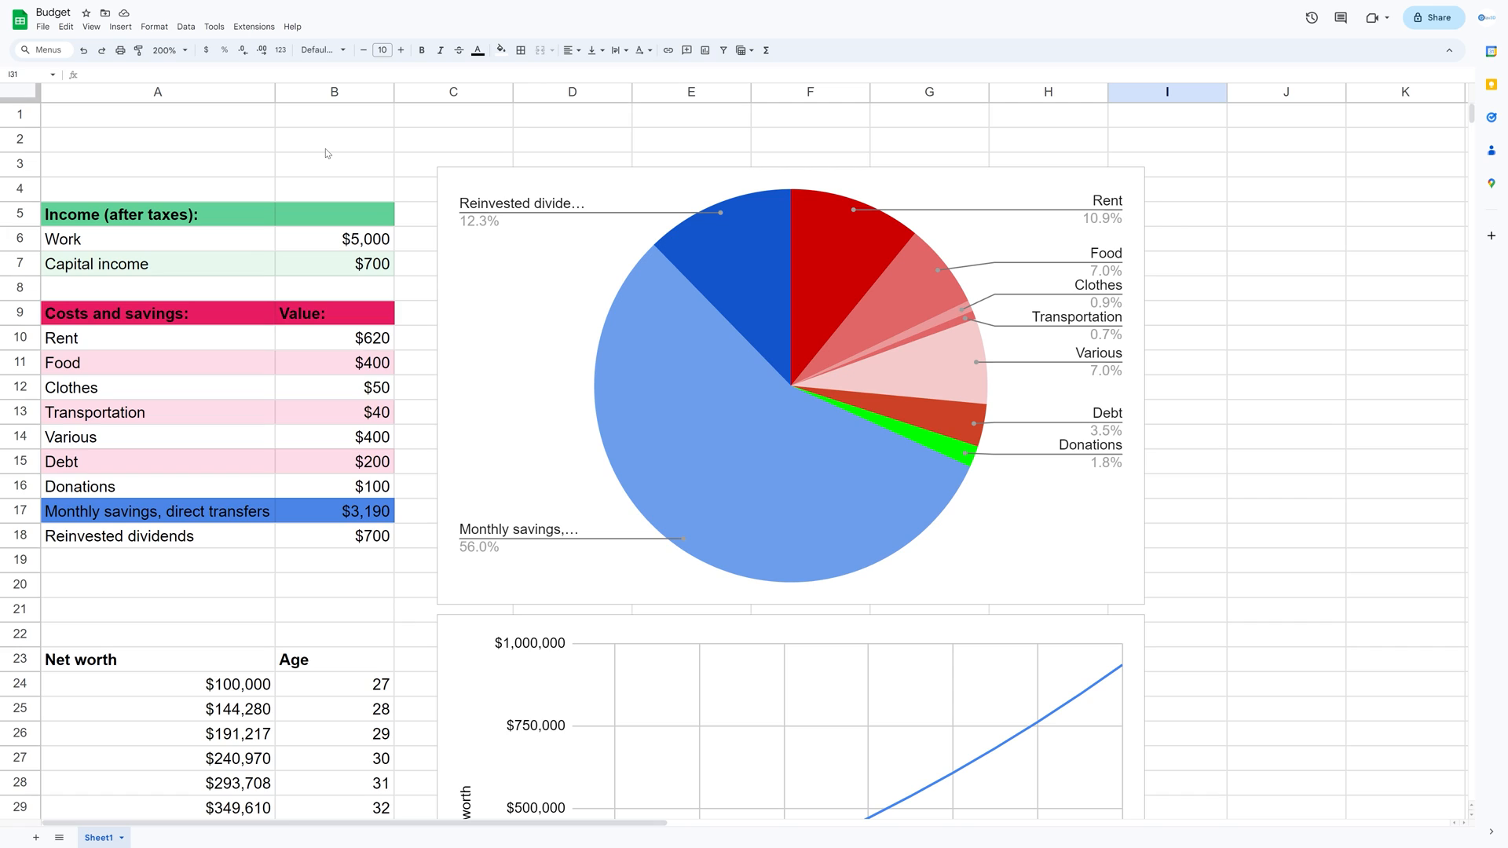
pyautogui.moveTo(295, 84)
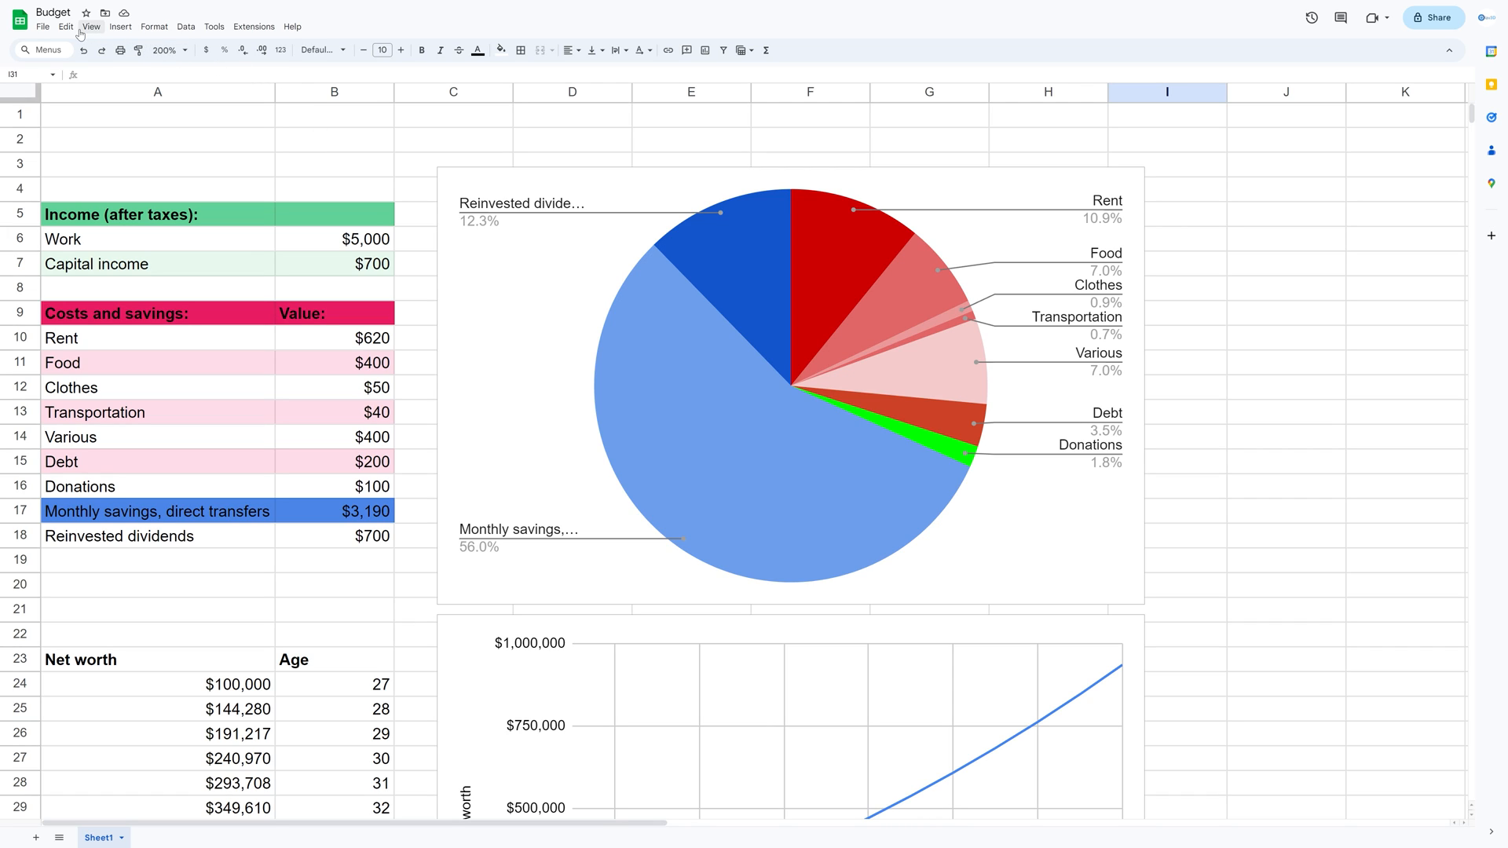
# Zoom the sheet to 100% and deselect the chart by clicking an empty cell.
pyautogui.click(66, 26)
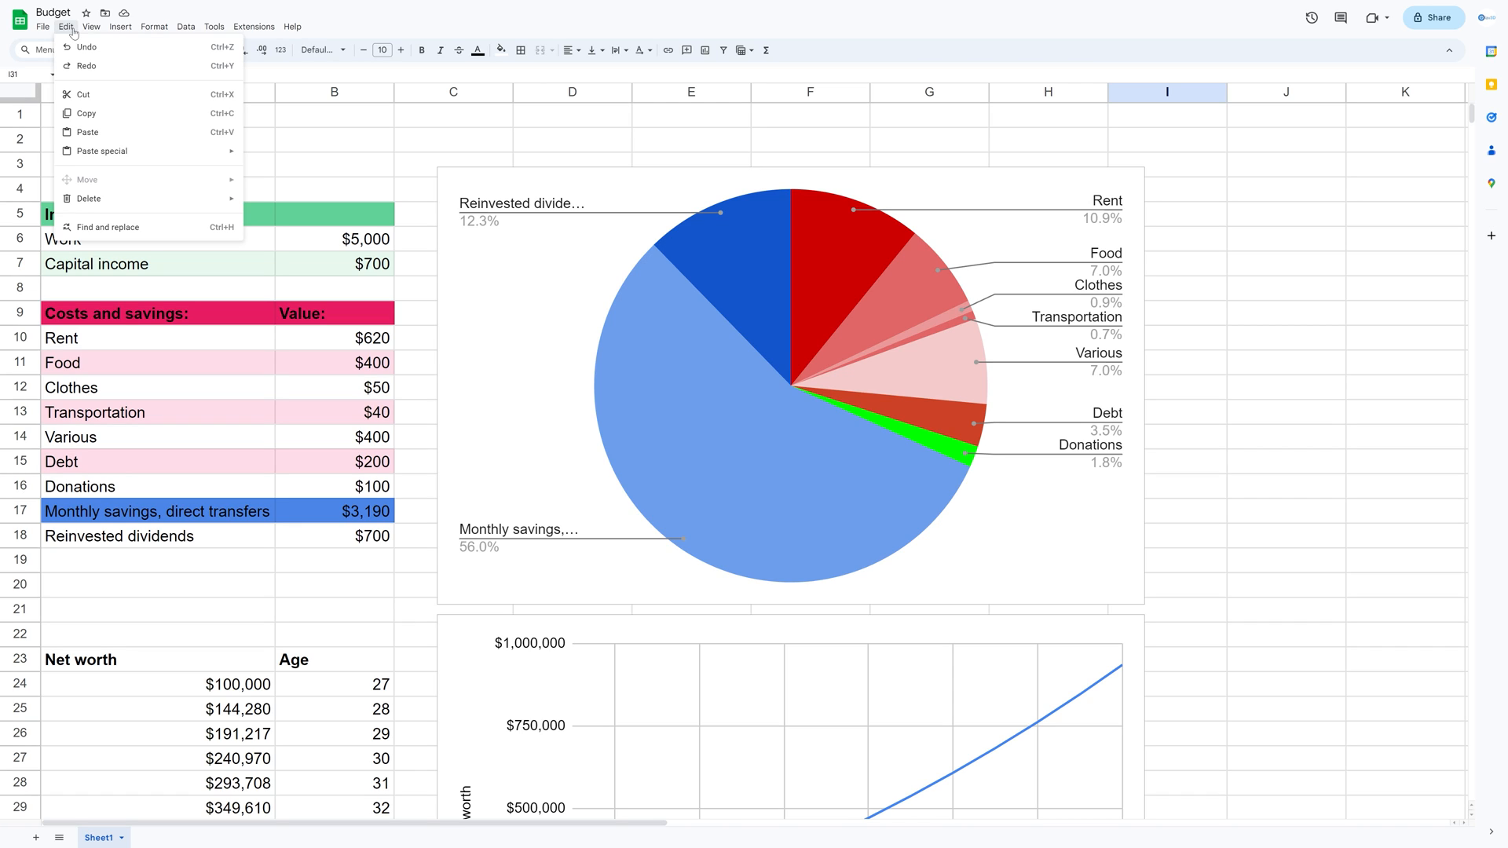
pyautogui.click(93, 26)
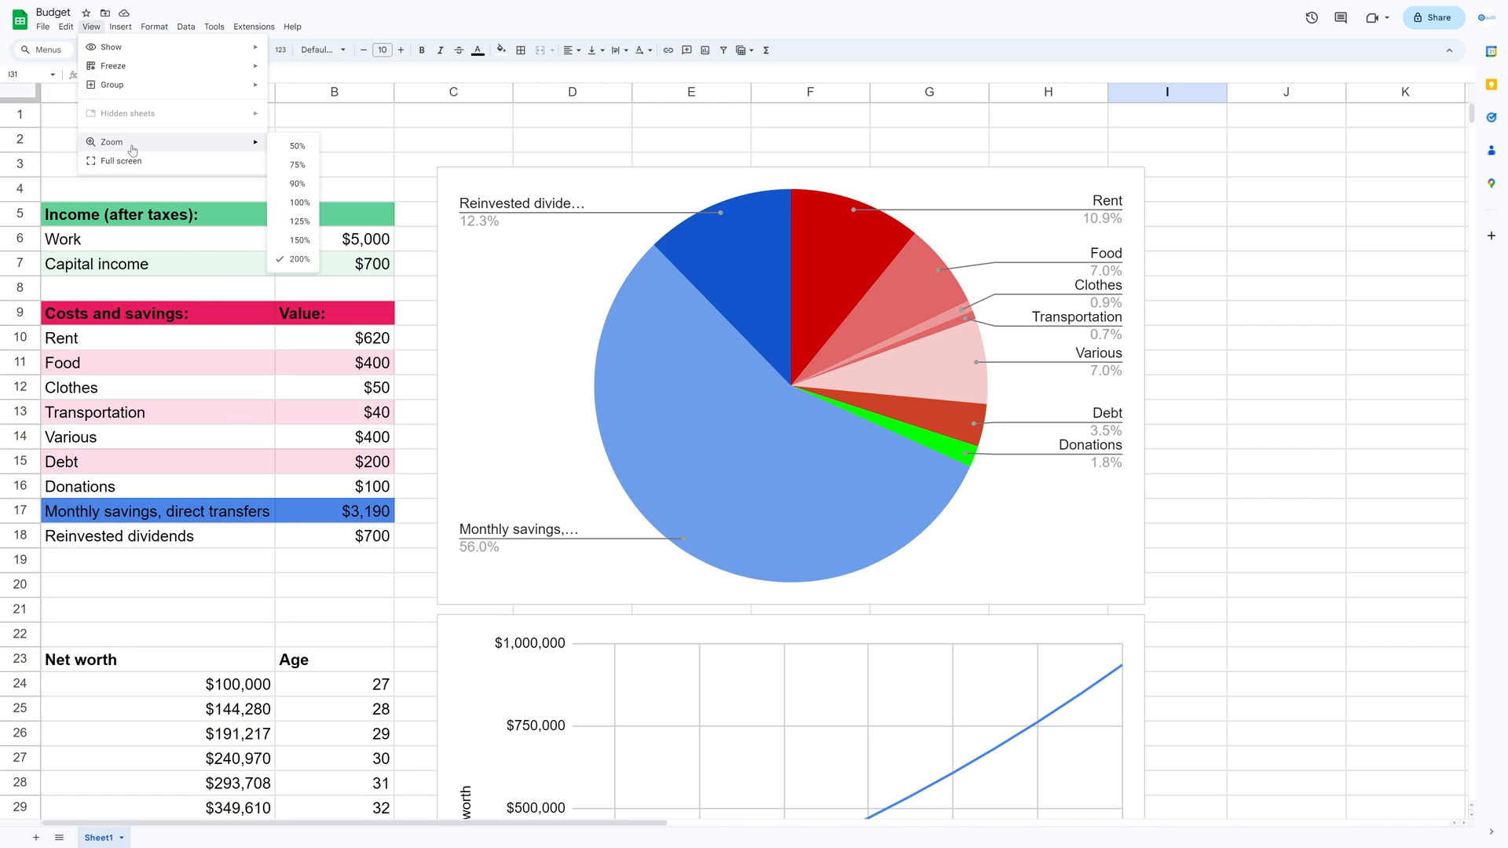
pyautogui.click(299, 202)
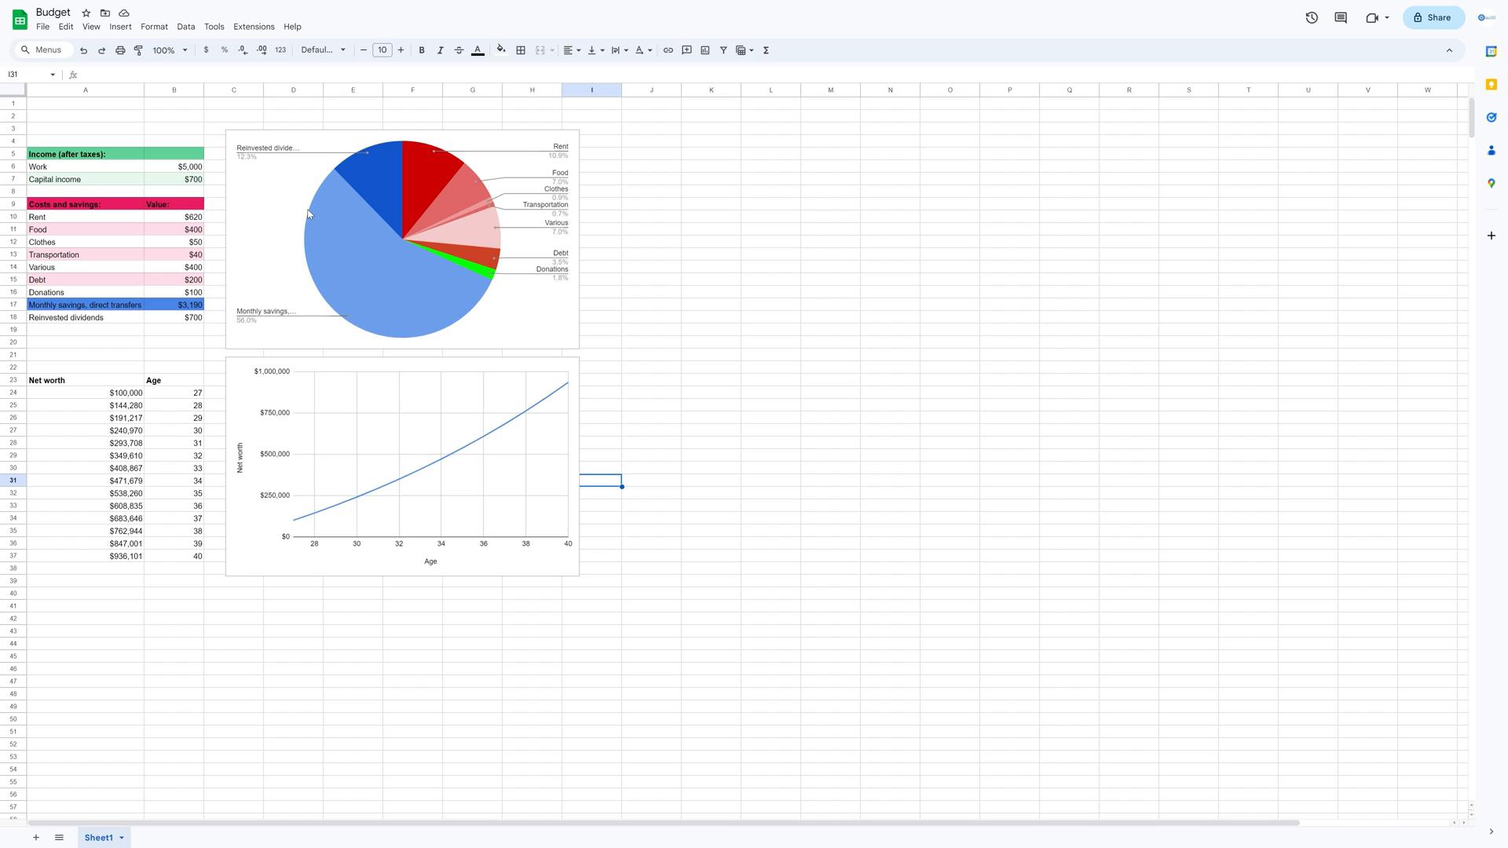
pyautogui.click(770, 379)
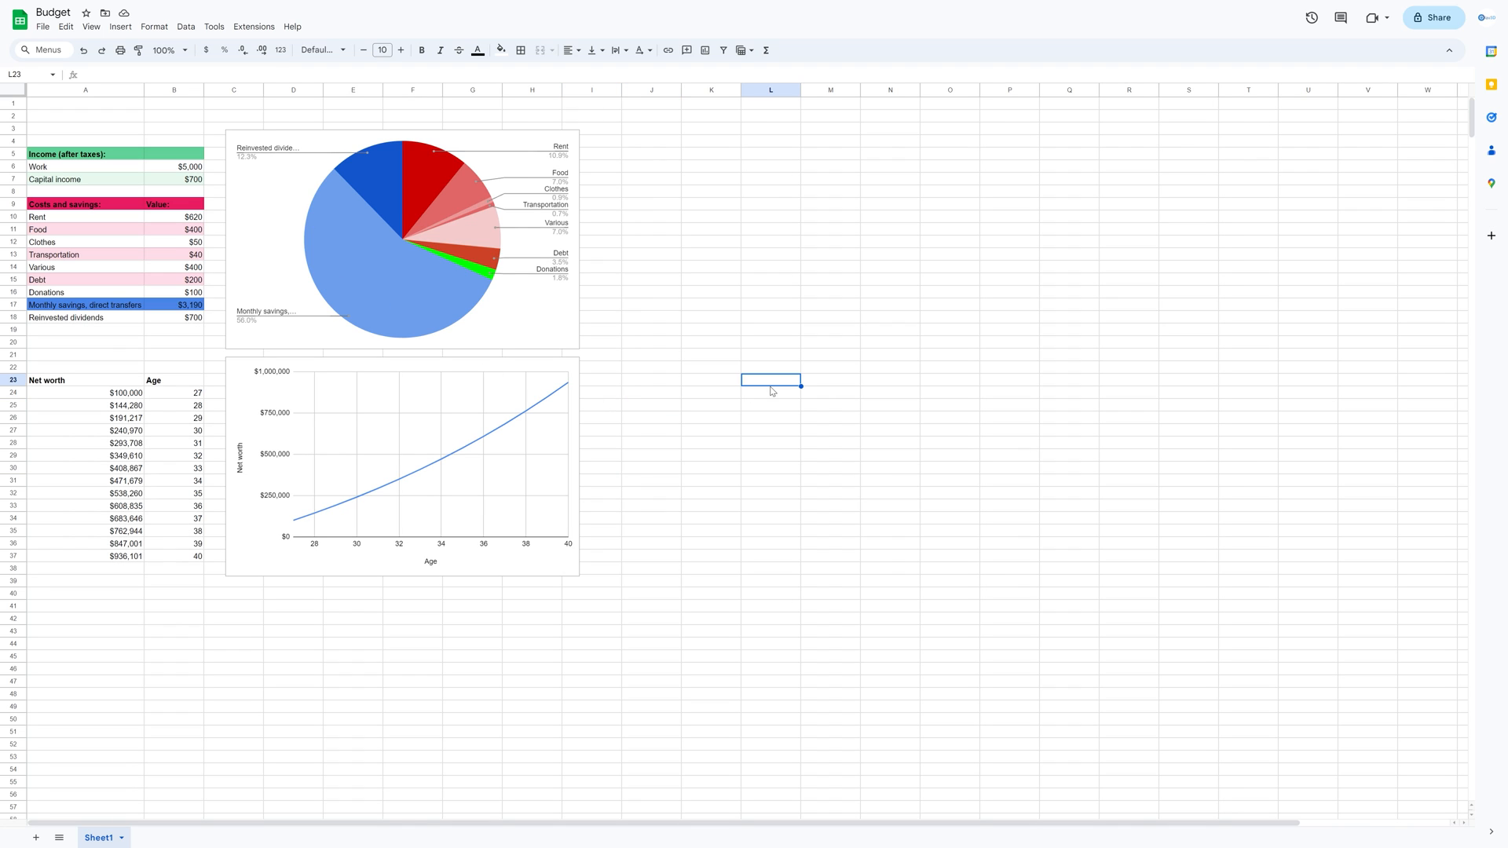